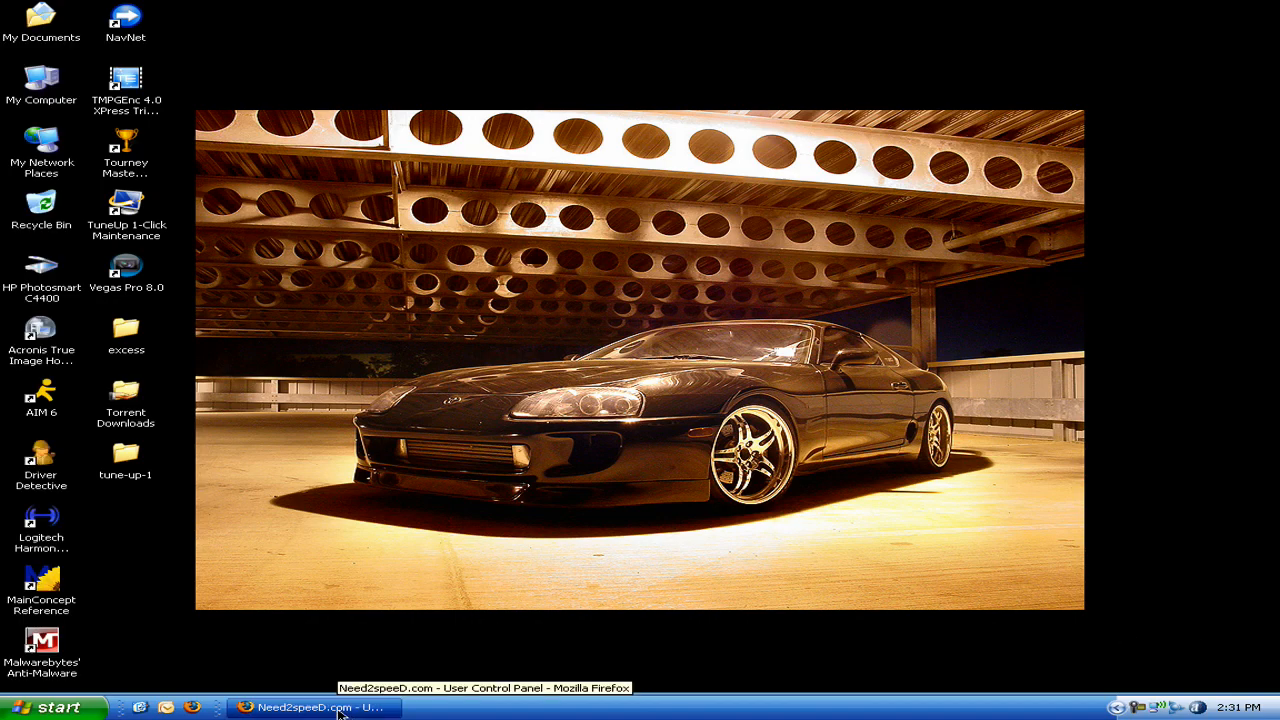
{"action": "left_click", "coordinate": [308, 706]}
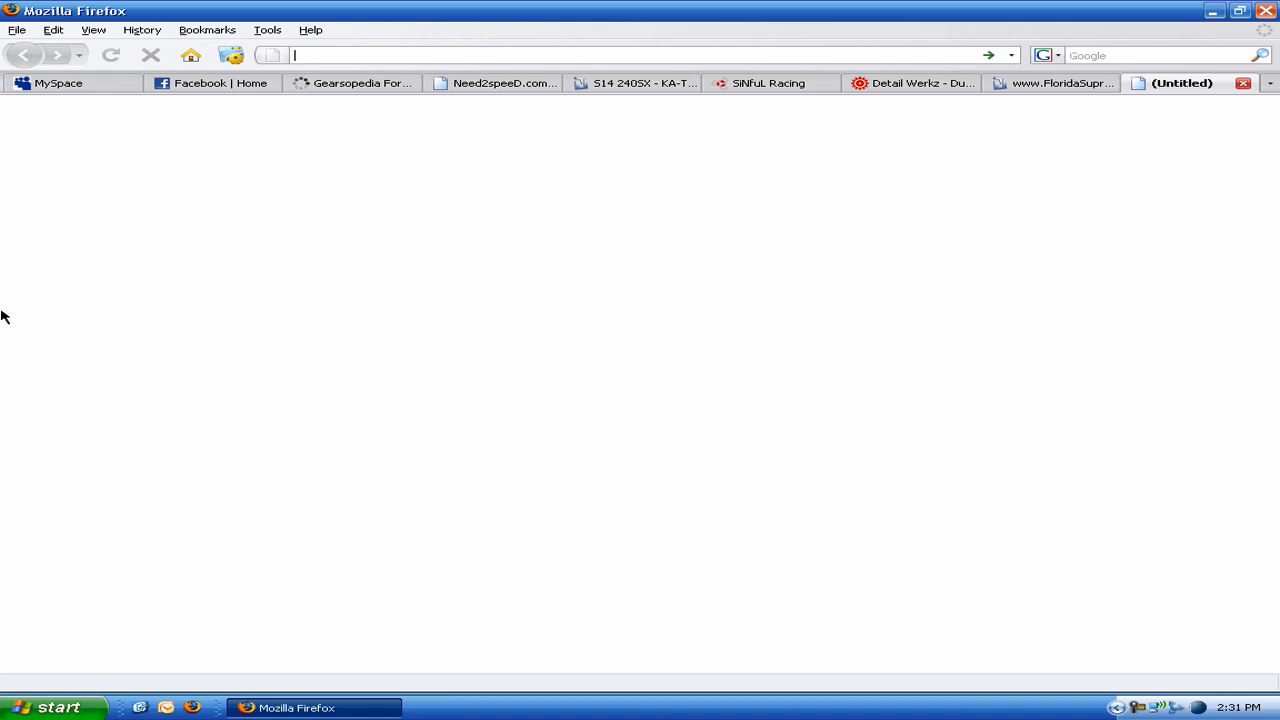
{"action": "type", "text": "www.malwarebytes.org/"}
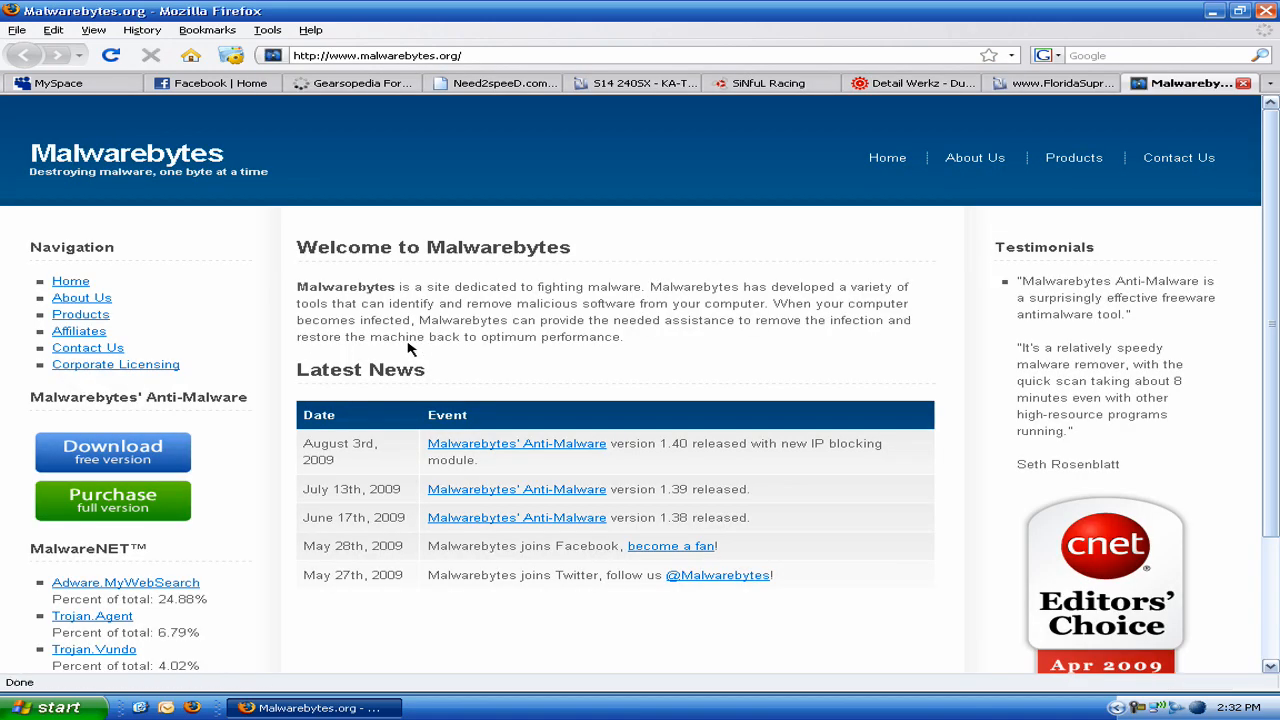
{"action": "mouse_move", "coordinate": [544, 464]}
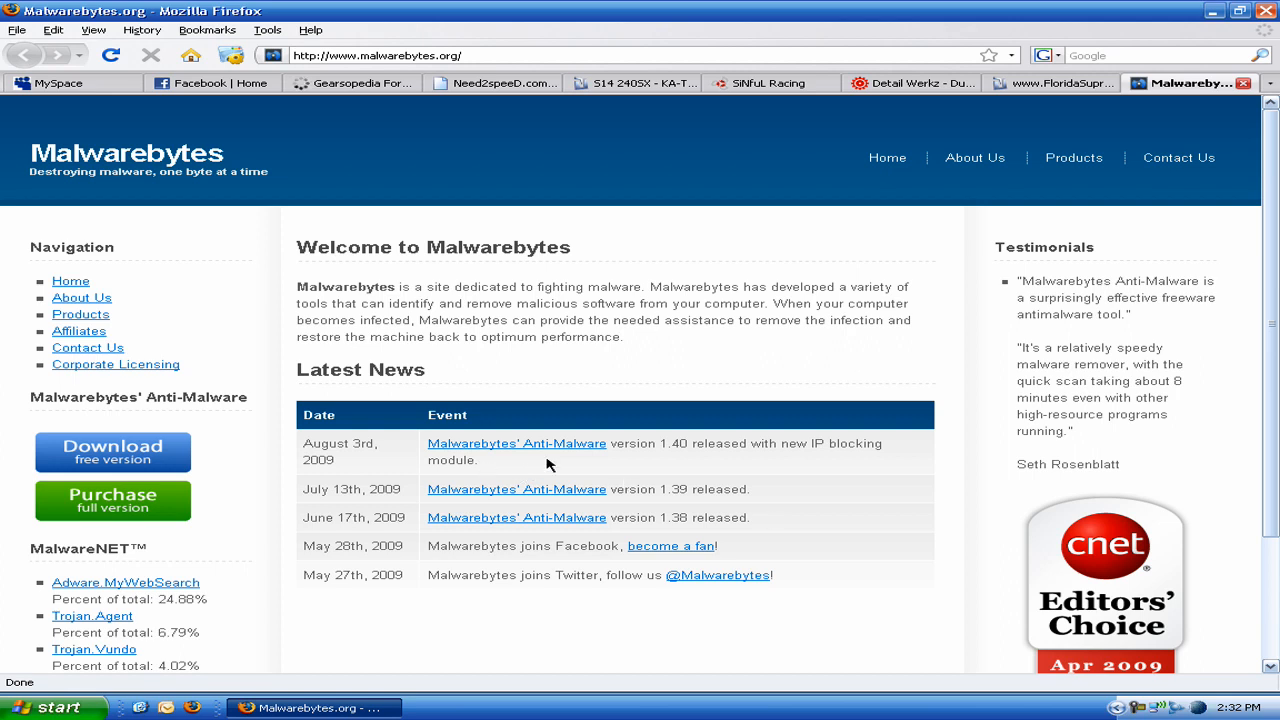
{"action": "mouse_move", "coordinate": [552, 492]}
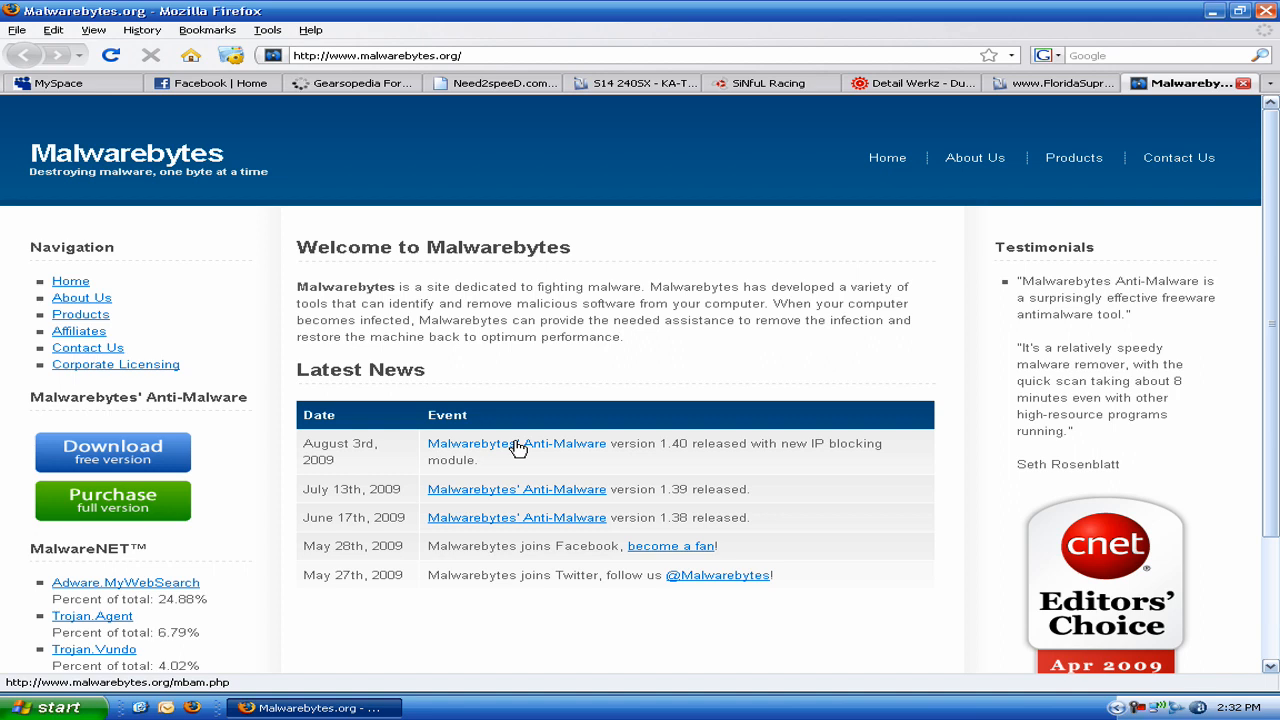
{"action": "left_click", "coordinate": [516, 444]}
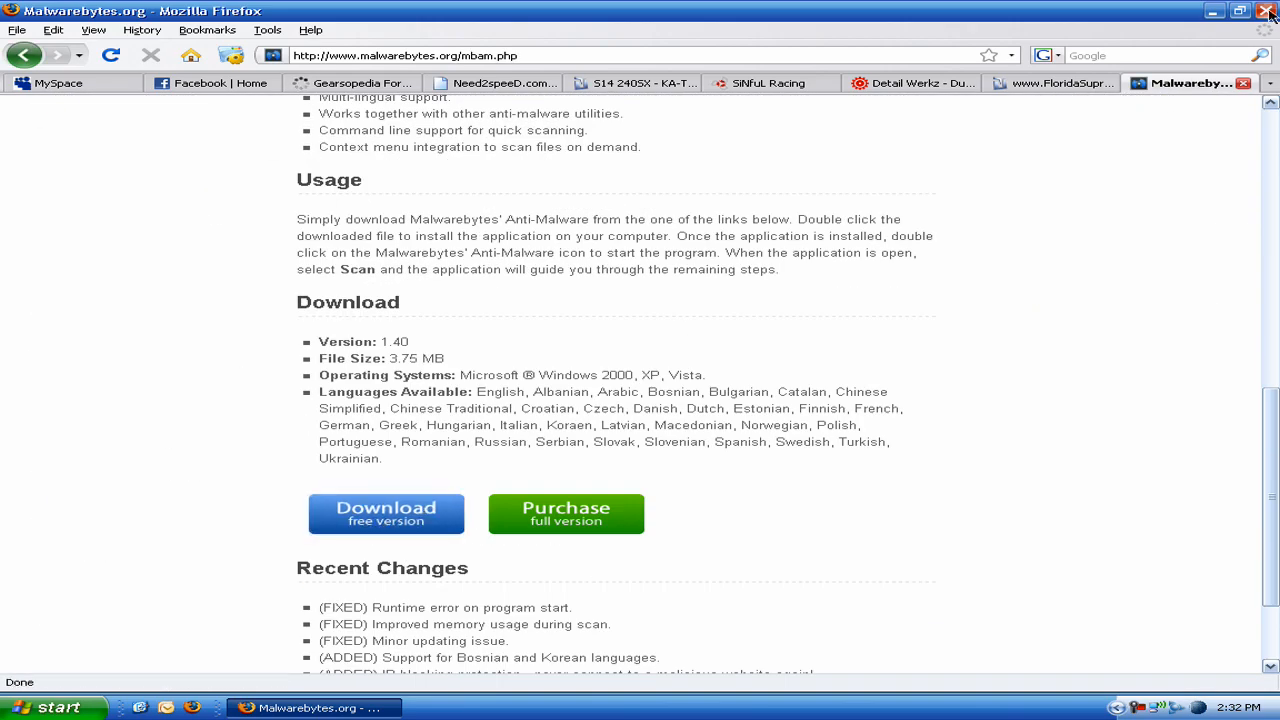
{"action": "left_click", "coordinate": [532, 84]}
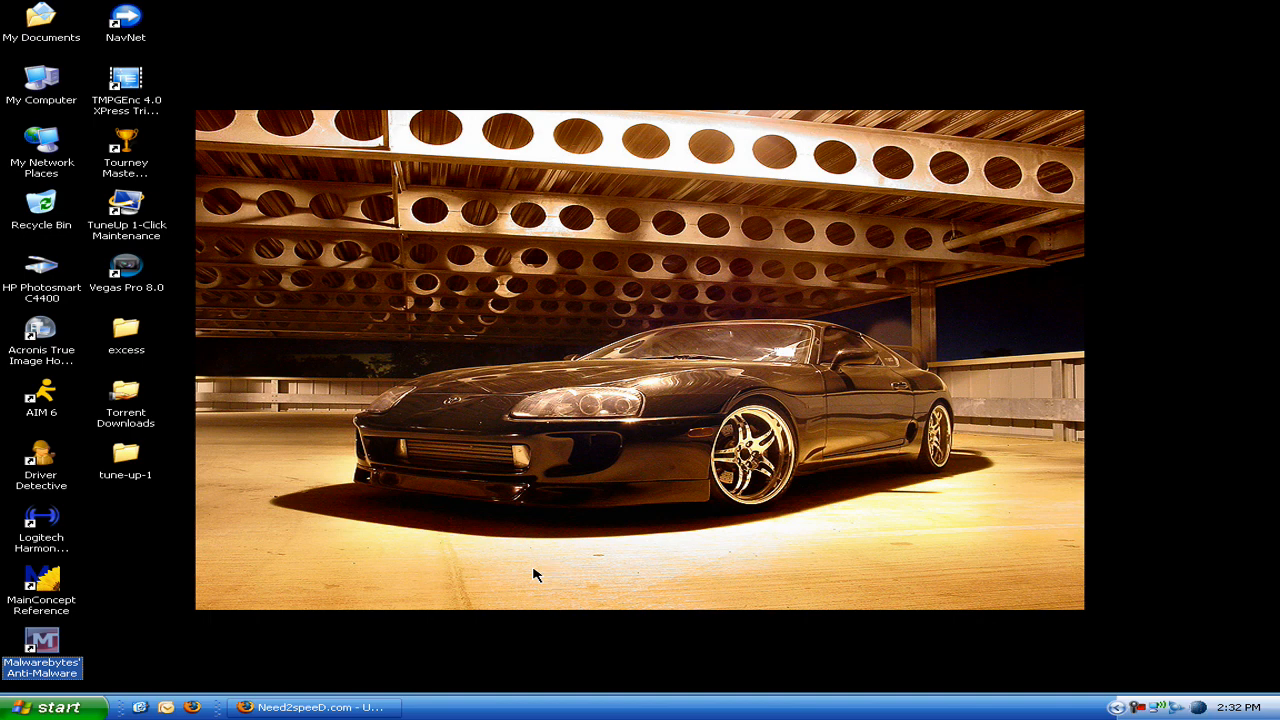
- Launch Malwarebytes, check for updates from the Update tab, and decline the restart prompt
{"action": "double_click", "coordinate": [40, 640]}
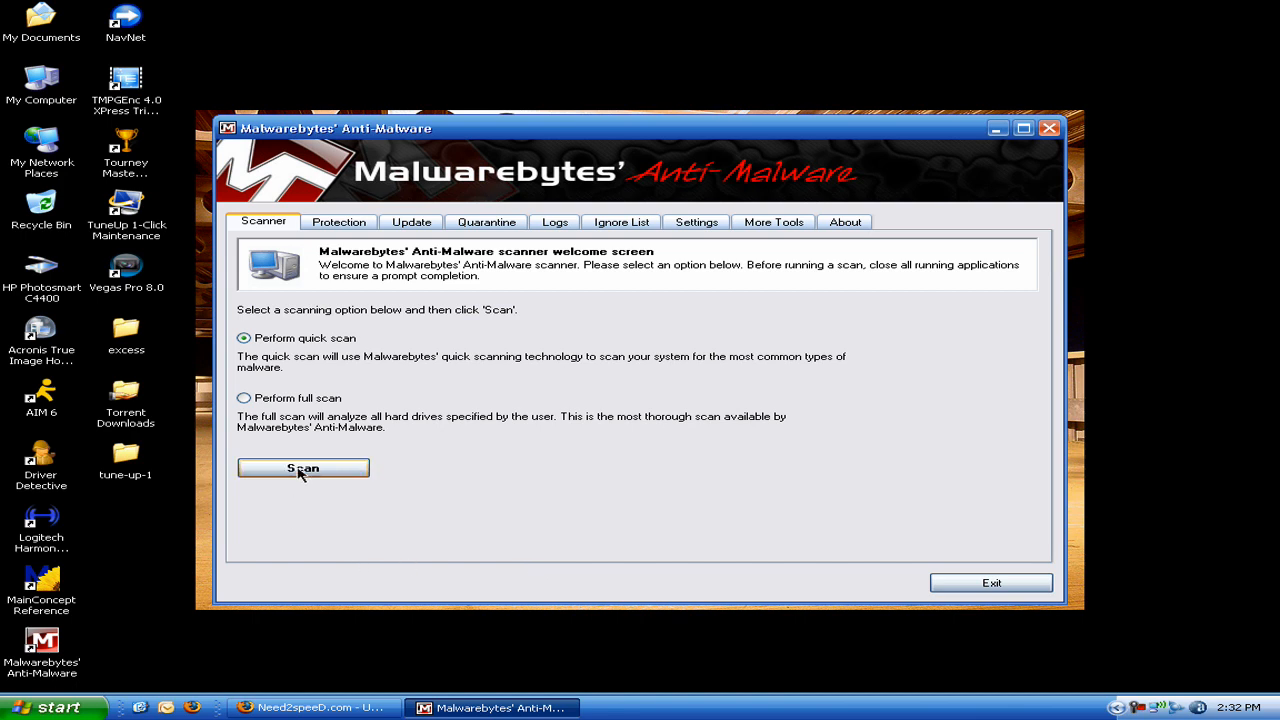
{"action": "left_click", "coordinate": [412, 220]}
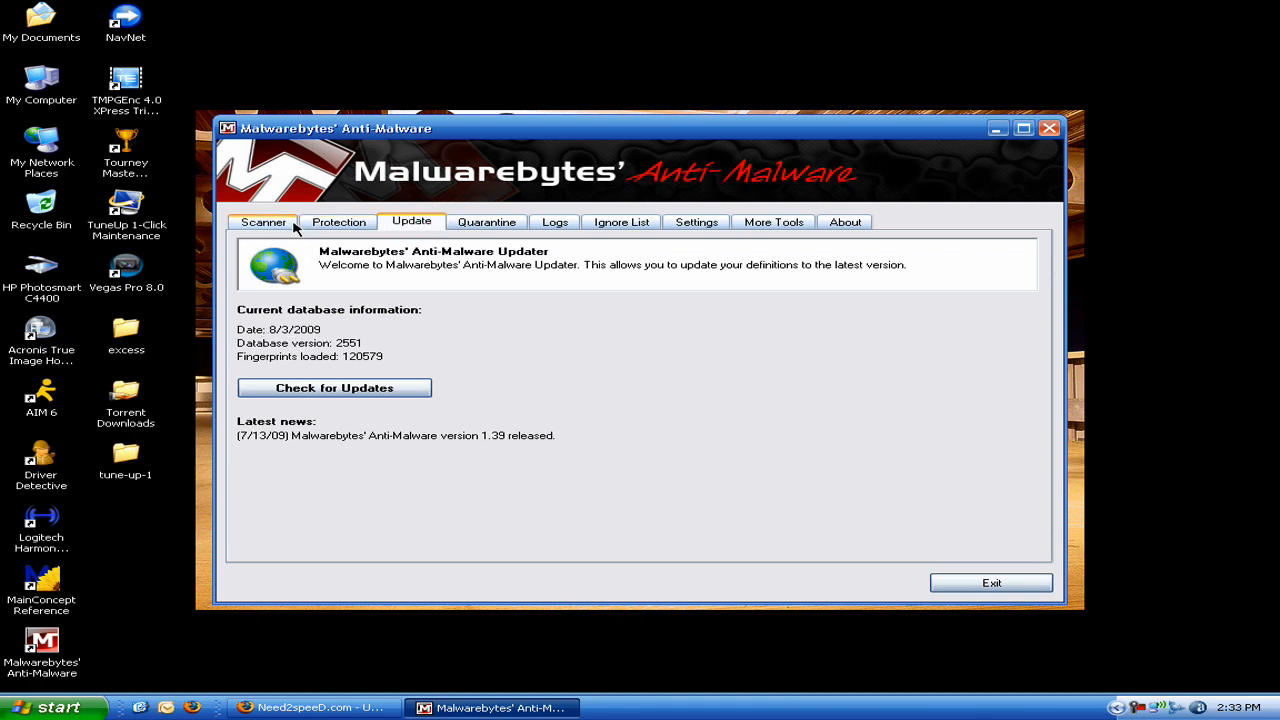
{"action": "left_click", "coordinate": [334, 388]}
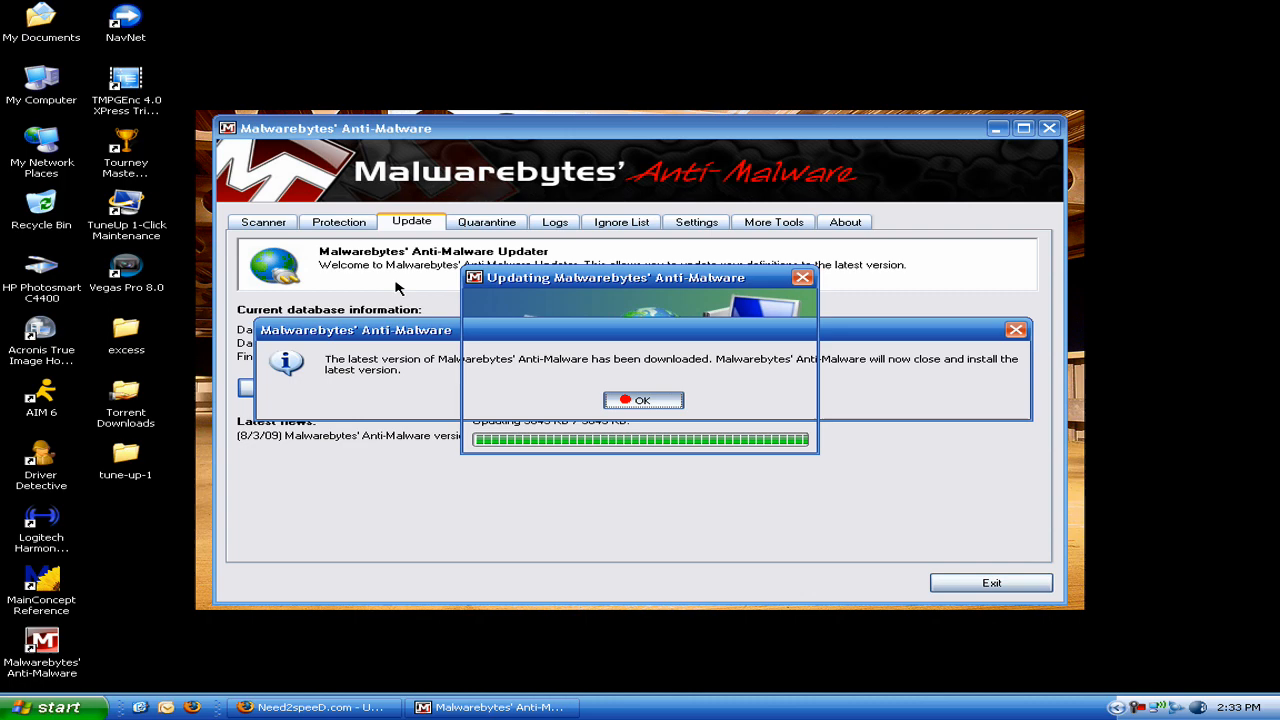
{"action": "left_click", "coordinate": [644, 400]}
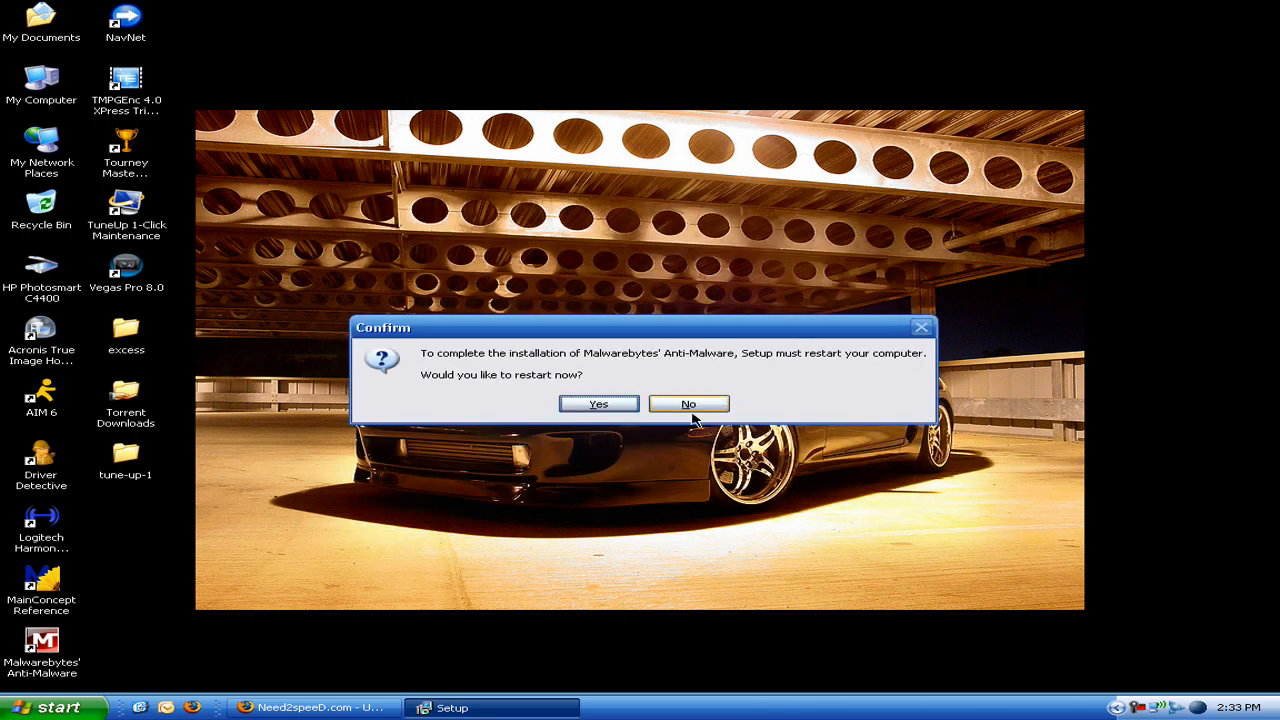
{"action": "left_click", "coordinate": [688, 404]}
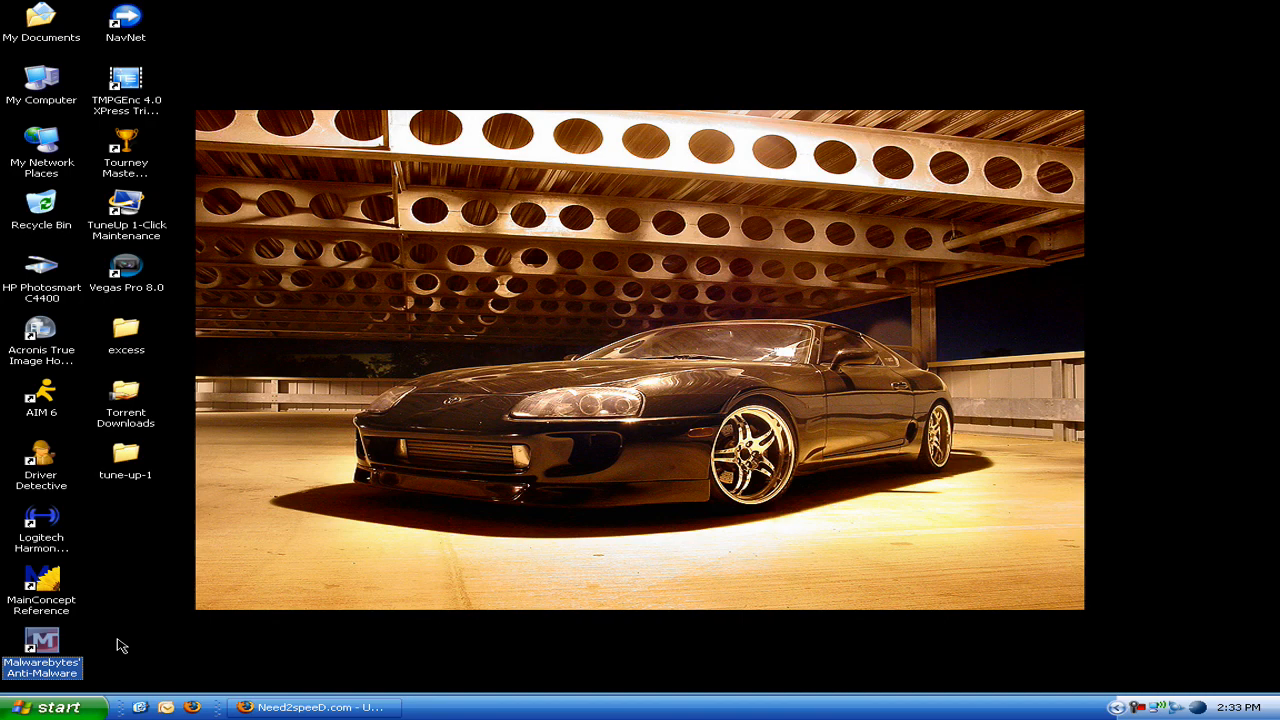
- Launch Malwarebytes again and start a quick scan of the system
{"action": "double_click", "coordinate": [40, 642]}
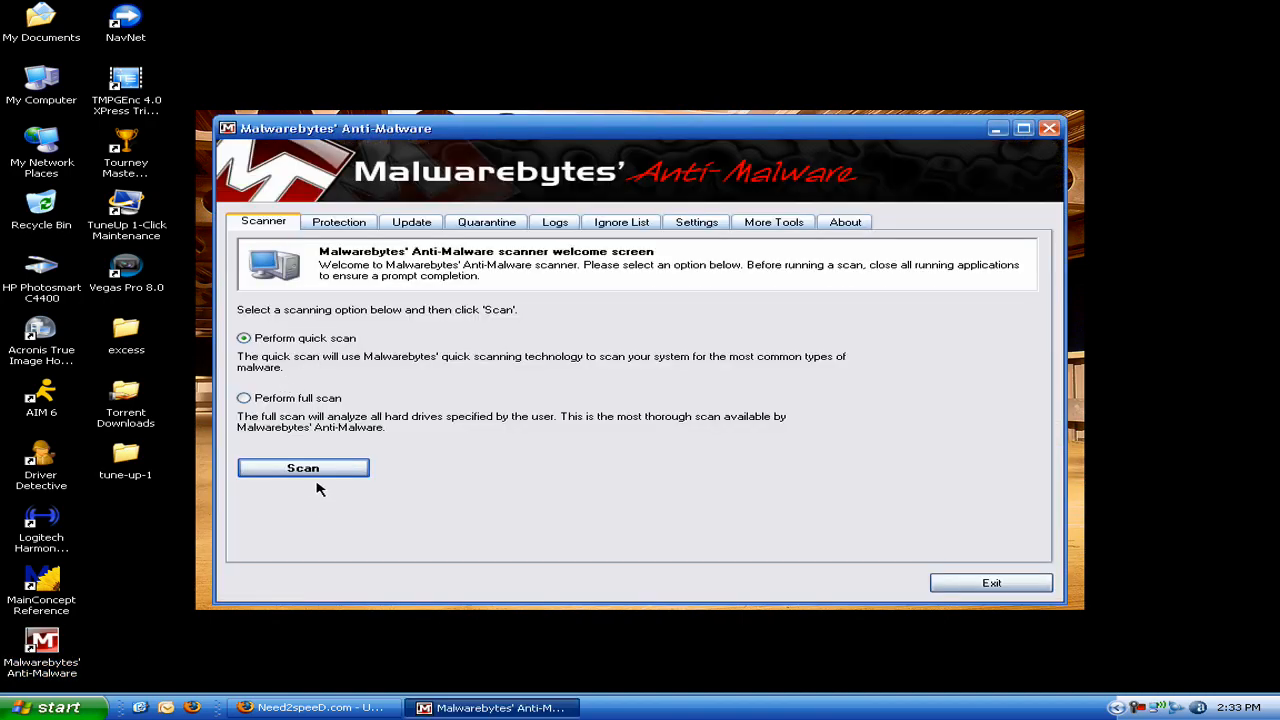
{"action": "left_click", "coordinate": [304, 468]}
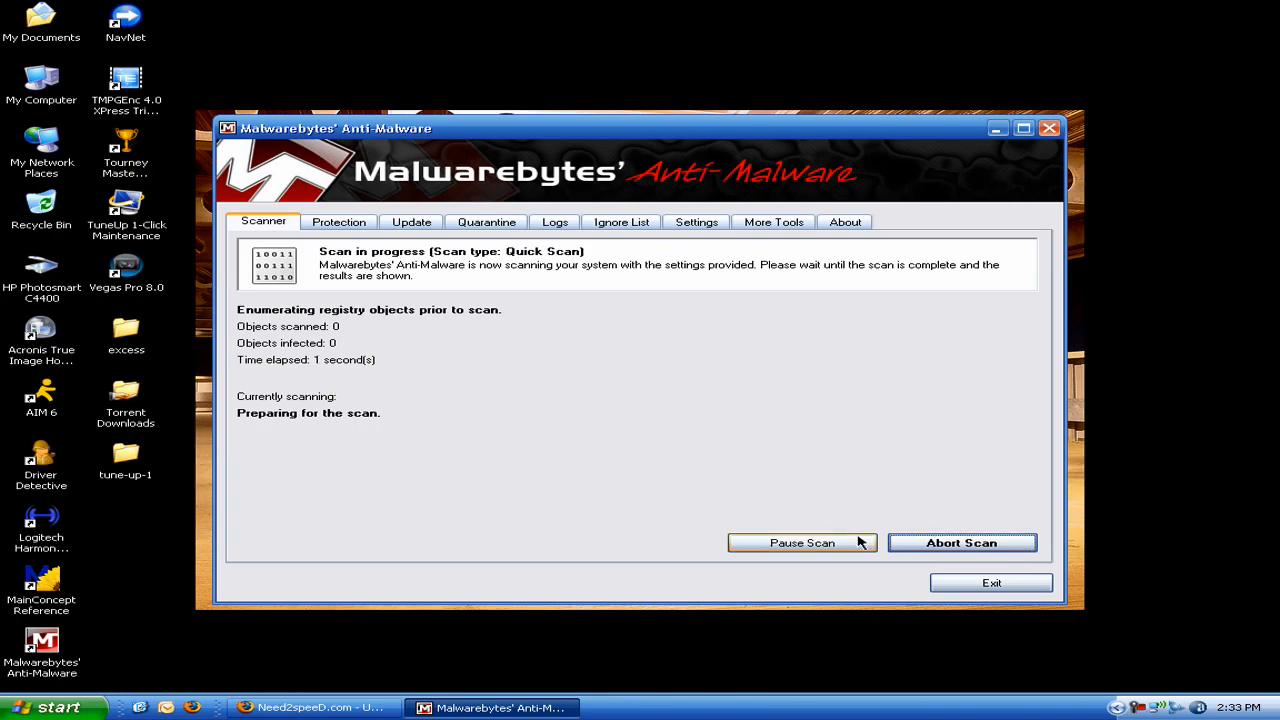
{"action": "left_click", "coordinate": [1024, 128]}
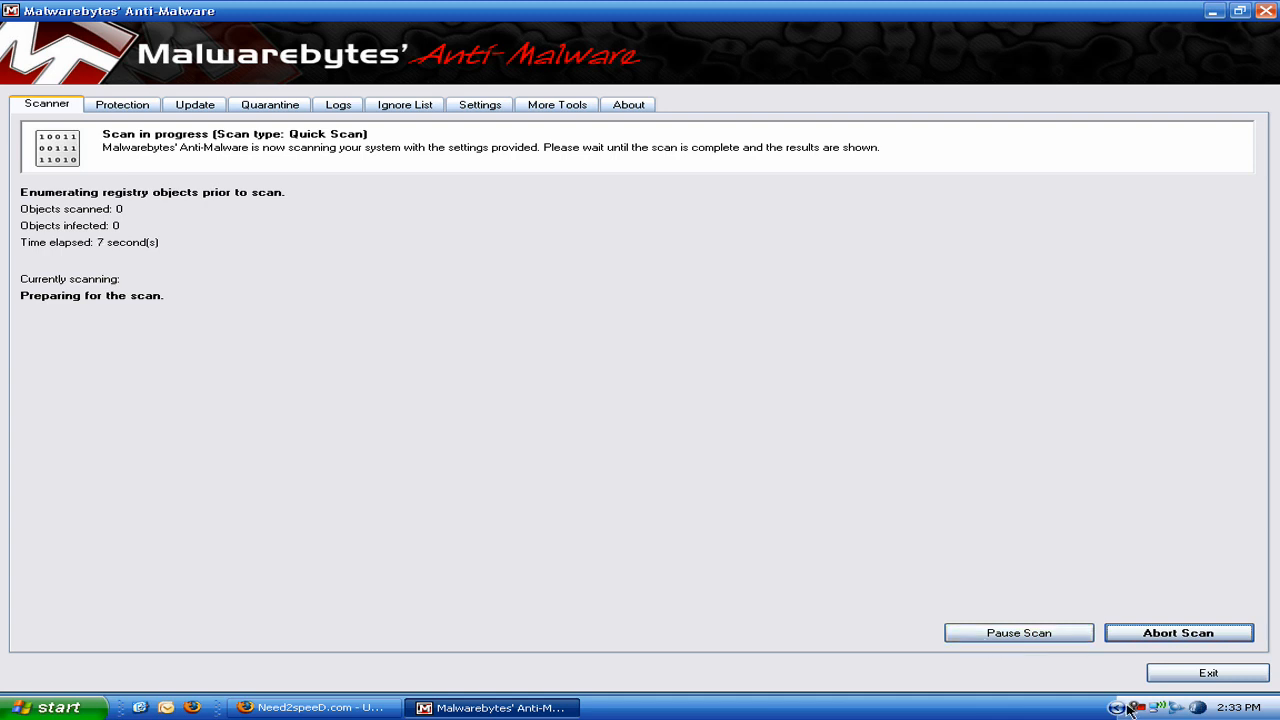
{"action": "right_click", "coordinate": [1130, 704]}
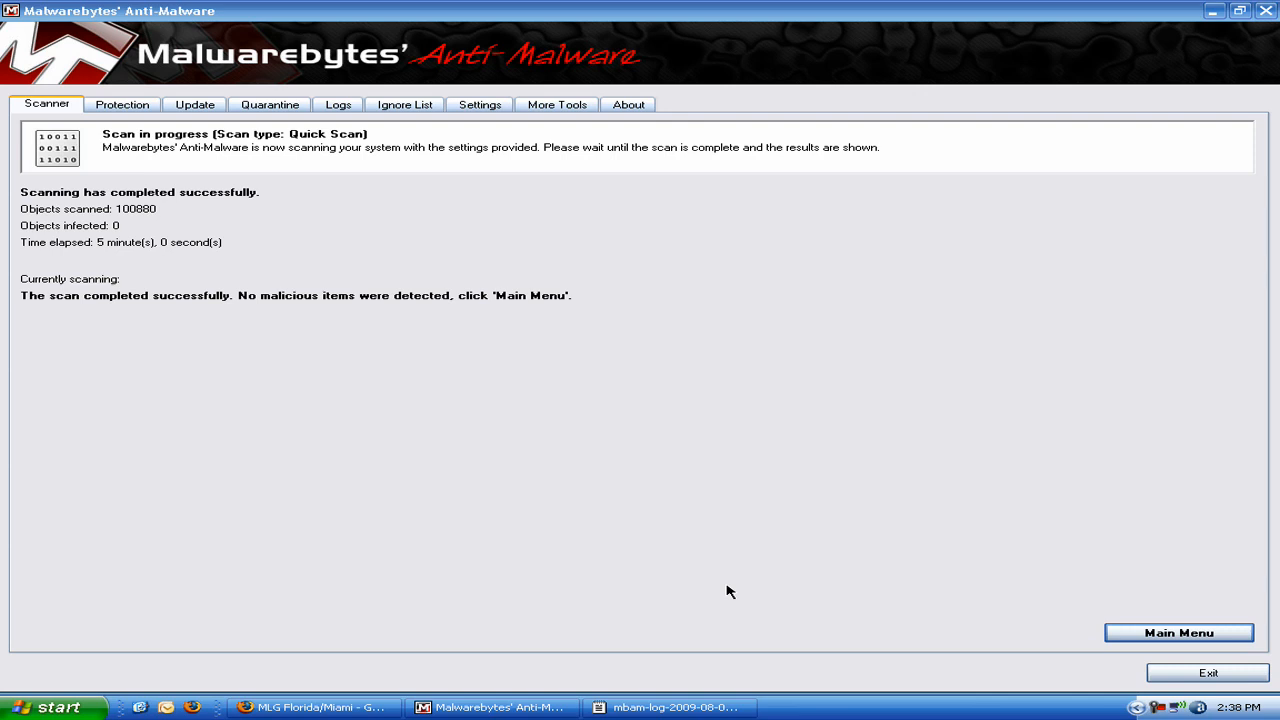
{"action": "mouse_move", "coordinate": [10, 336]}
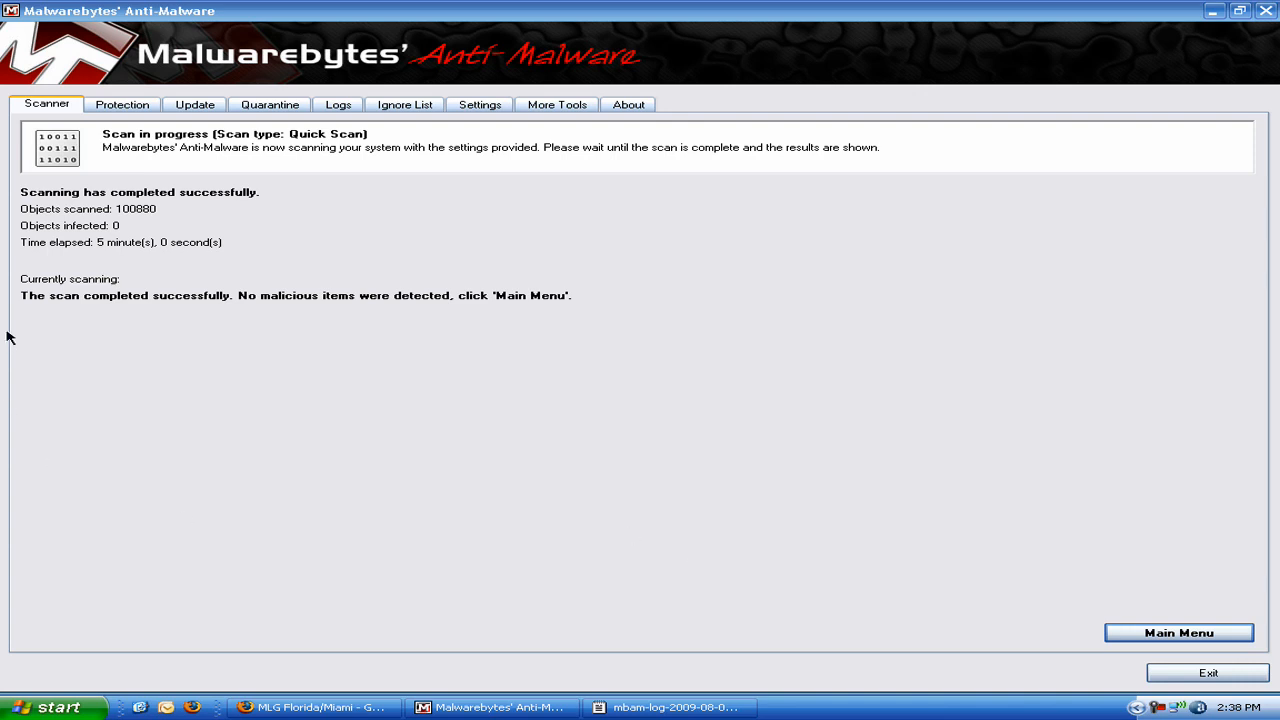
{"action": "mouse_move", "coordinate": [32, 212]}
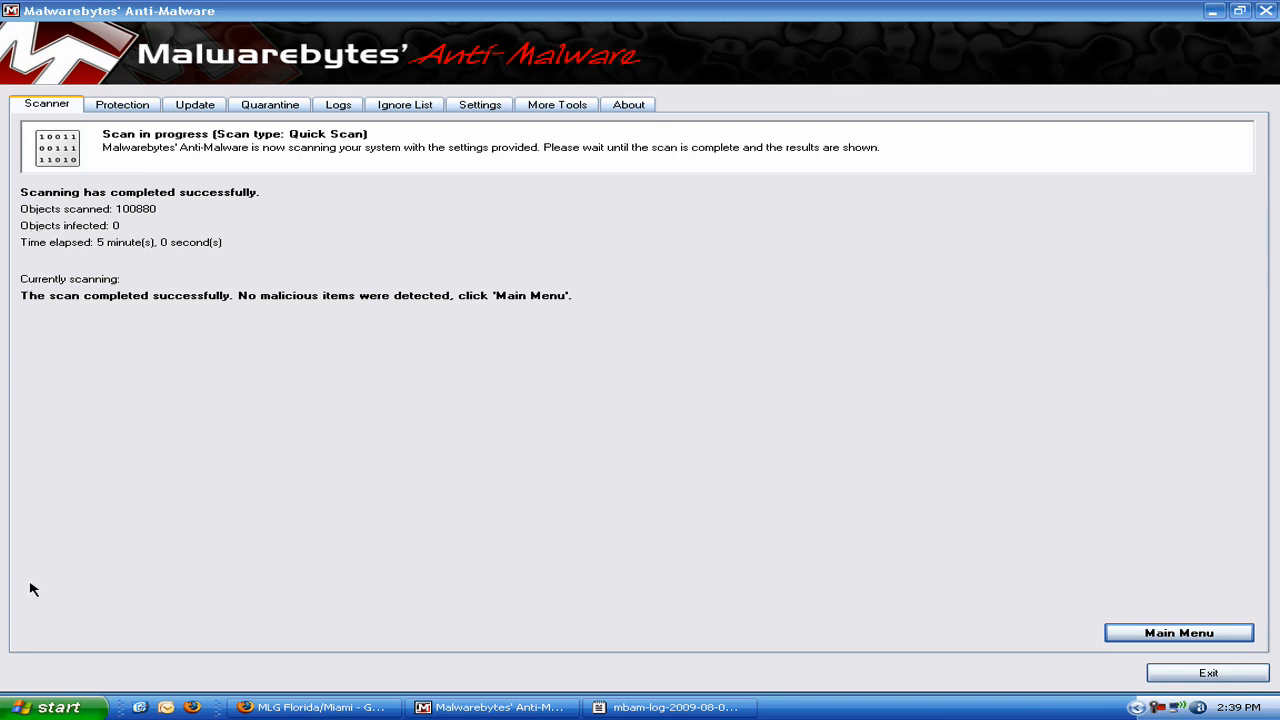
{"action": "mouse_move", "coordinate": [96, 234]}
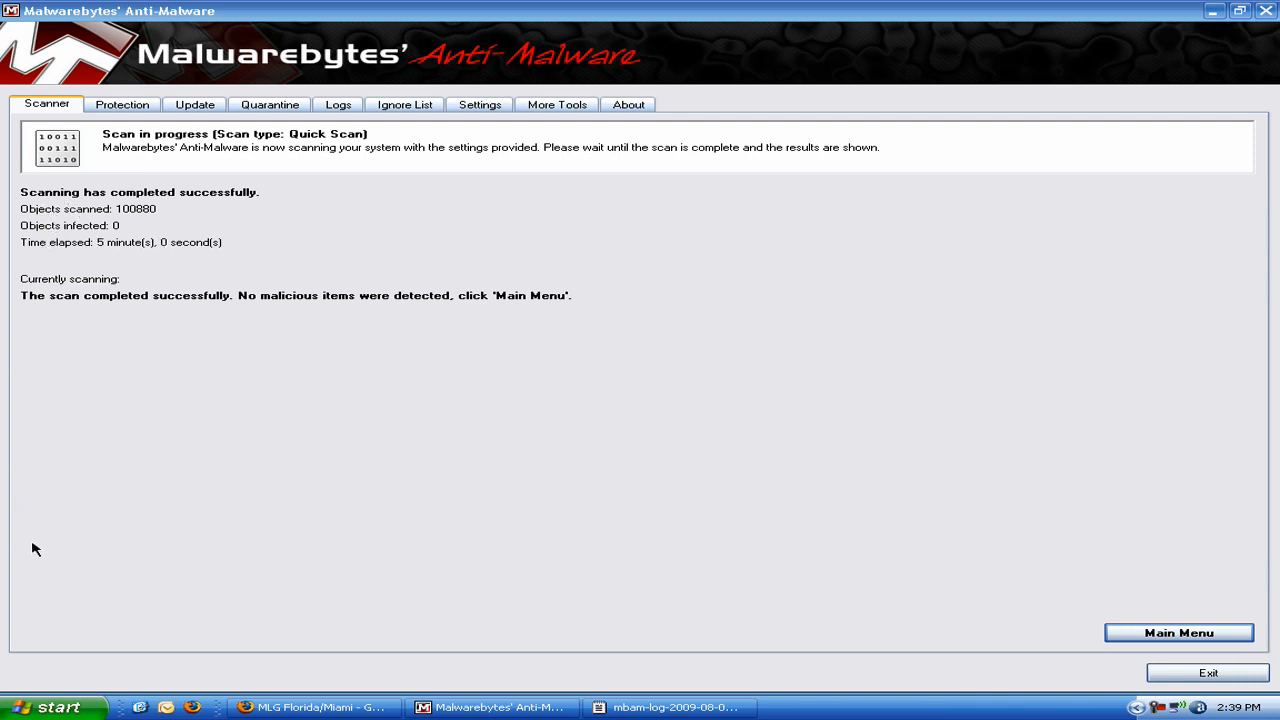
{"action": "mouse_move", "coordinate": [670, 708]}
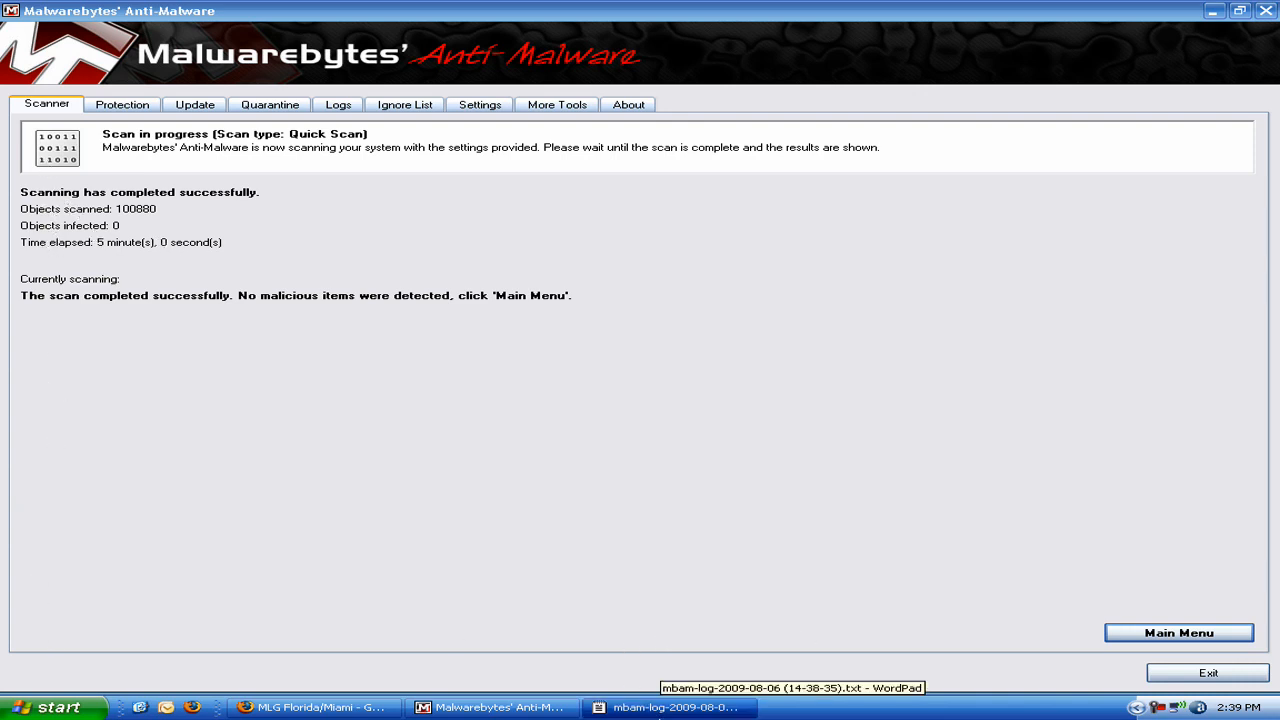
- View the mbam scan log showing no malicious items, then exit the program
{"action": "left_click", "coordinate": [676, 708]}
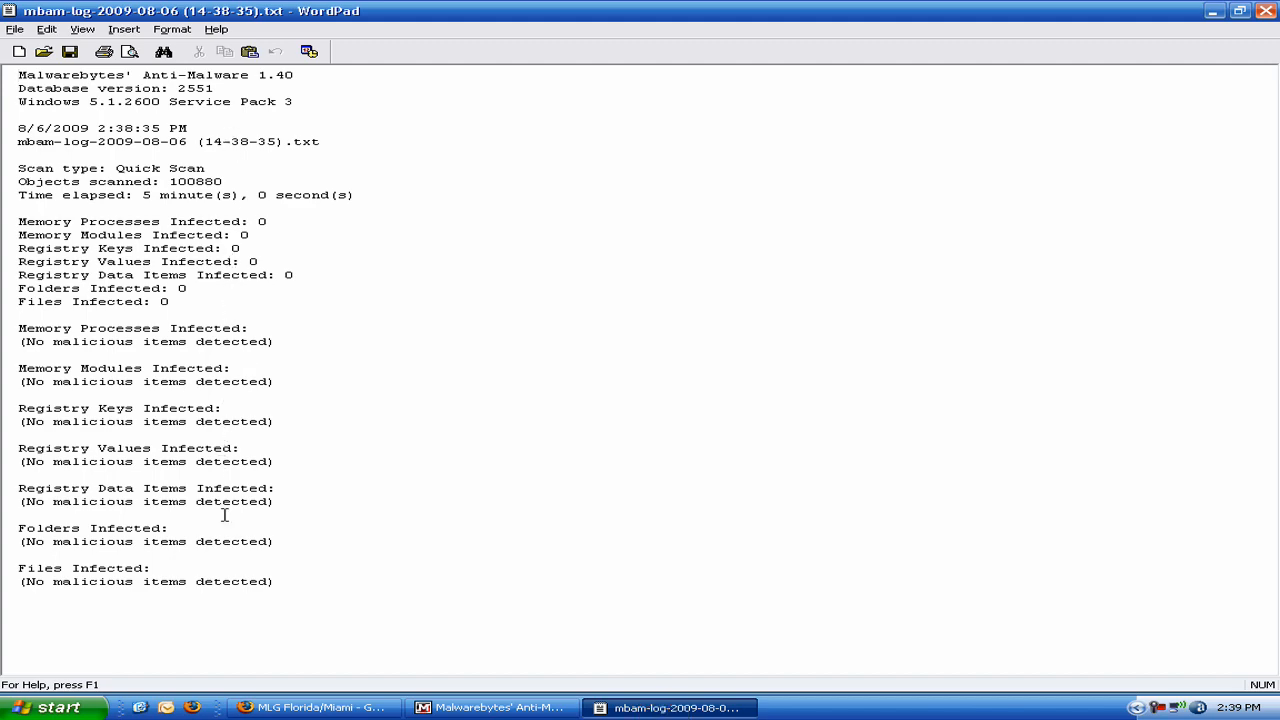
{"action": "left_click", "coordinate": [490, 708]}
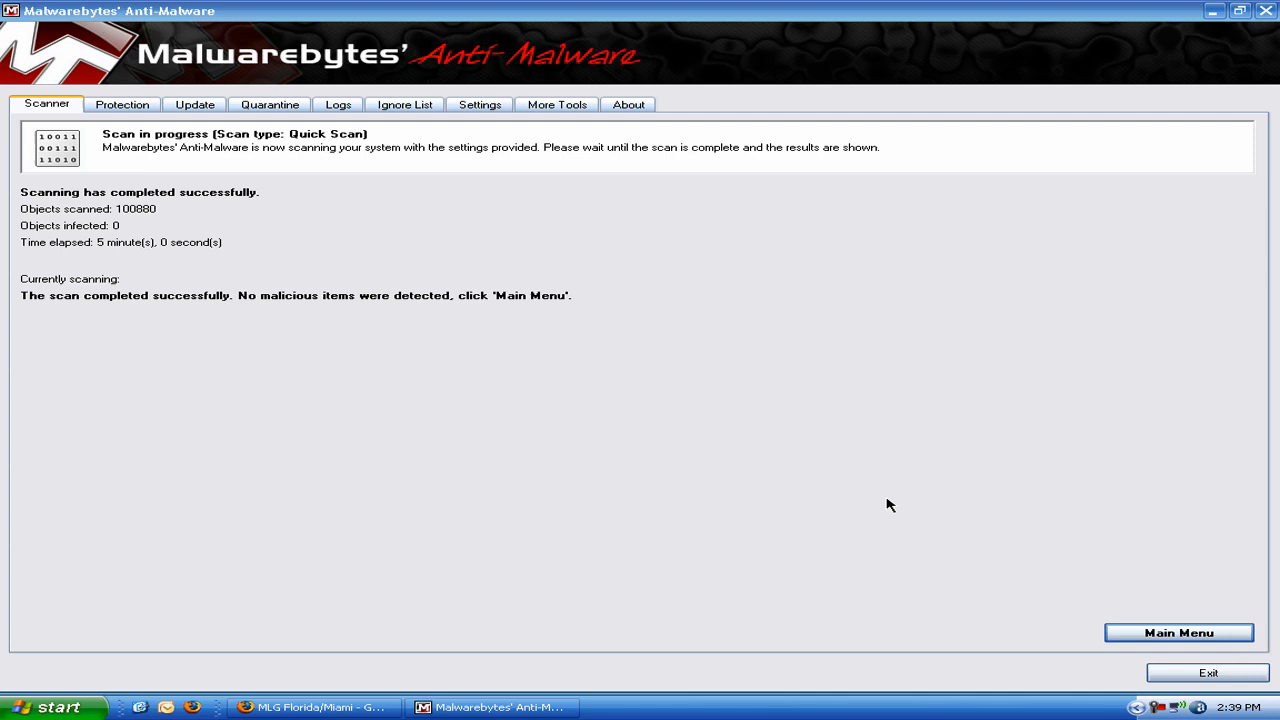
{"action": "mouse_move", "coordinate": [264, 52]}
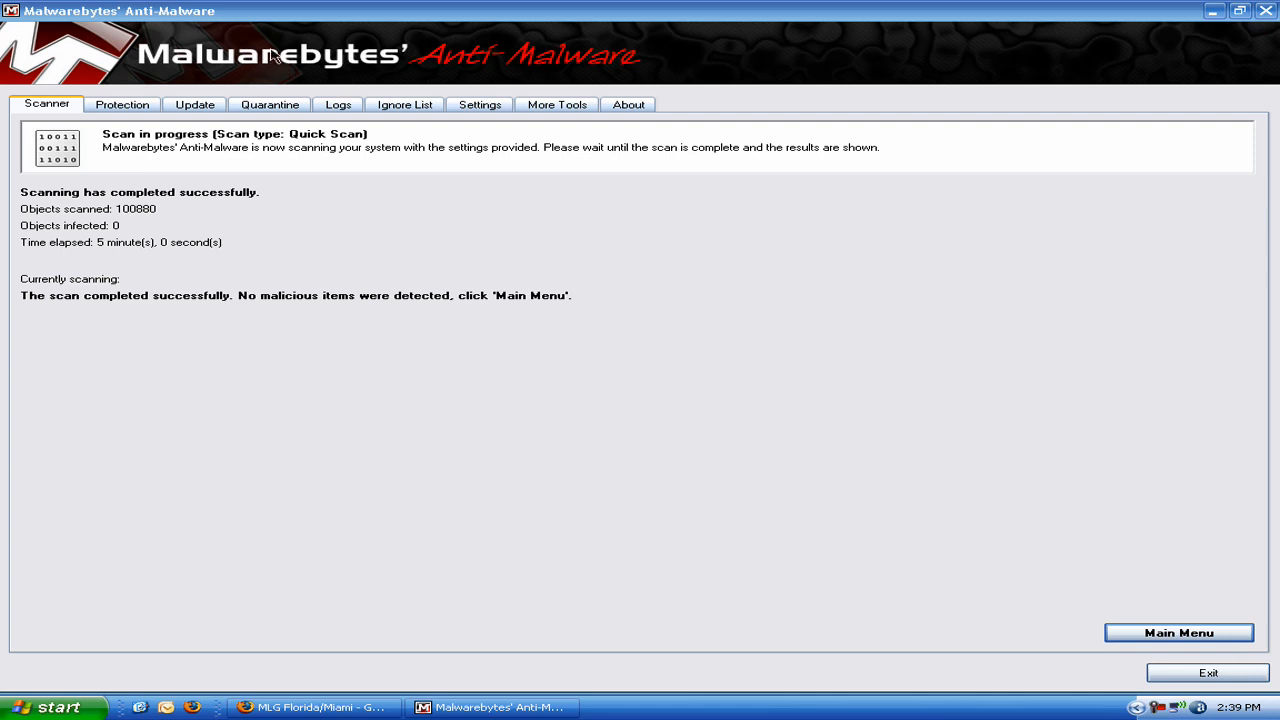
{"action": "mouse_move", "coordinate": [1200, 676]}
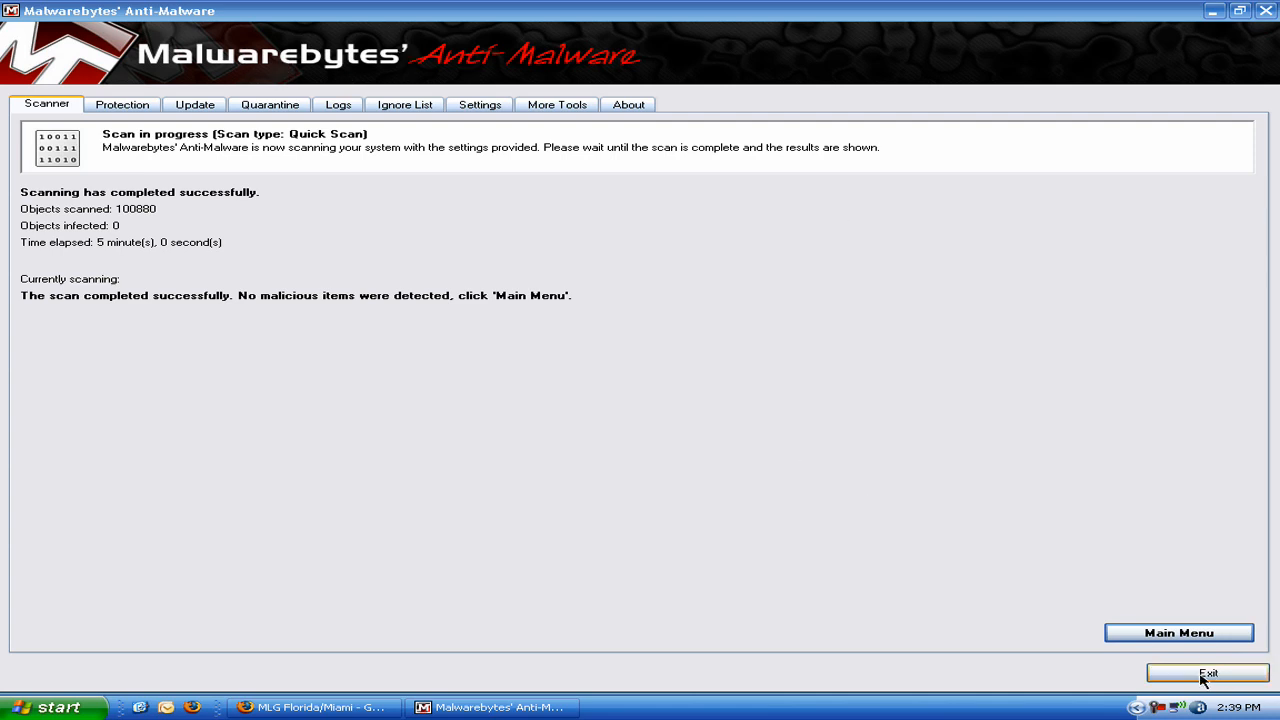
{"action": "left_click", "coordinate": [304, 704]}
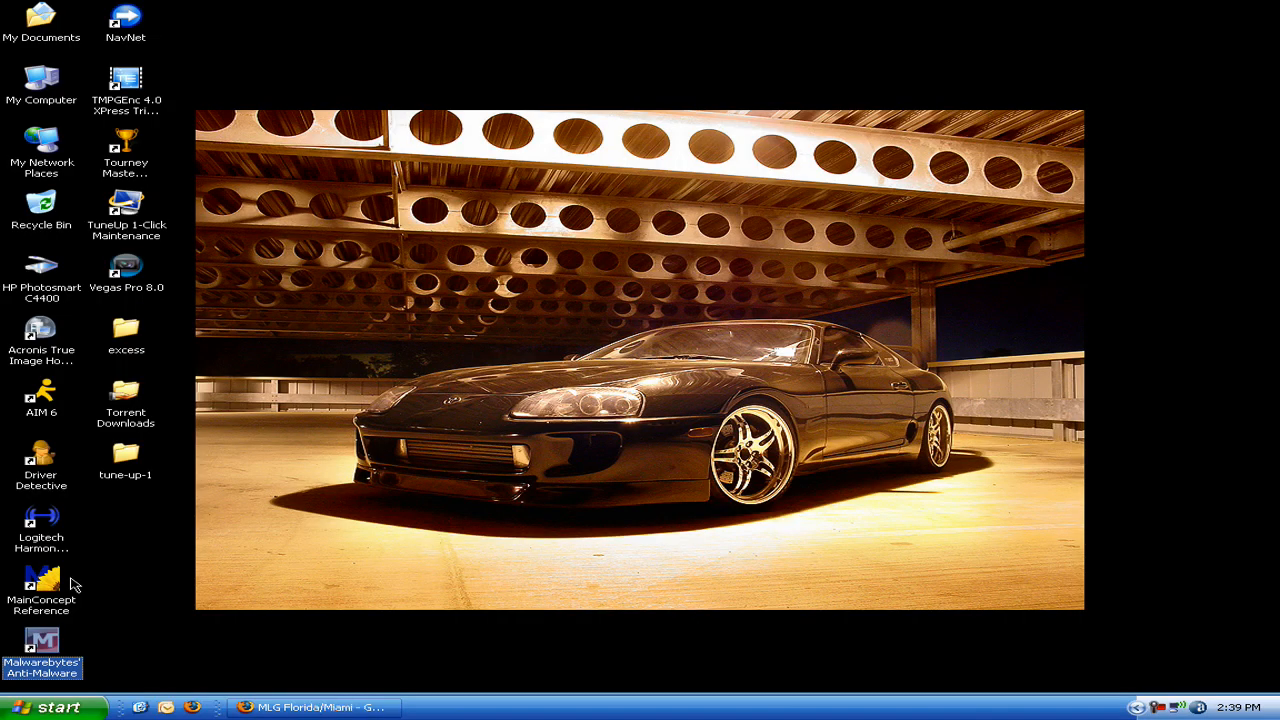
{"action": "mouse_move", "coordinate": [112, 584]}
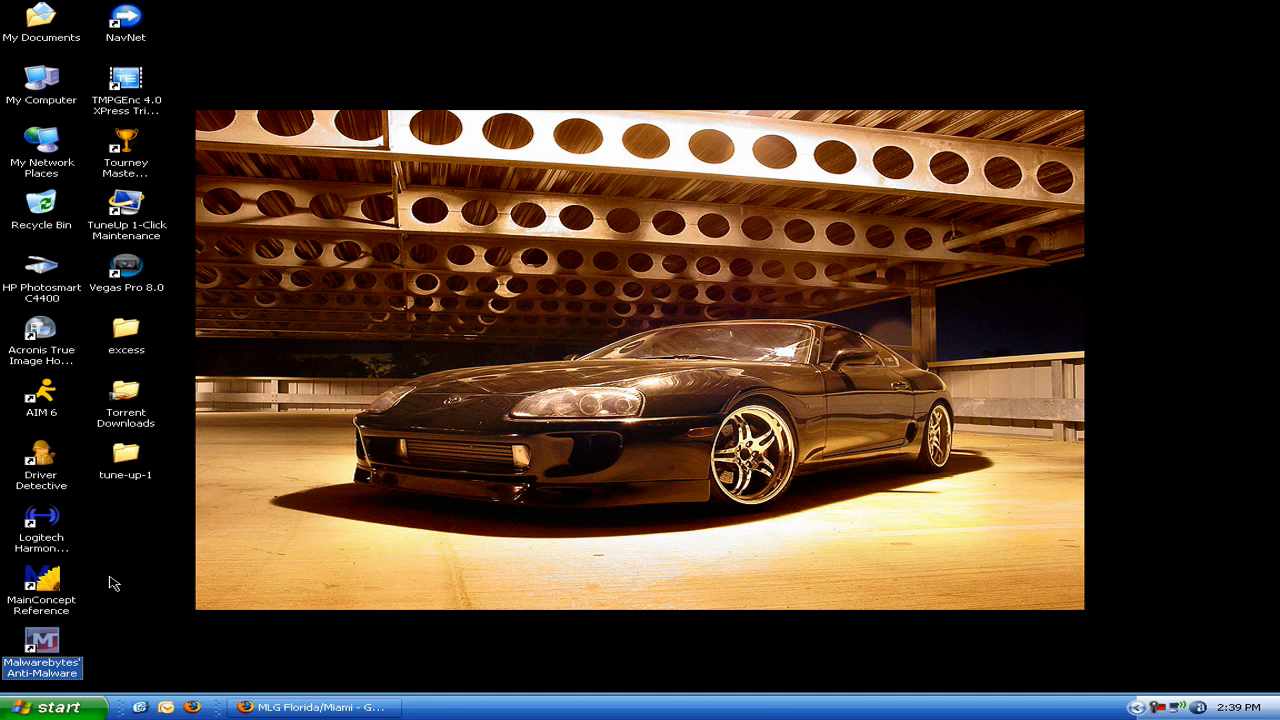
{"action": "mouse_move", "coordinate": [152, 380]}
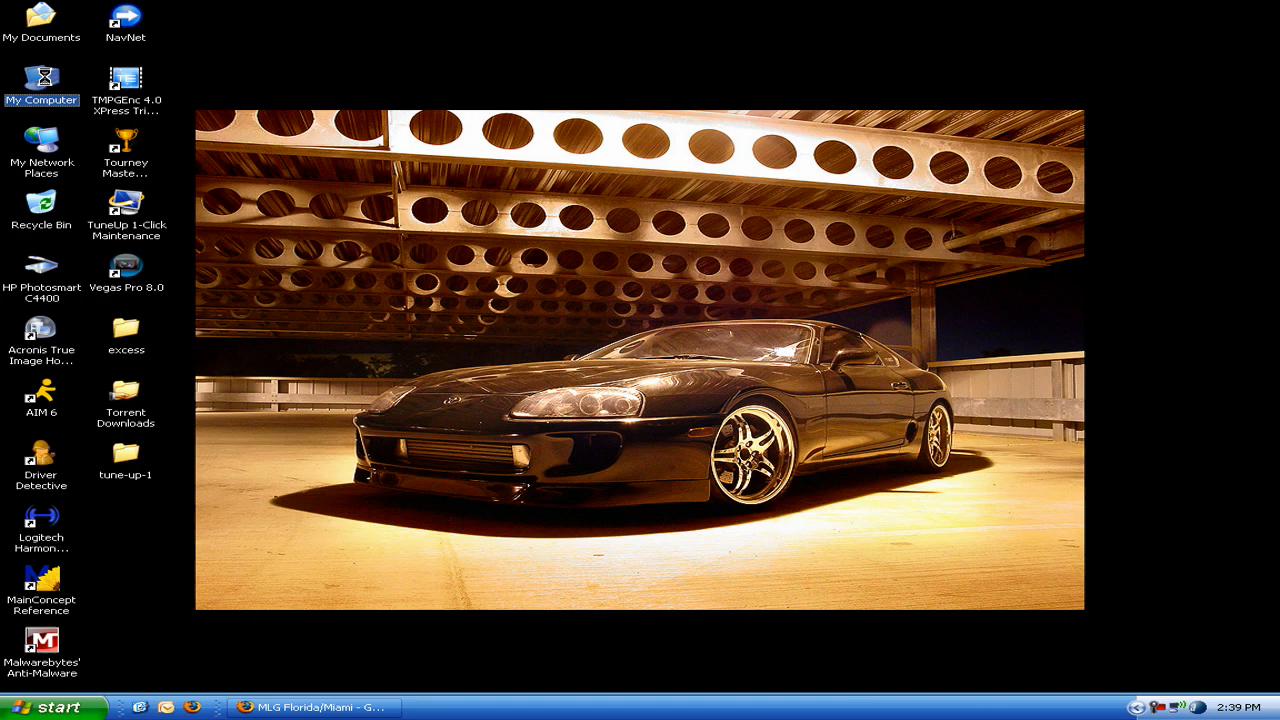
- Open My Computer's System Properties, confirm System Restore is off on all drives, and go to Advanced
{"action": "right_click", "coordinate": [40, 84]}
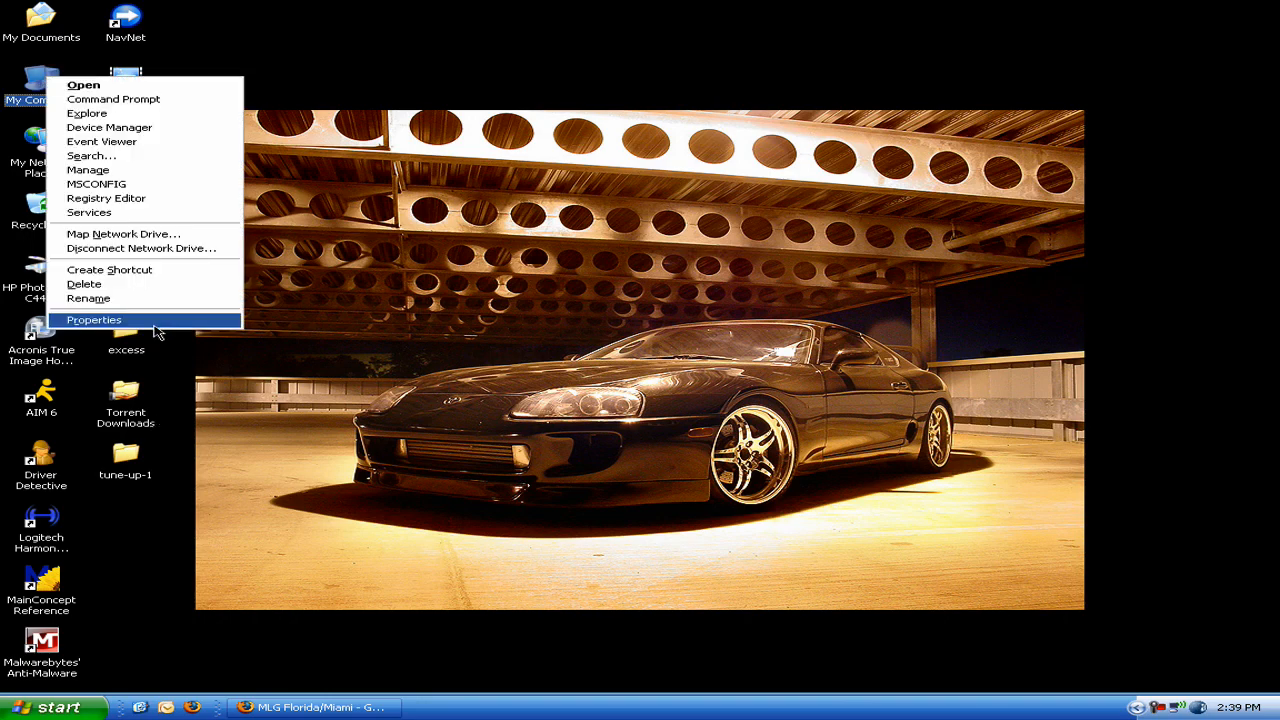
{"action": "left_click", "coordinate": [94, 320]}
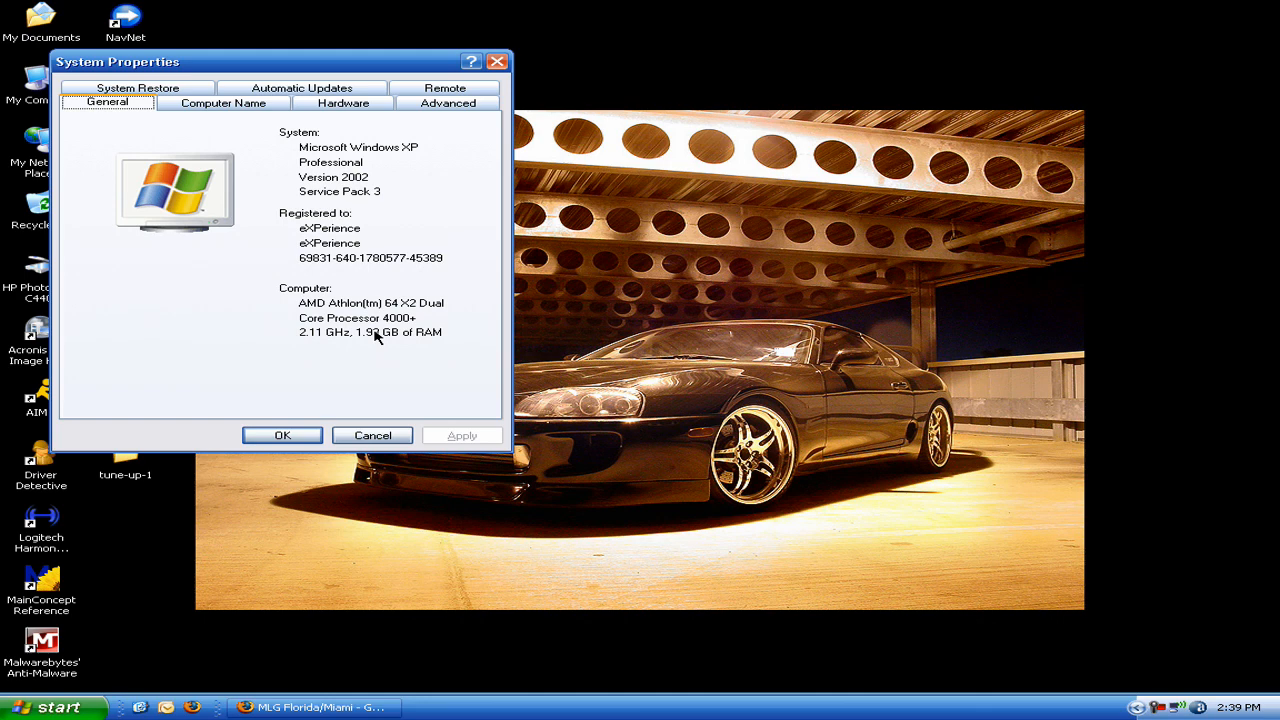
{"action": "mouse_move", "coordinate": [376, 362]}
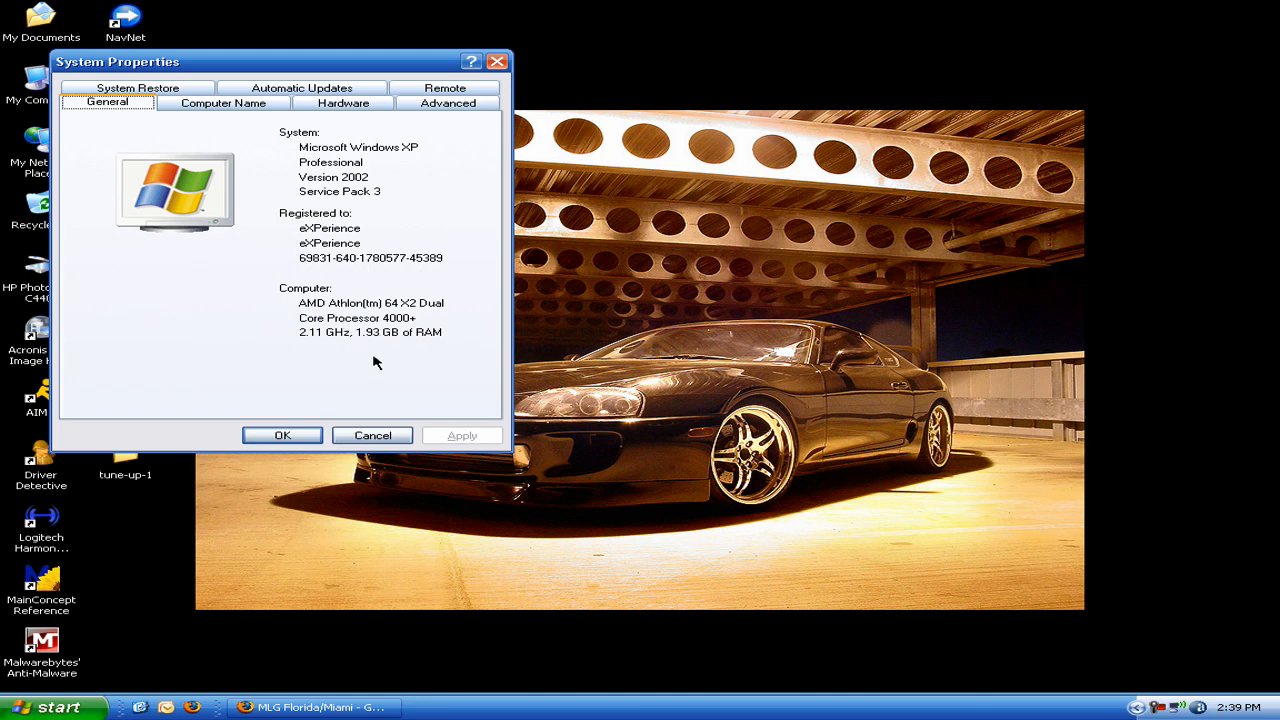
{"action": "mouse_move", "coordinate": [340, 340]}
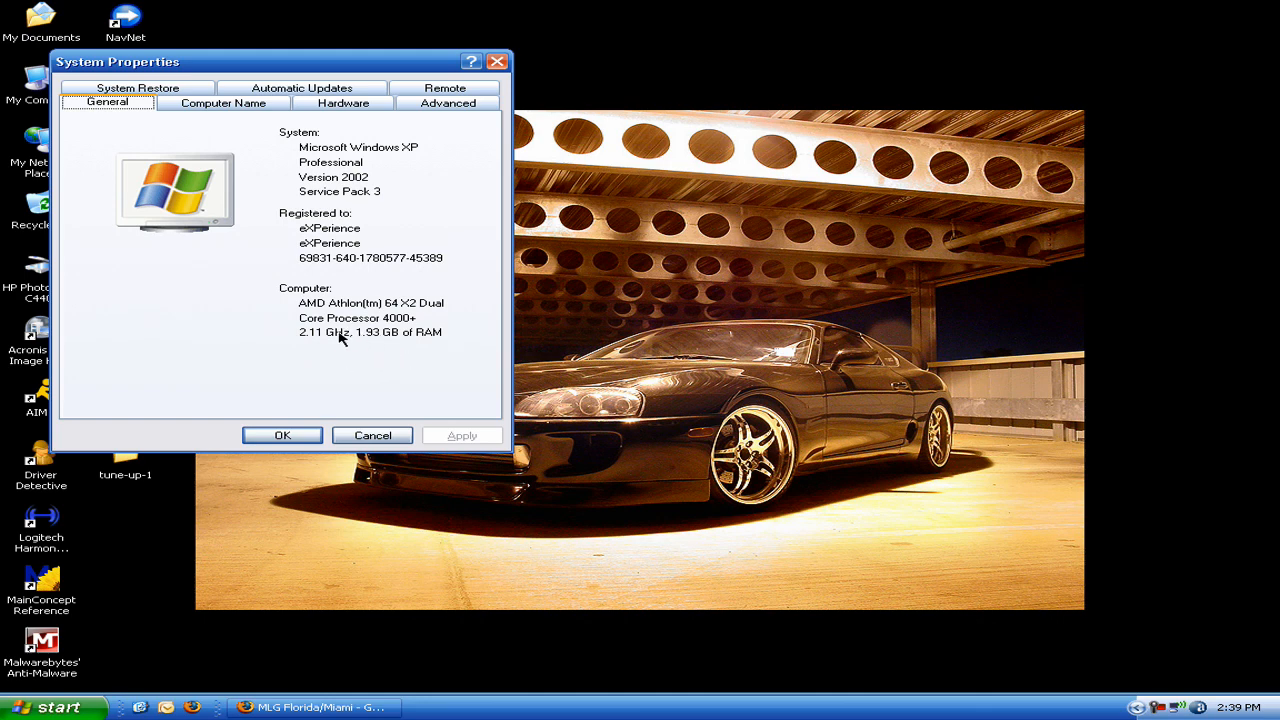
{"action": "mouse_move", "coordinate": [304, 336]}
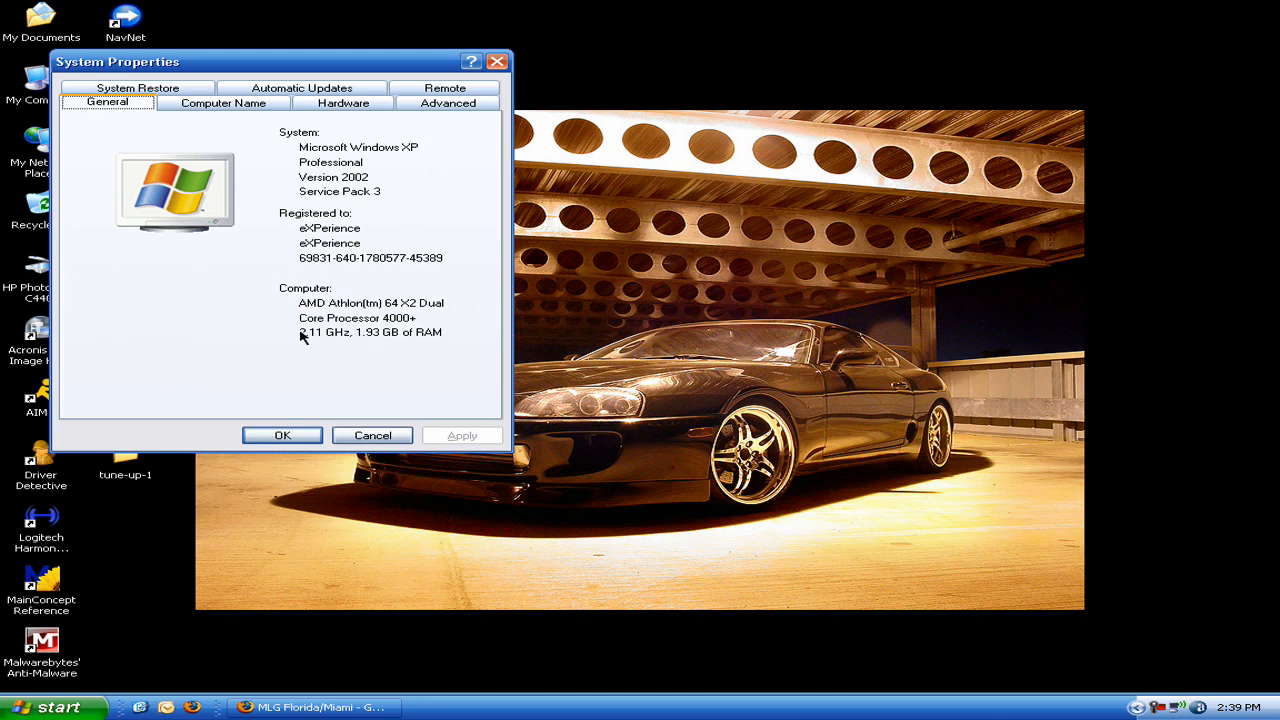
{"action": "mouse_move", "coordinate": [308, 340]}
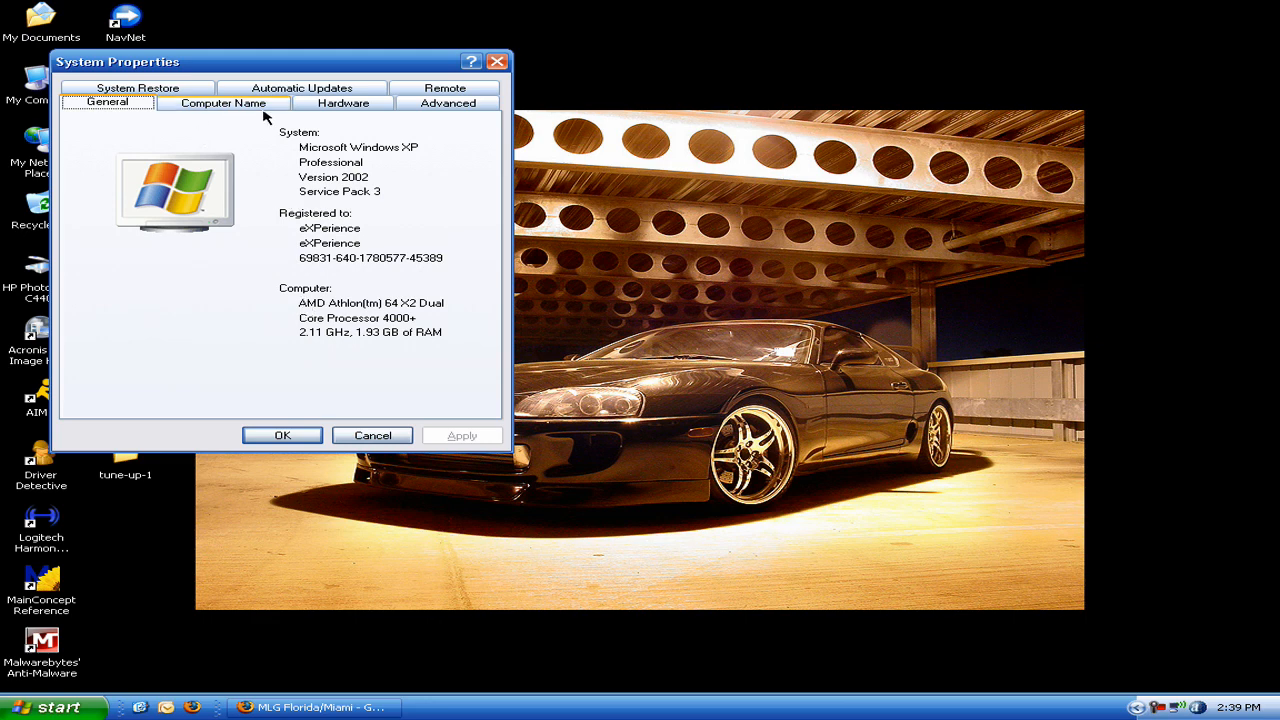
{"action": "left_click", "coordinate": [138, 88]}
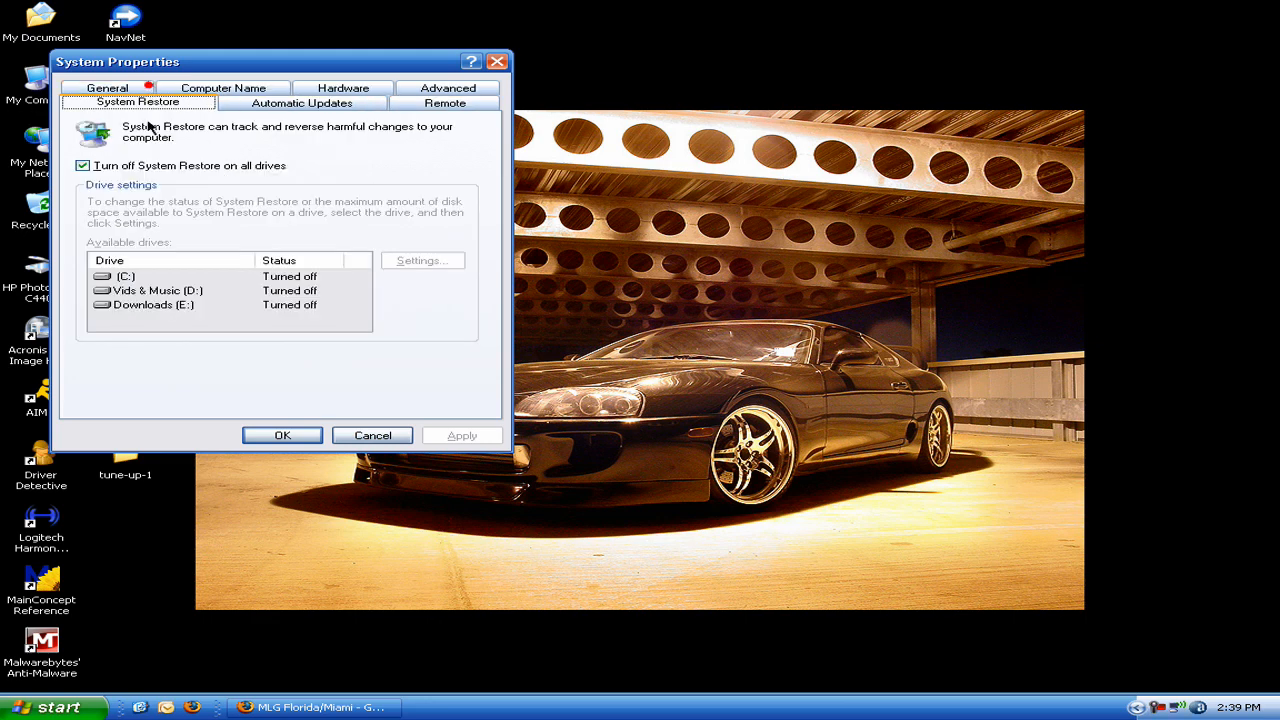
{"action": "mouse_move", "coordinate": [164, 196]}
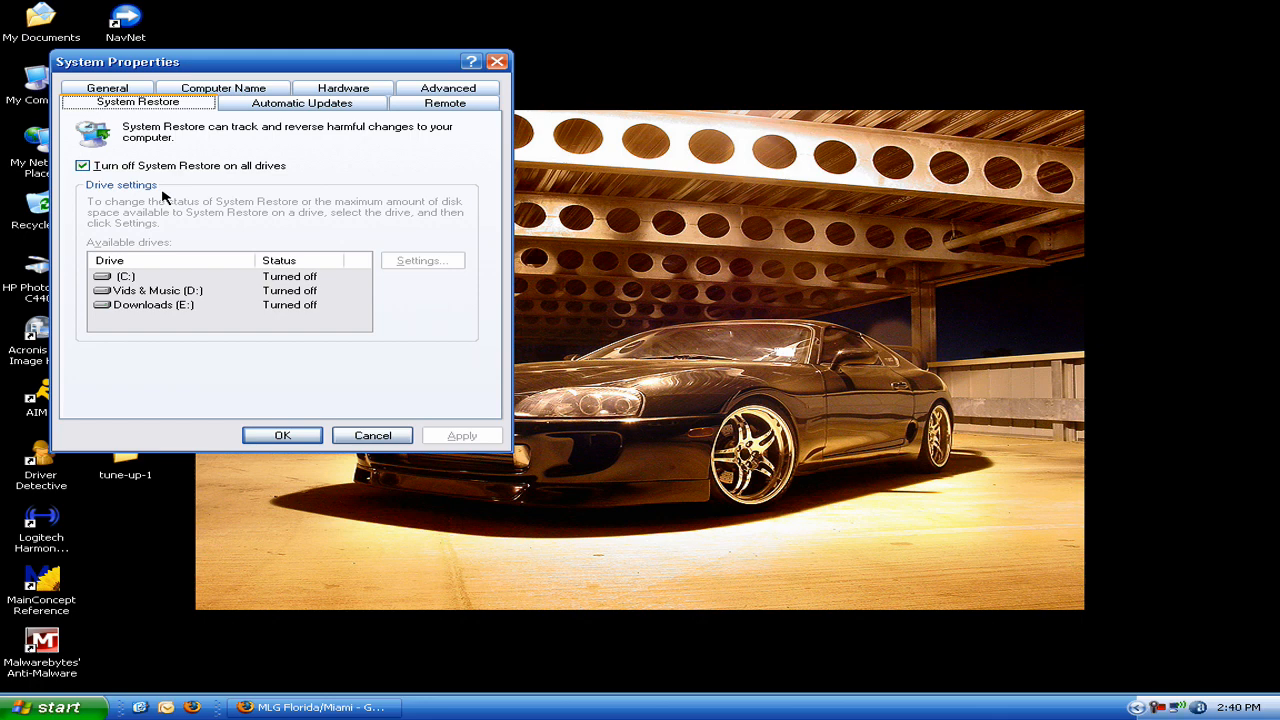
{"action": "mouse_move", "coordinate": [326, 132]}
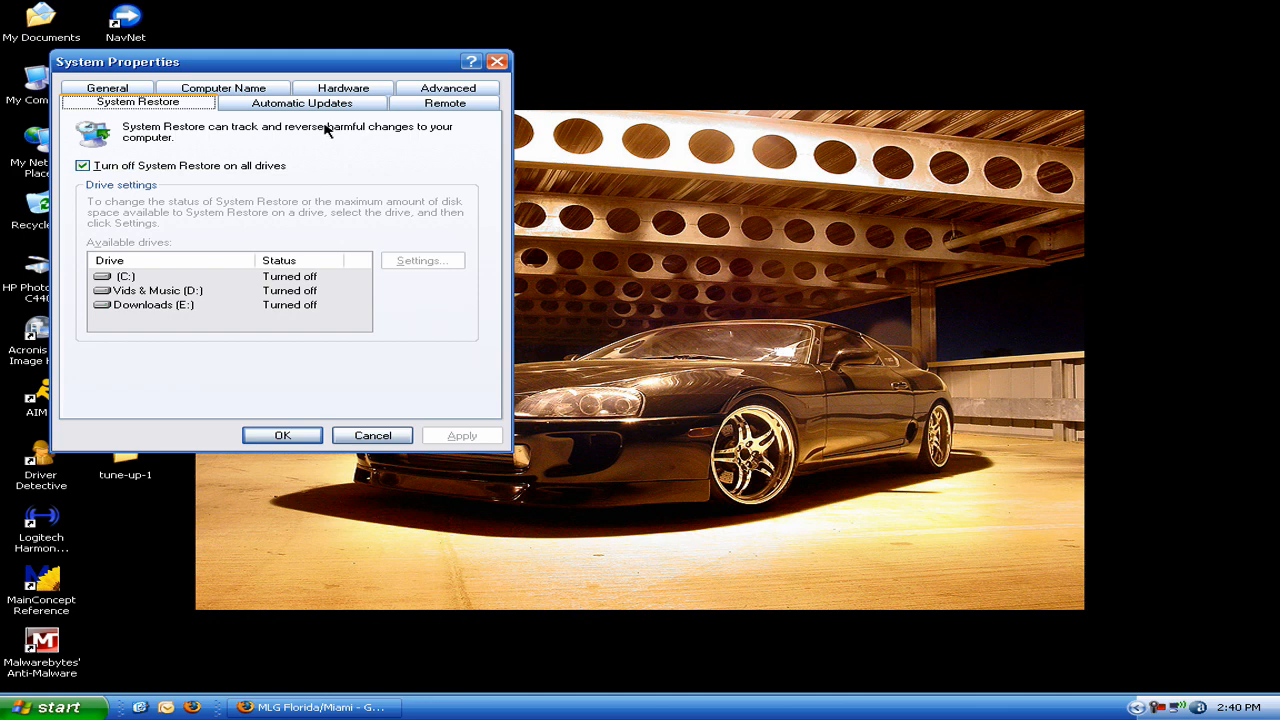
{"action": "mouse_move", "coordinate": [156, 172]}
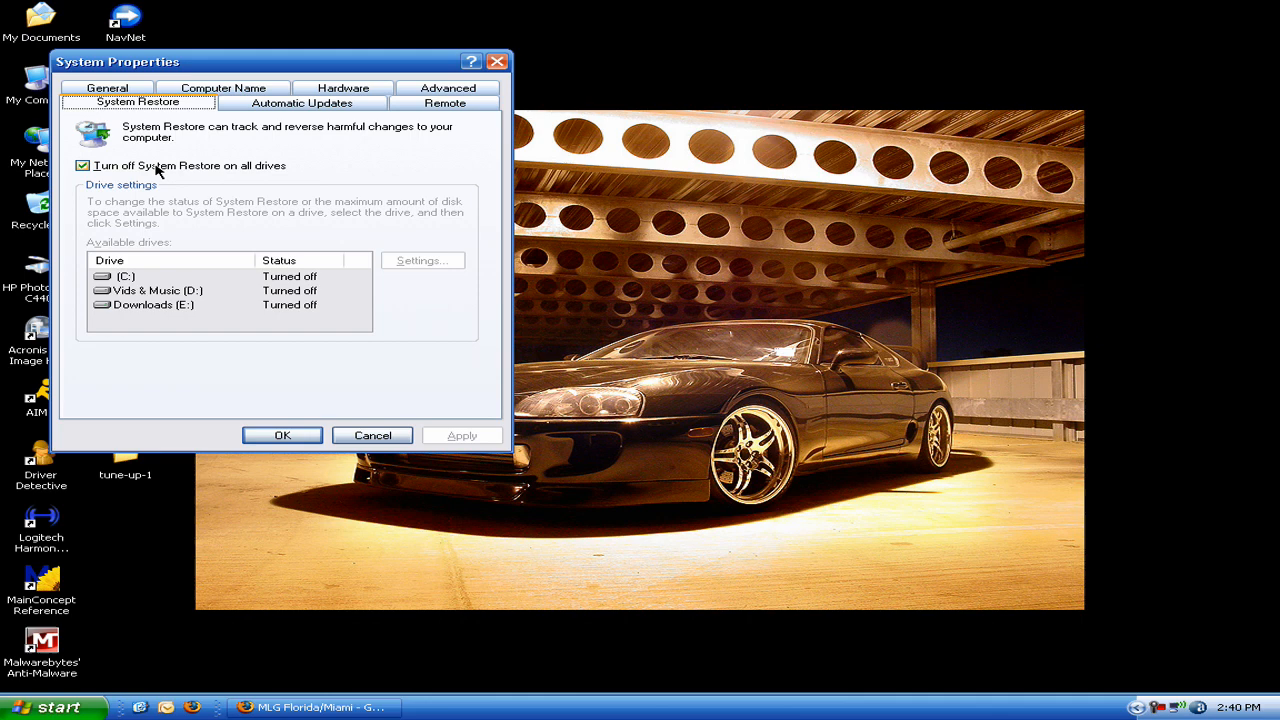
{"action": "left_click", "coordinate": [458, 104]}
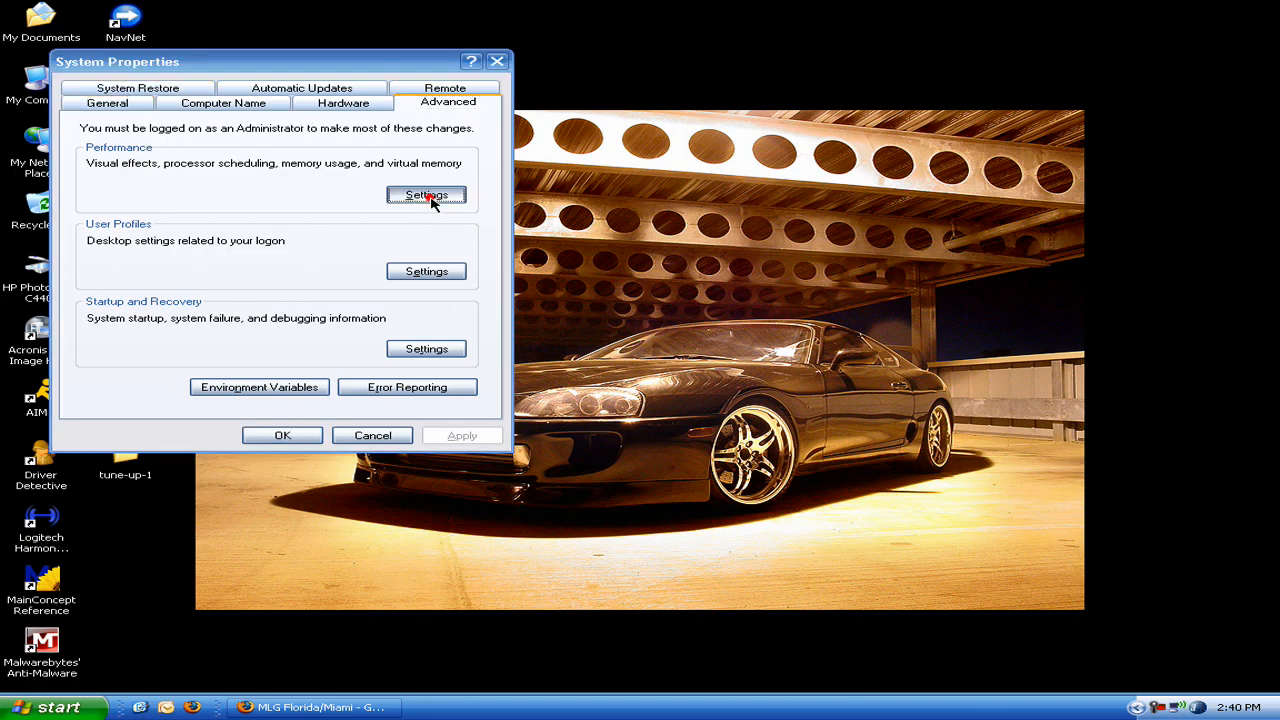
- Choose custom visual effects, keeping only folder backgrounds, common tasks, icon-label shadows and visual styles
{"action": "left_click", "coordinate": [426, 194]}
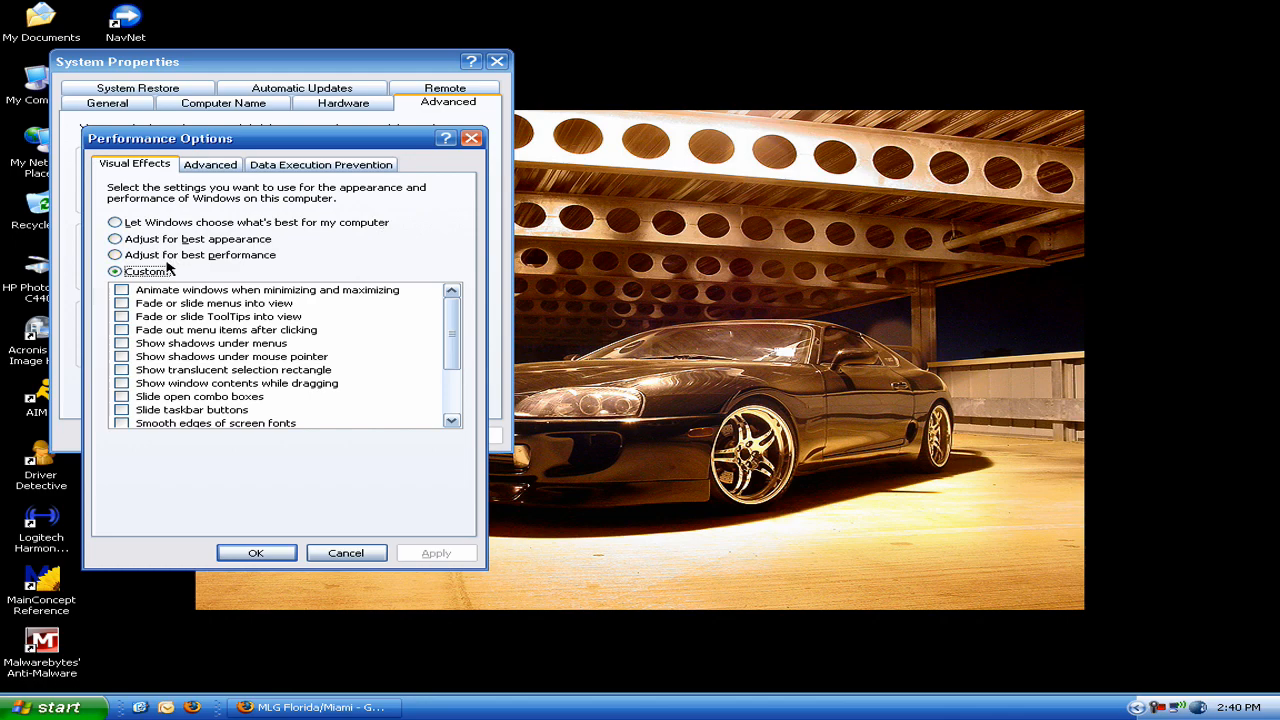
{"action": "left_click", "coordinate": [116, 254]}
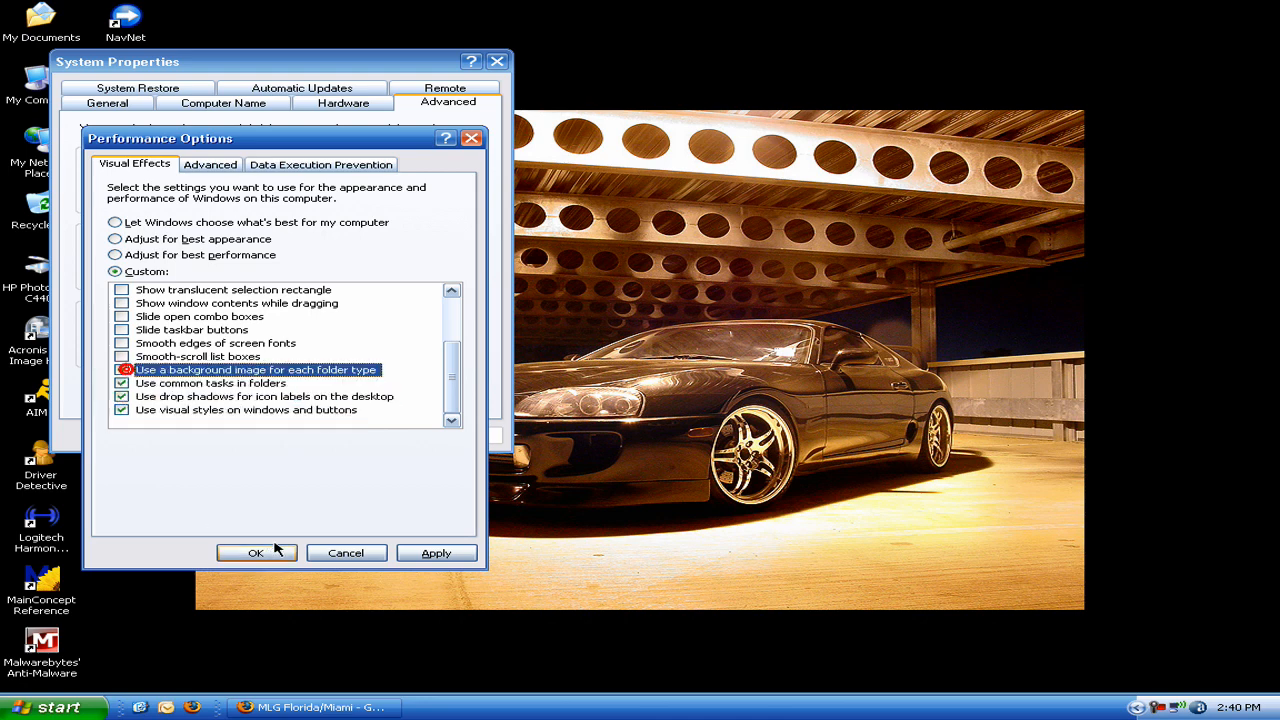
{"action": "left_click", "coordinate": [122, 370]}
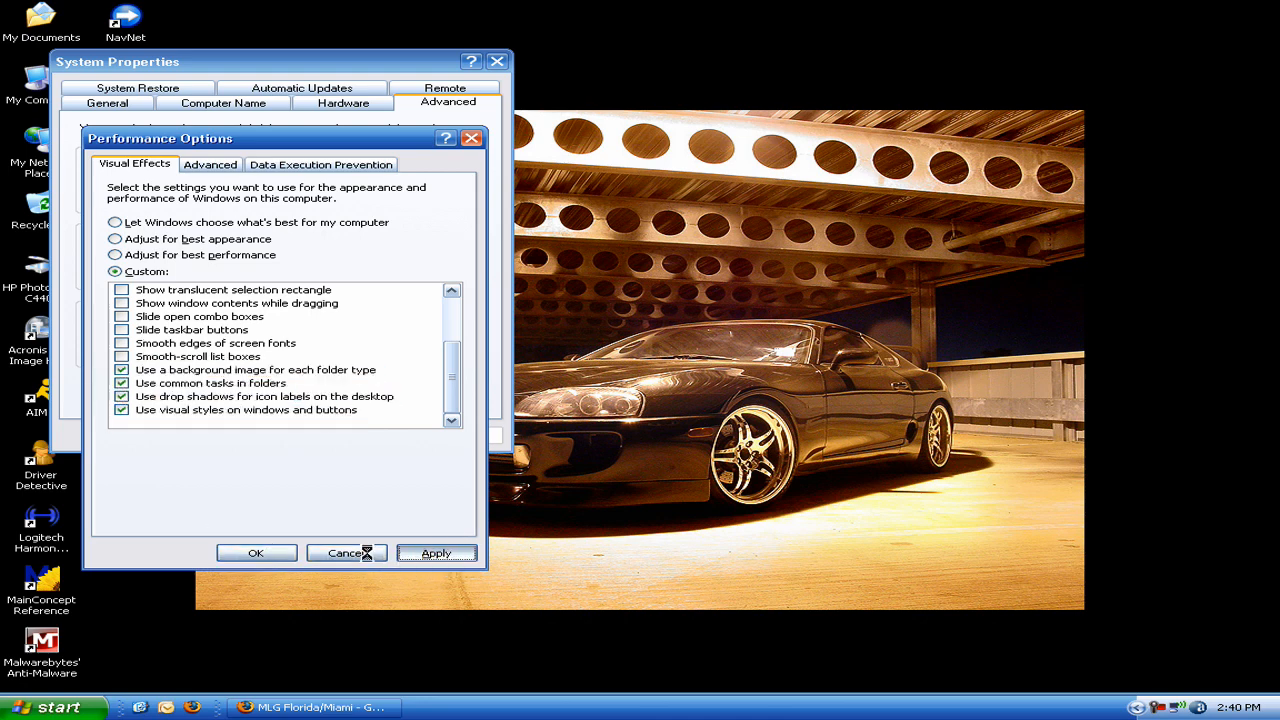
{"action": "mouse_move", "coordinate": [350, 556]}
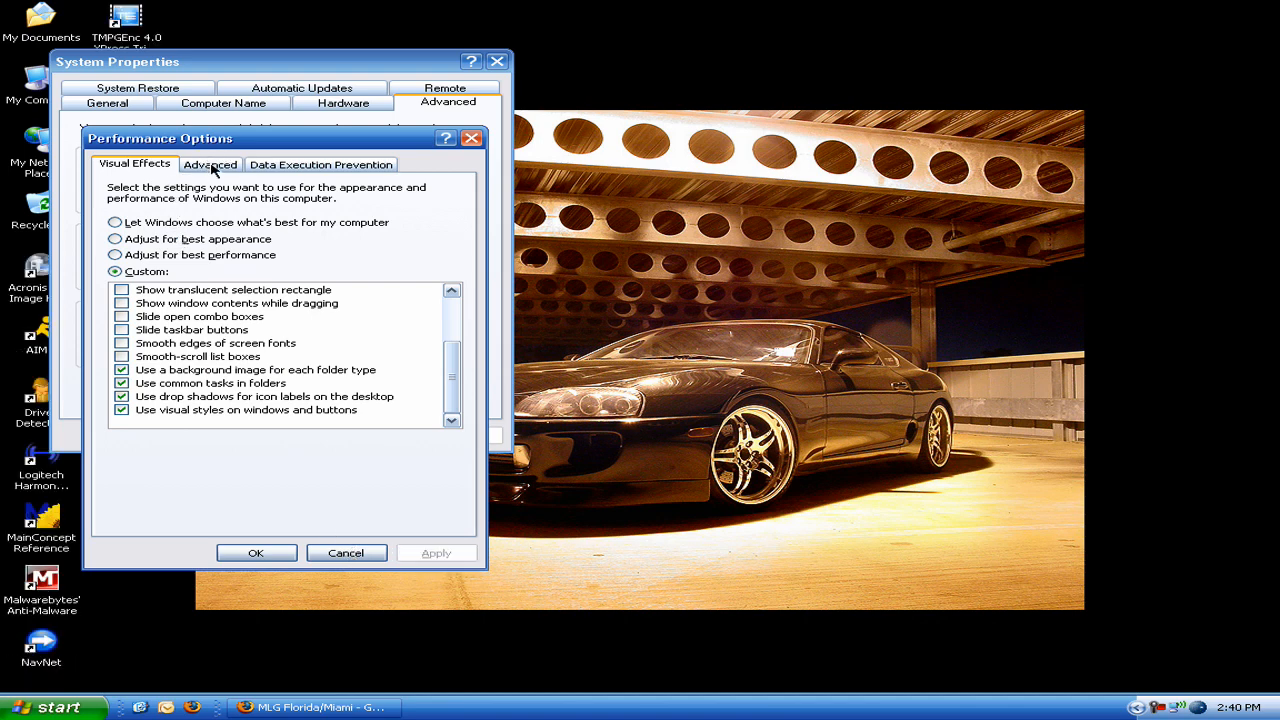
- Set drive C's paging file to a custom 4000 MB initial and maximum size and confirm
{"action": "left_click", "coordinate": [210, 164]}
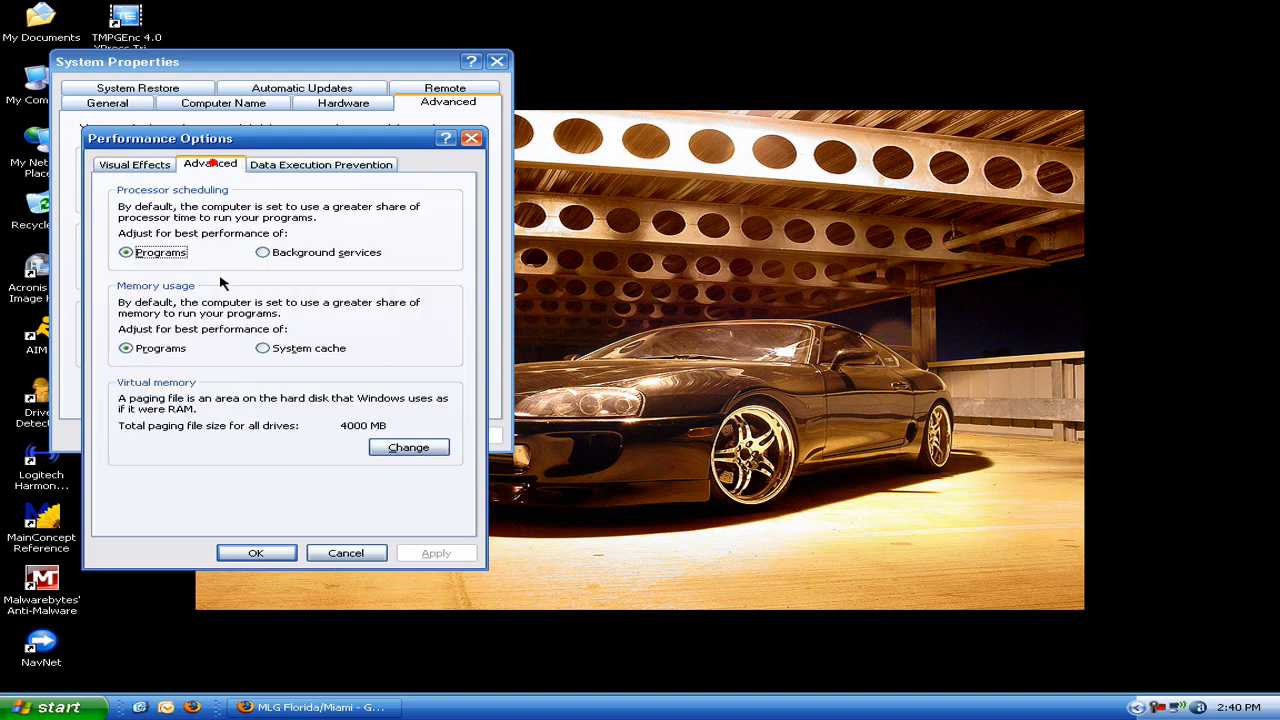
{"action": "left_click", "coordinate": [408, 448]}
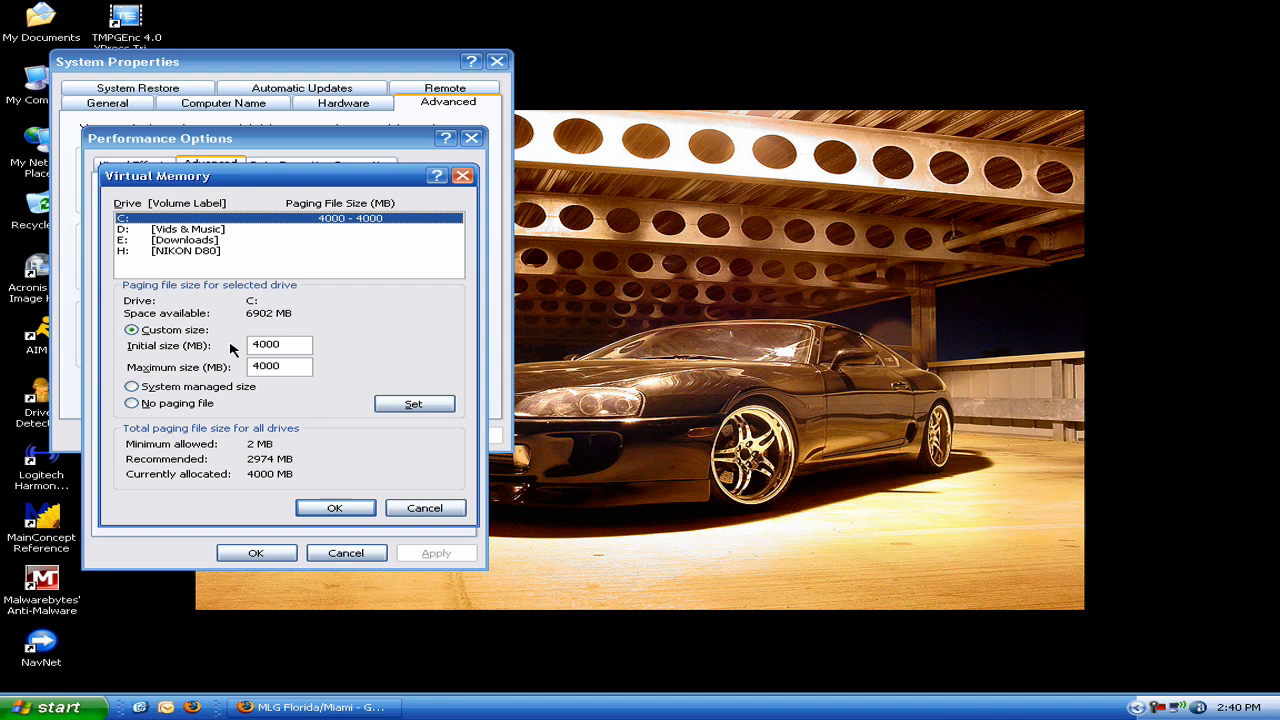
{"action": "left_click", "coordinate": [280, 344]}
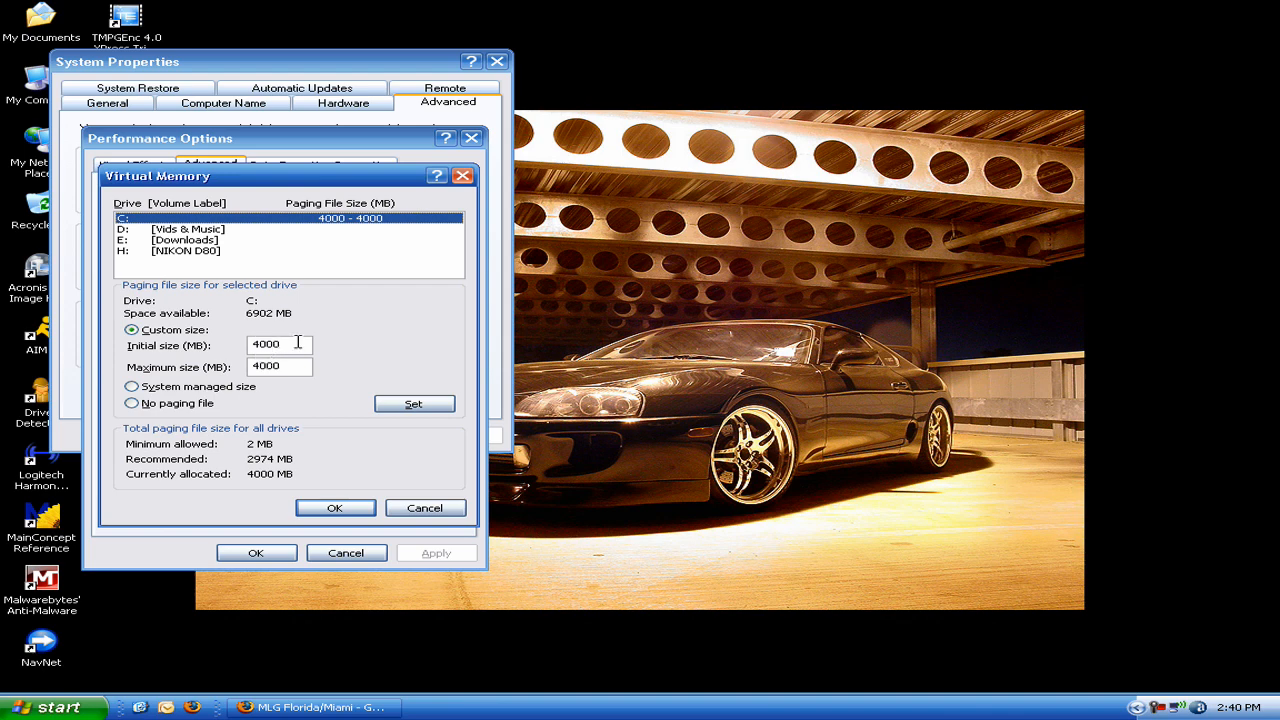
{"action": "mouse_move", "coordinate": [156, 350]}
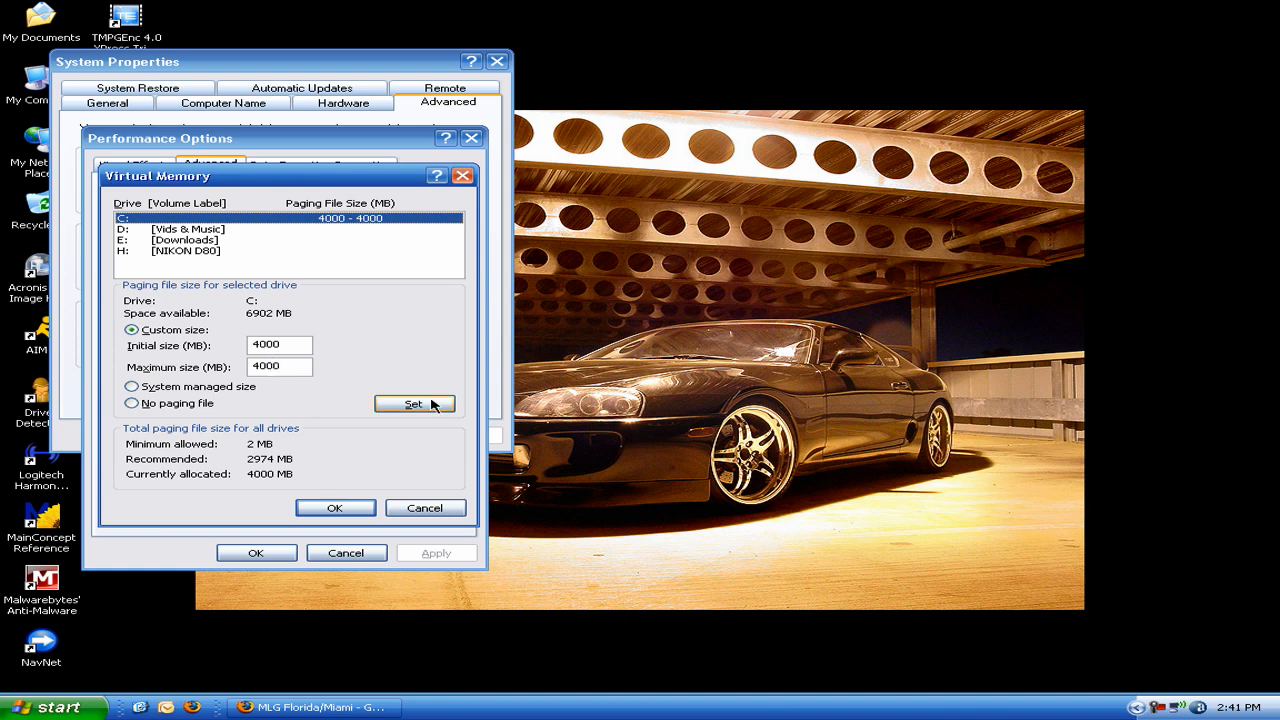
{"action": "left_click", "coordinate": [40, 708]}
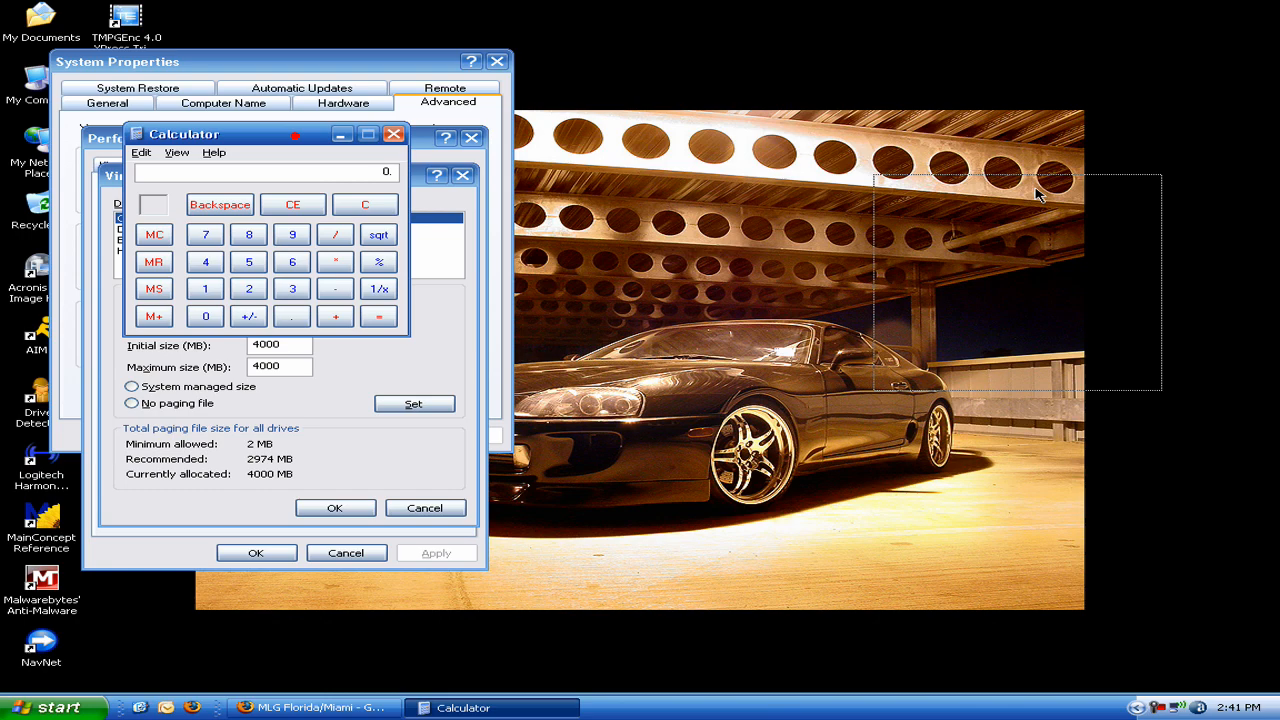
{"action": "left_click", "coordinate": [392, 134]}
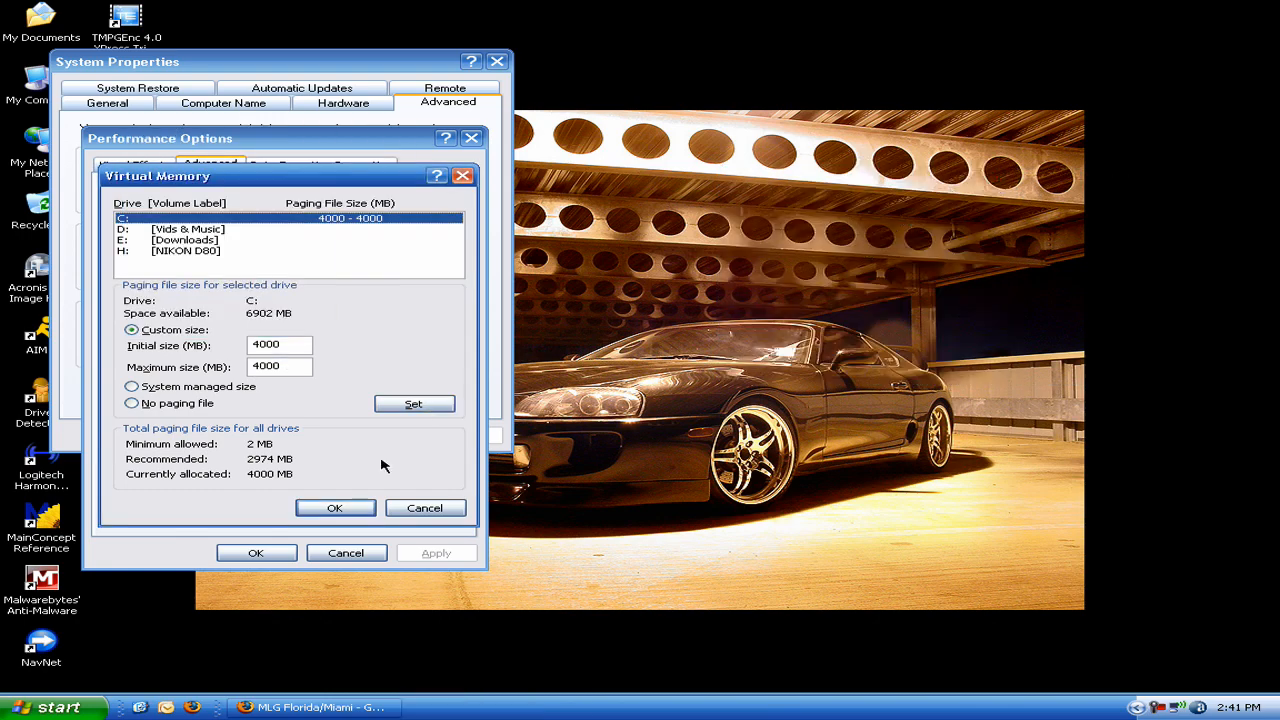
{"action": "left_click", "coordinate": [336, 508]}
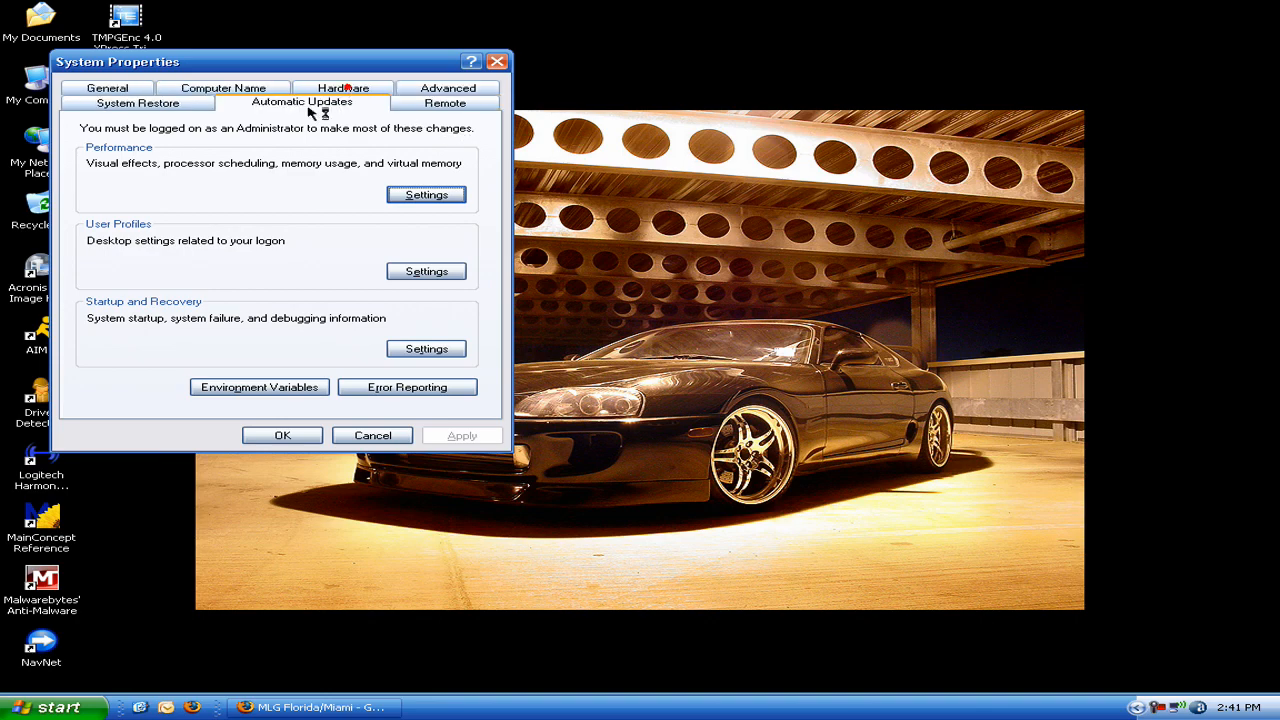
- Review Automatic Updates left at daily installs, cancel out of System Properties, and bring up the Start menu
{"action": "left_click", "coordinate": [312, 104]}
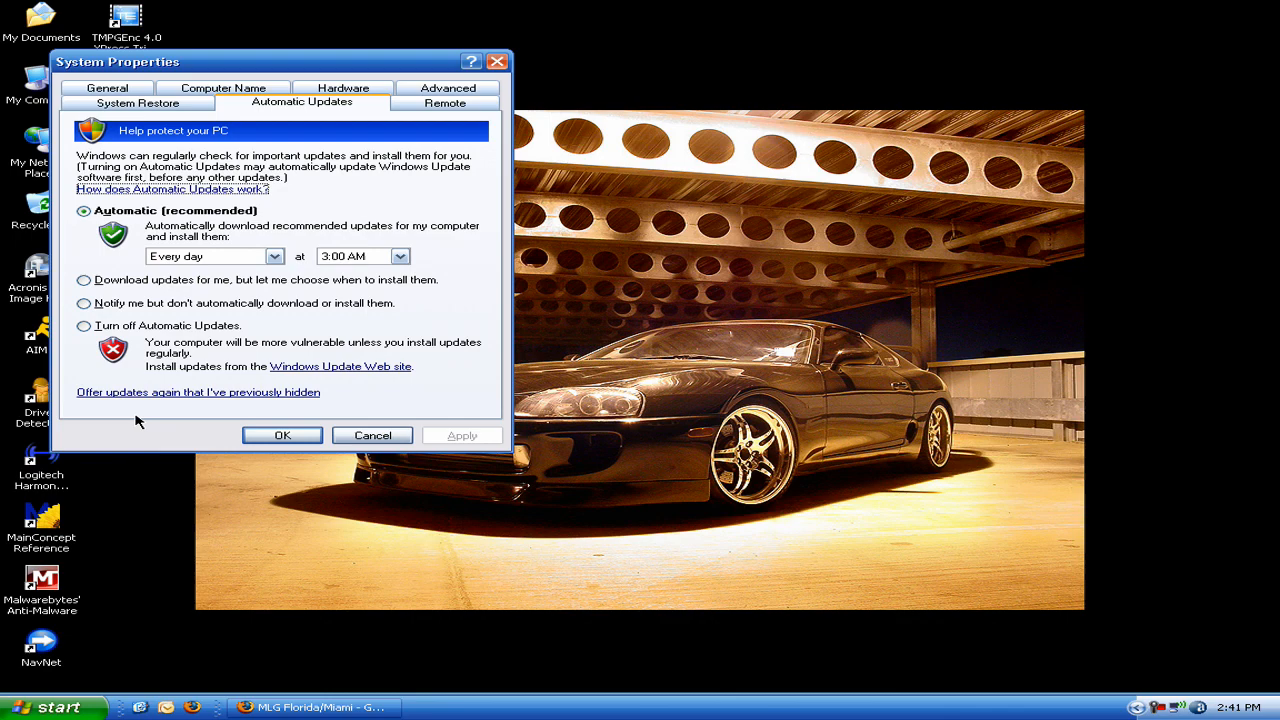
{"action": "mouse_move", "coordinate": [288, 190]}
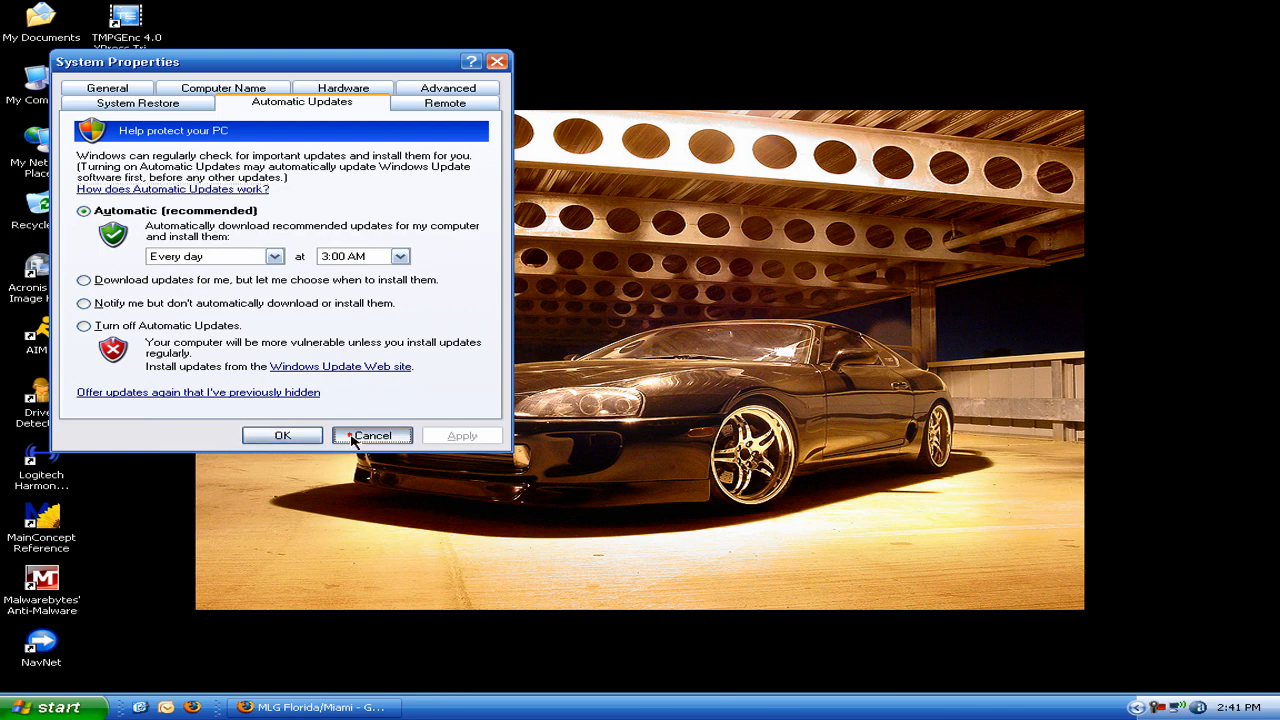
{"action": "left_click", "coordinate": [372, 436]}
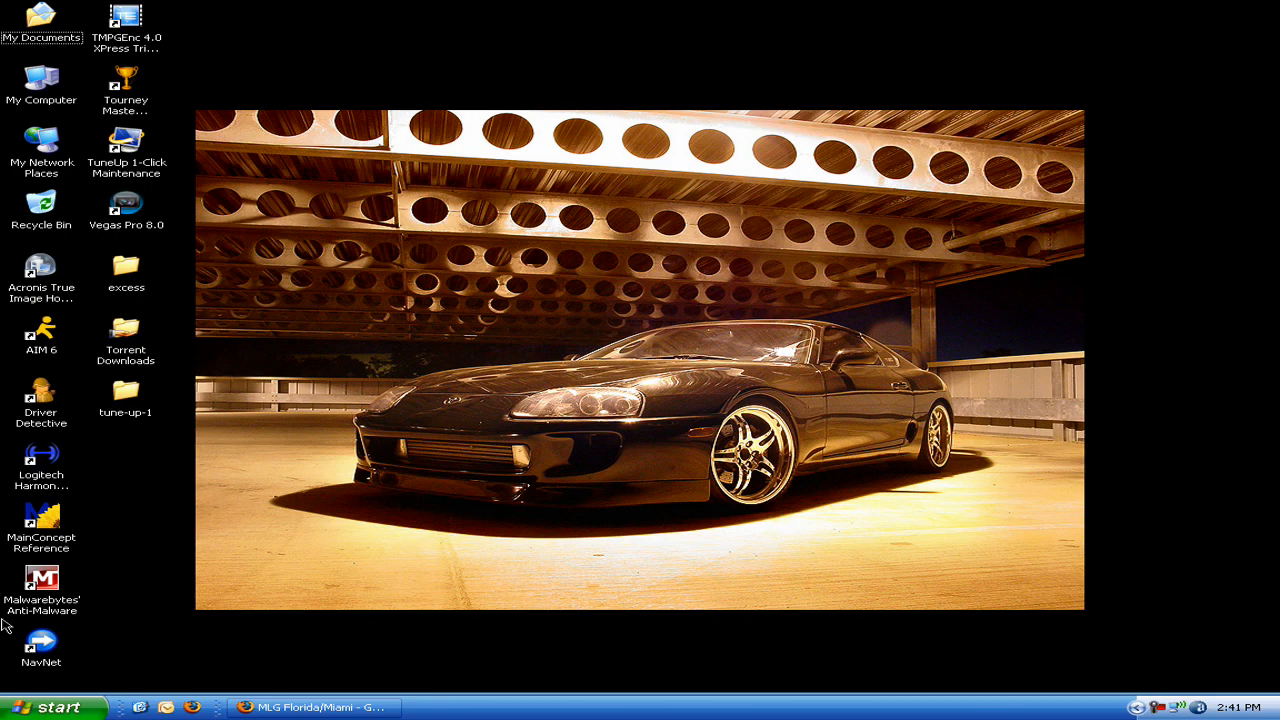
{"action": "left_click", "coordinate": [56, 708]}
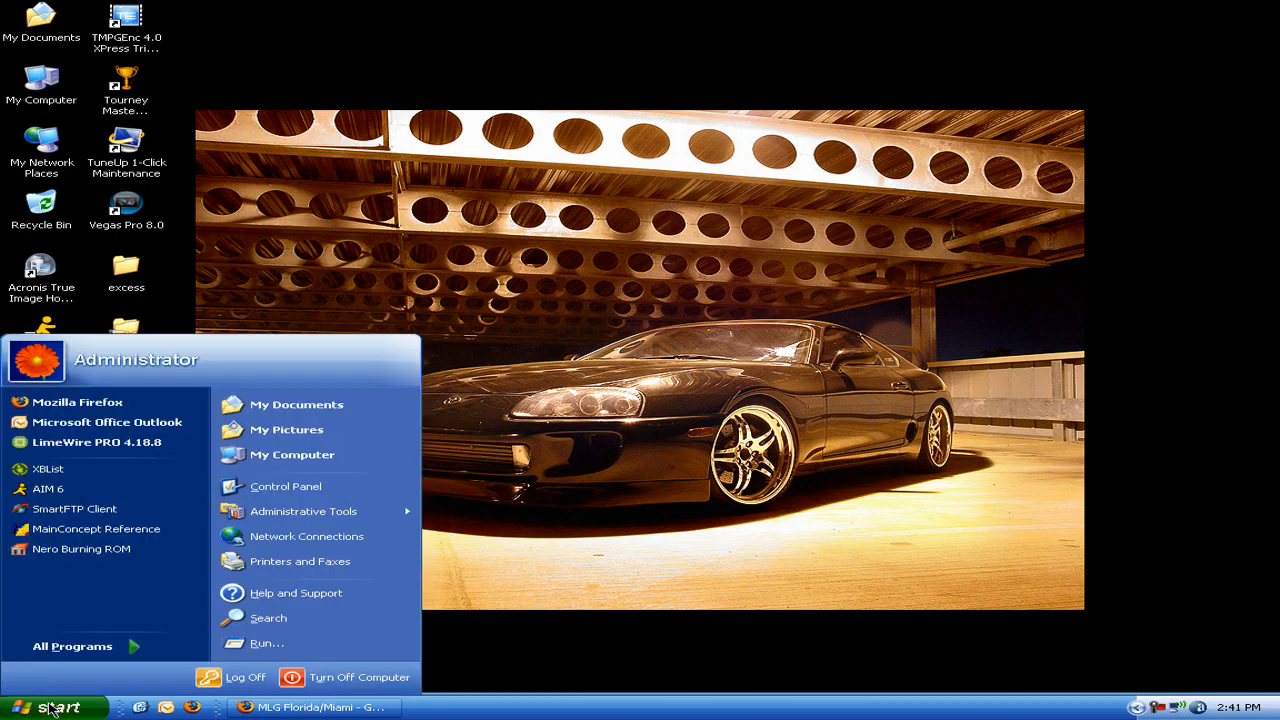
{"action": "mouse_move", "coordinate": [78, 712]}
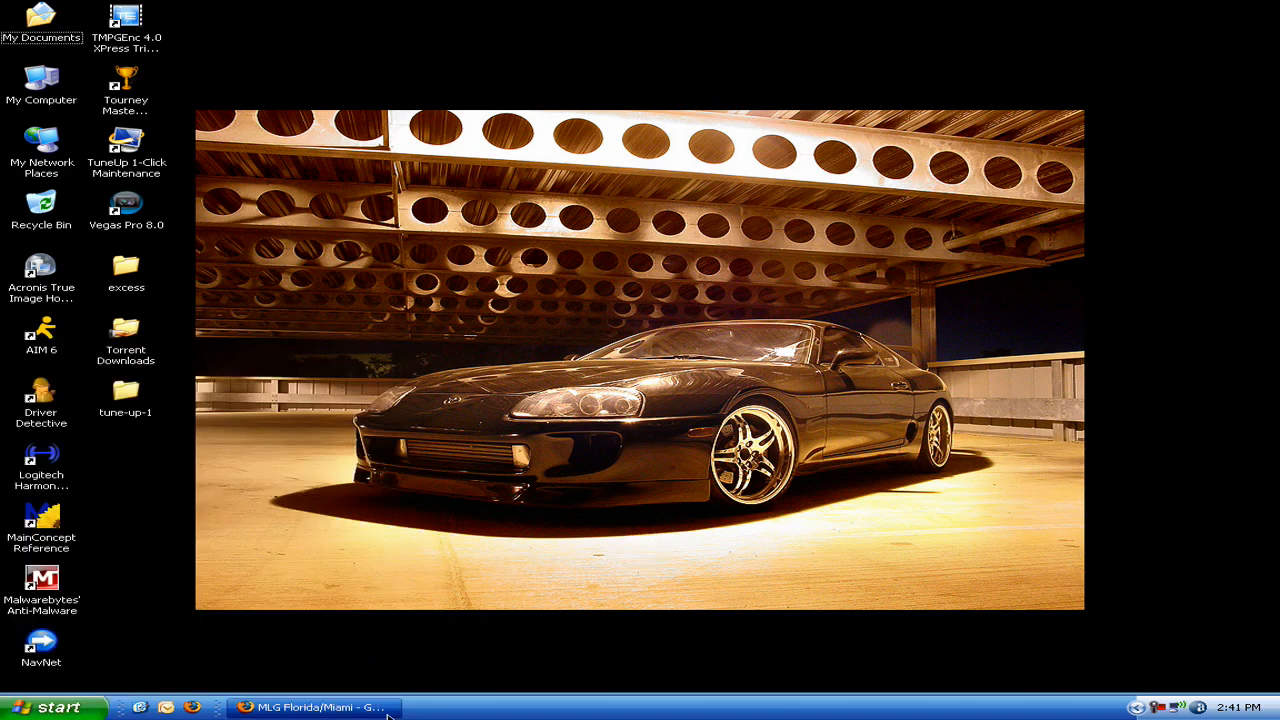
{"action": "mouse_move", "coordinate": [386, 706]}
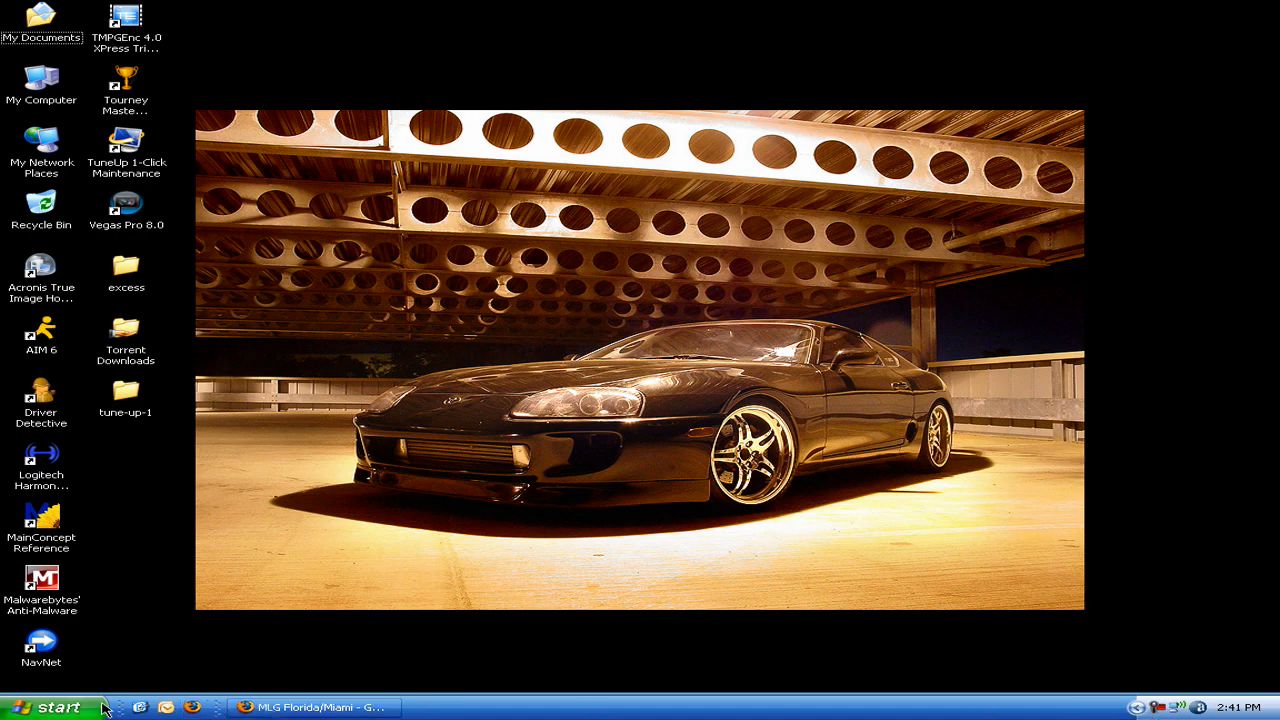
{"action": "left_click", "coordinate": [316, 708]}
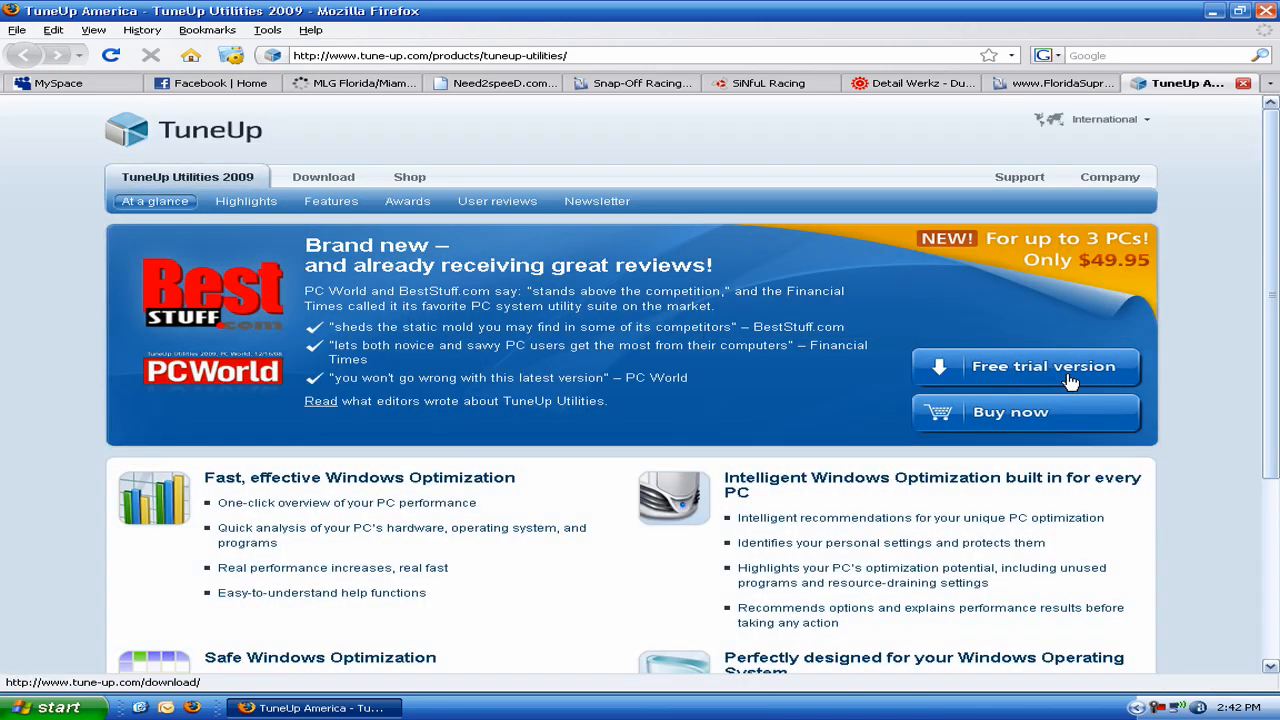
{"action": "left_click", "coordinate": [1044, 366]}
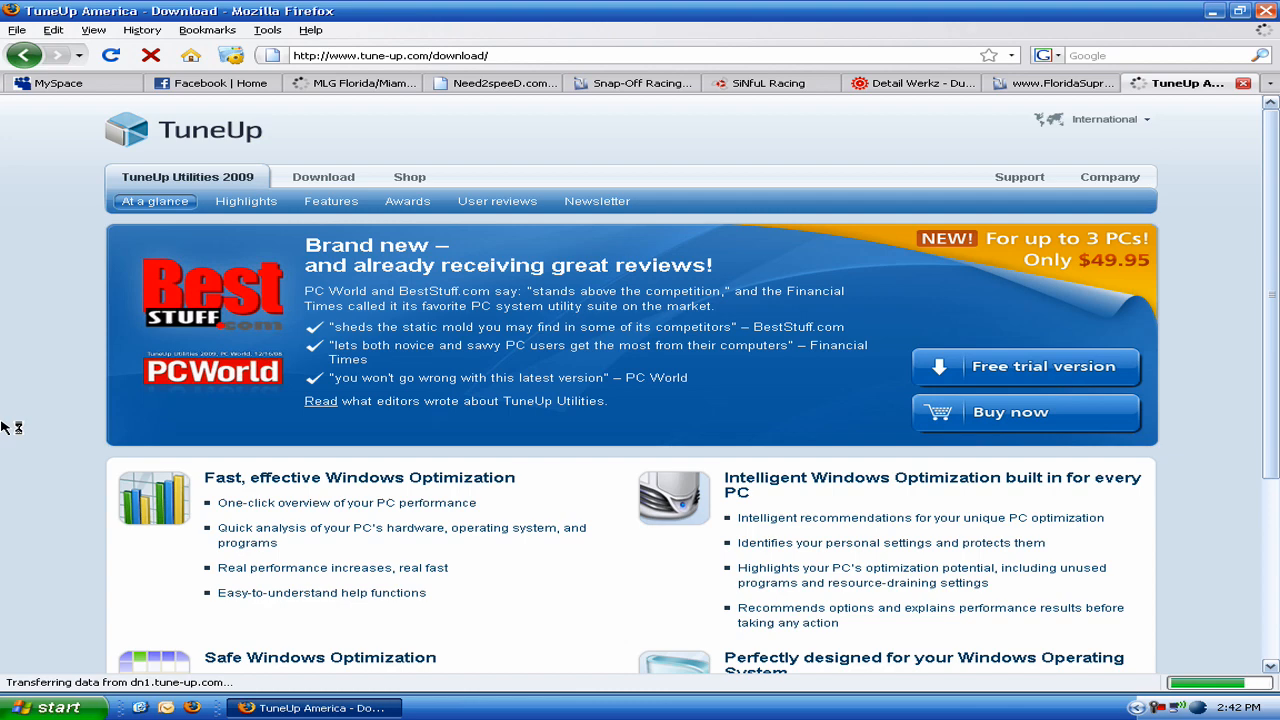
{"action": "left_click", "coordinate": [324, 176]}
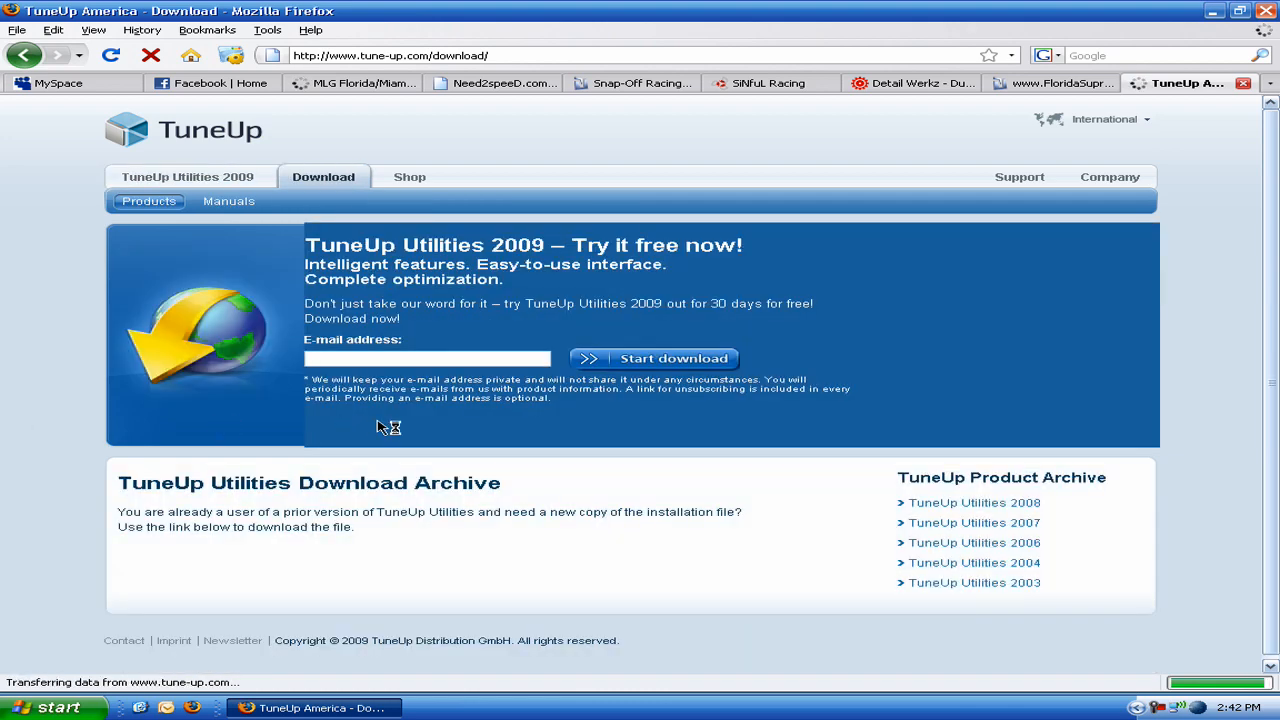
{"action": "left_click", "coordinate": [428, 358]}
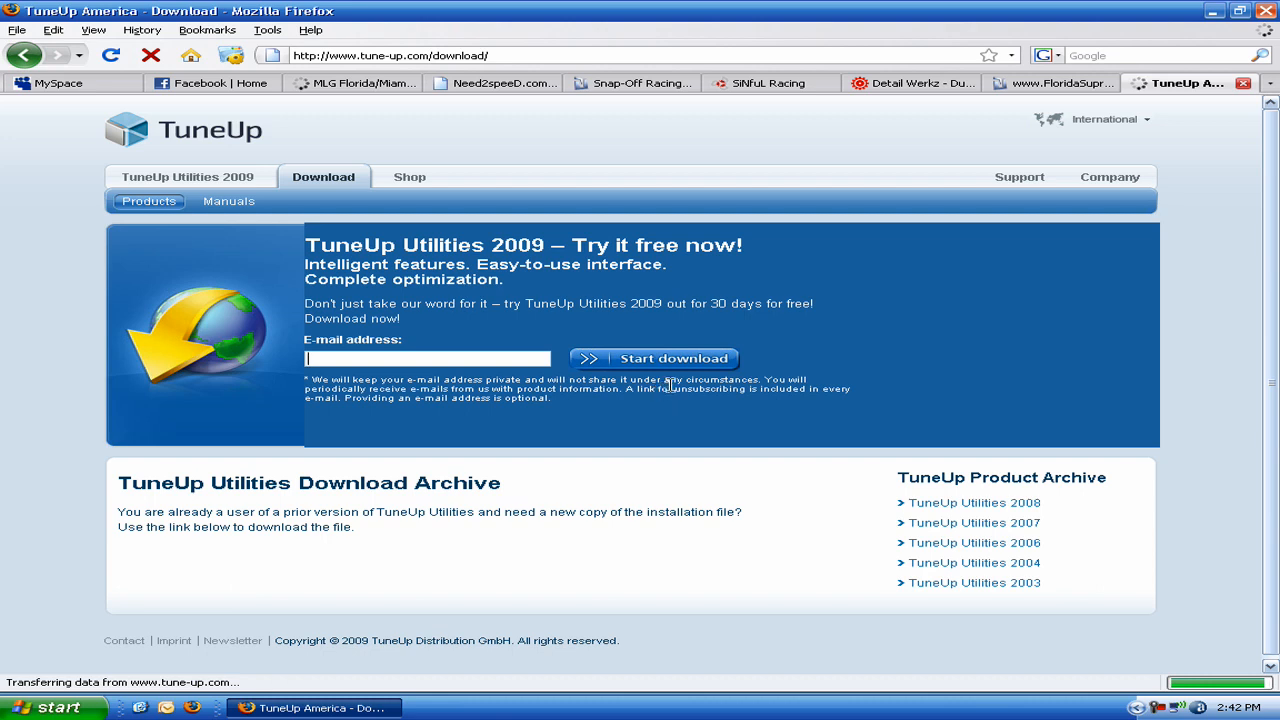
{"action": "mouse_move", "coordinate": [680, 372]}
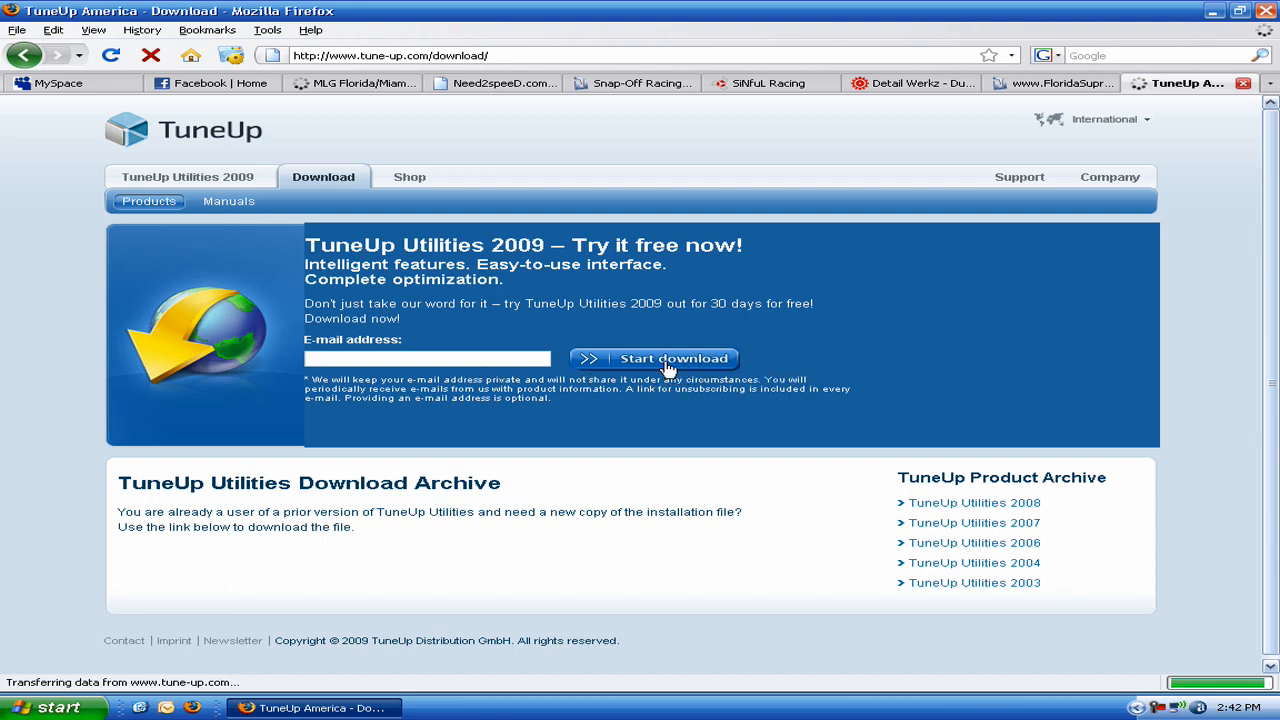
{"action": "mouse_move", "coordinate": [660, 366]}
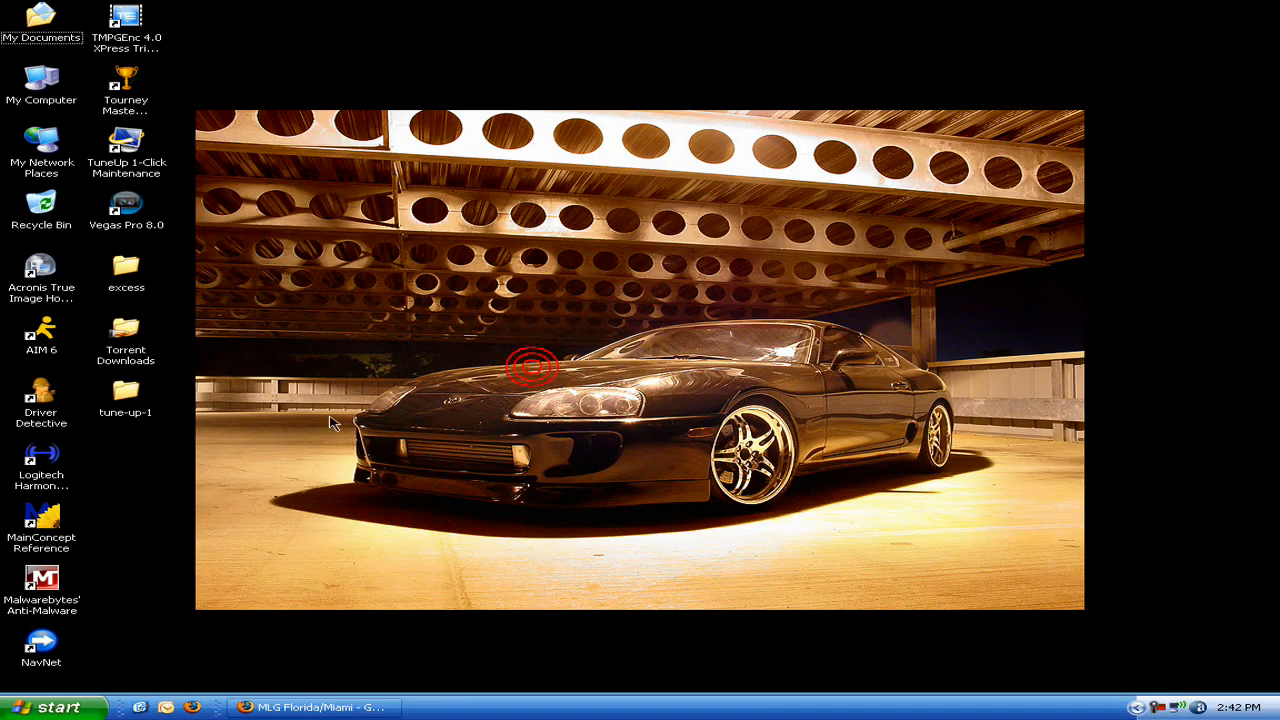
{"action": "mouse_move", "coordinate": [304, 218]}
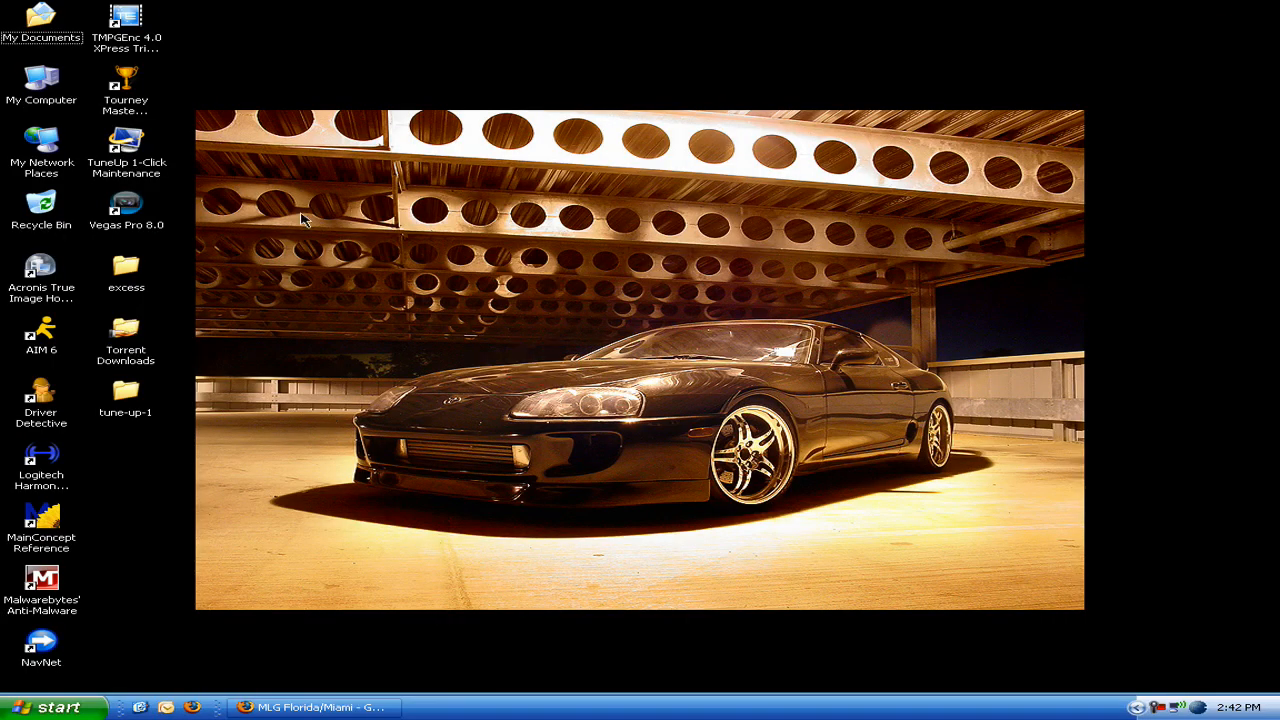
{"action": "mouse_move", "coordinate": [396, 184]}
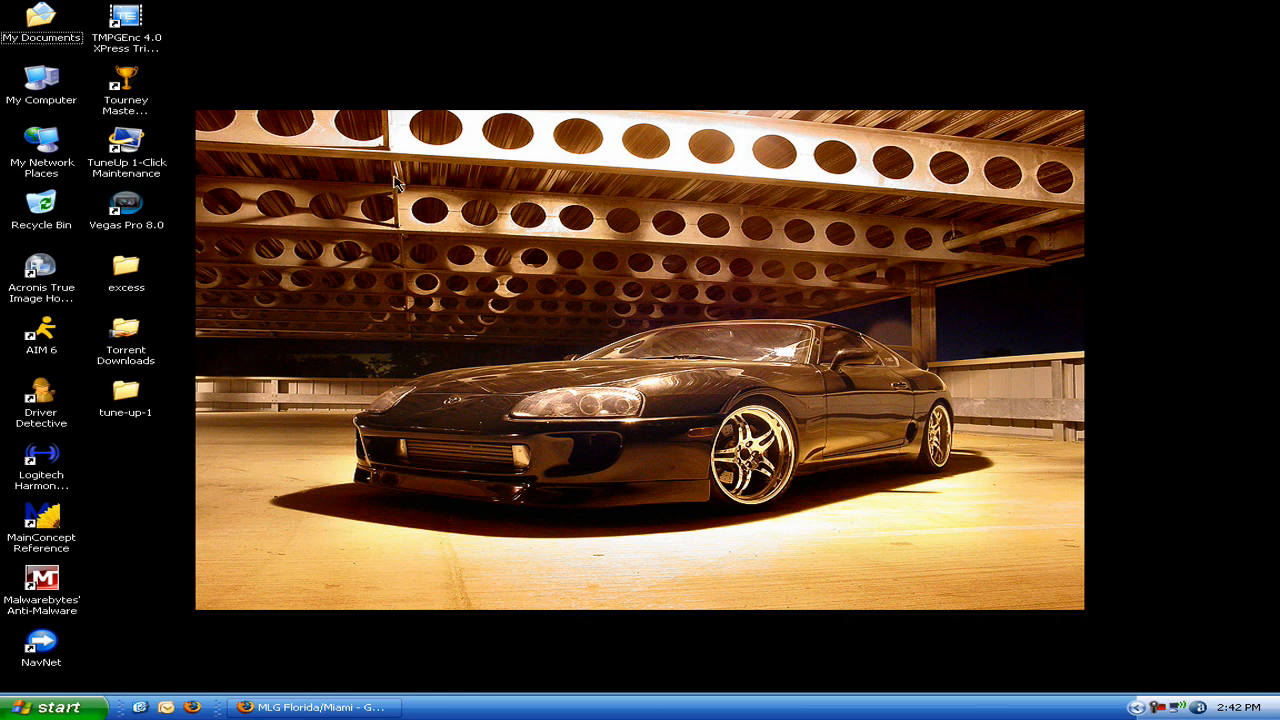
{"action": "mouse_move", "coordinate": [128, 632]}
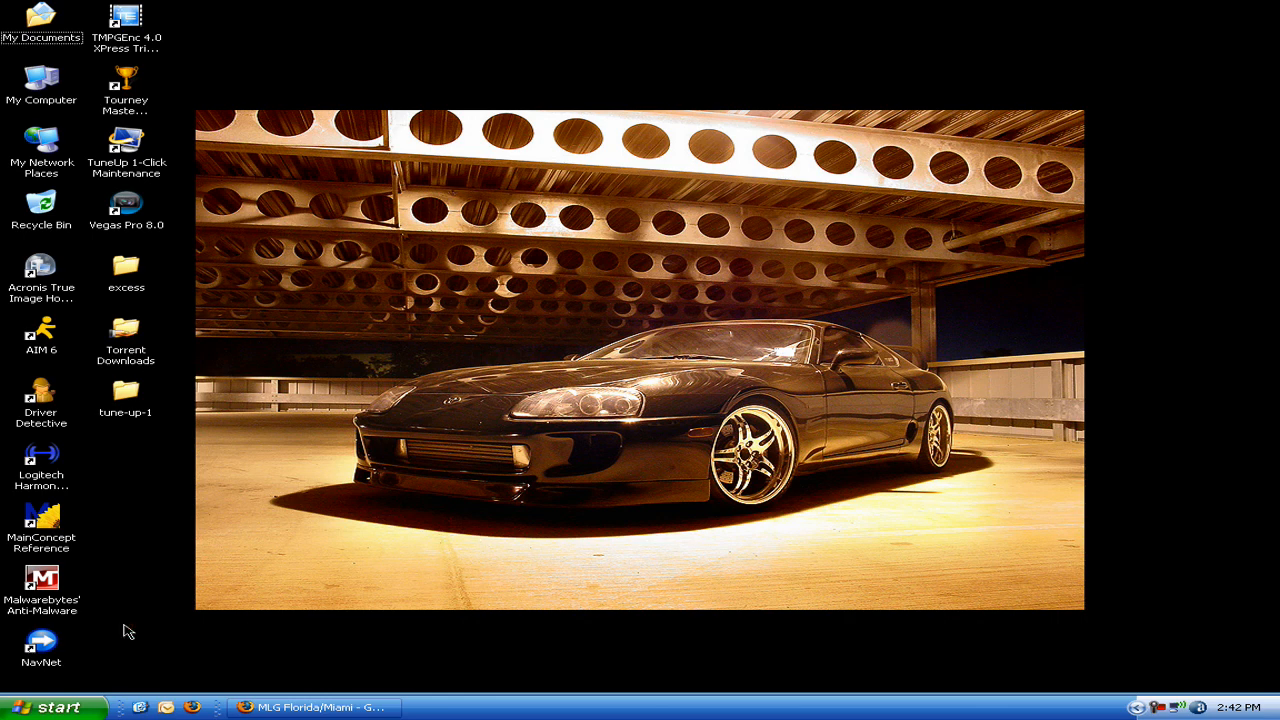
{"action": "mouse_move", "coordinate": [100, 576]}
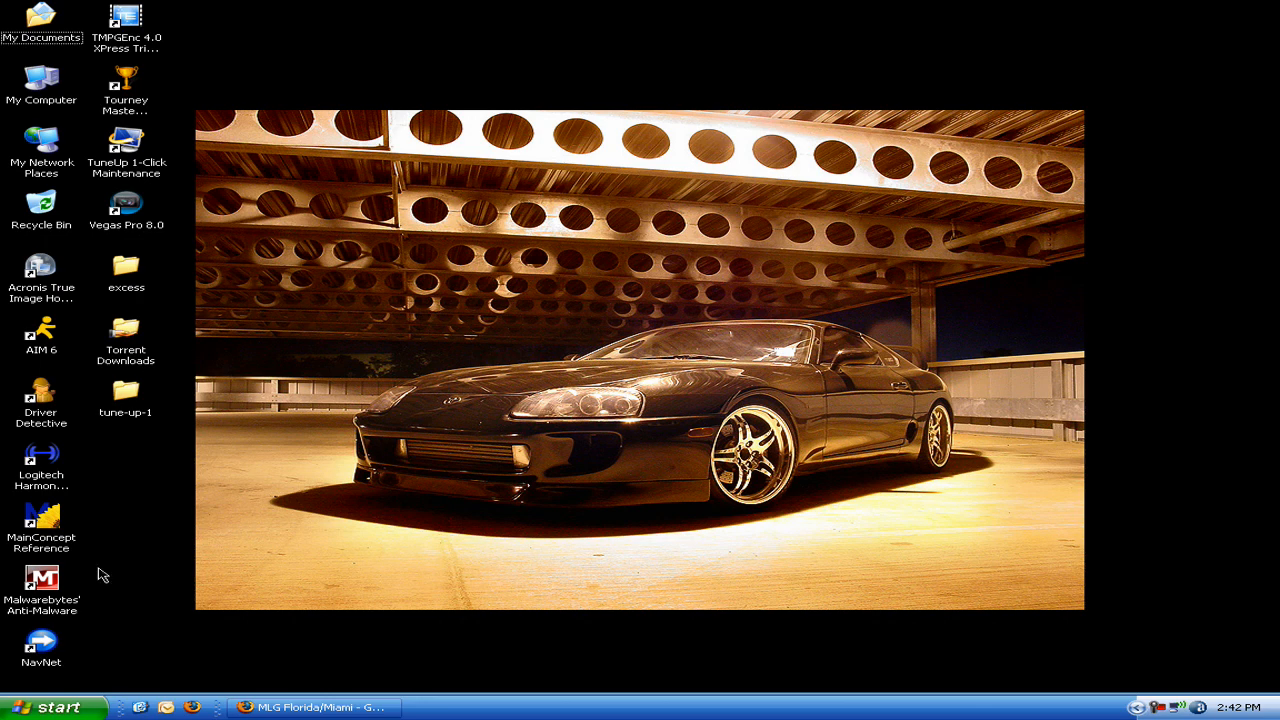
{"action": "left_click", "coordinate": [126, 142]}
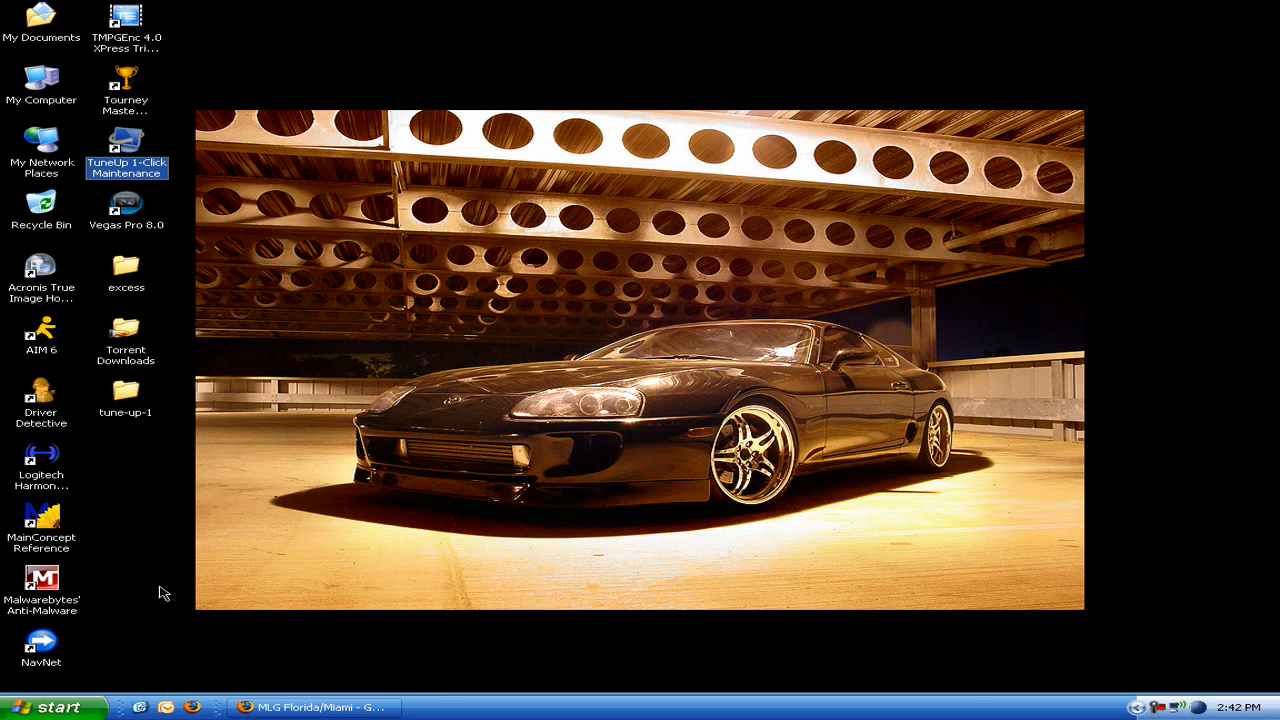
- Launch TuneUp 1-Click Maintenance, choose 'No, remind me later' and start the system analysis
{"action": "double_click", "coordinate": [126, 140]}
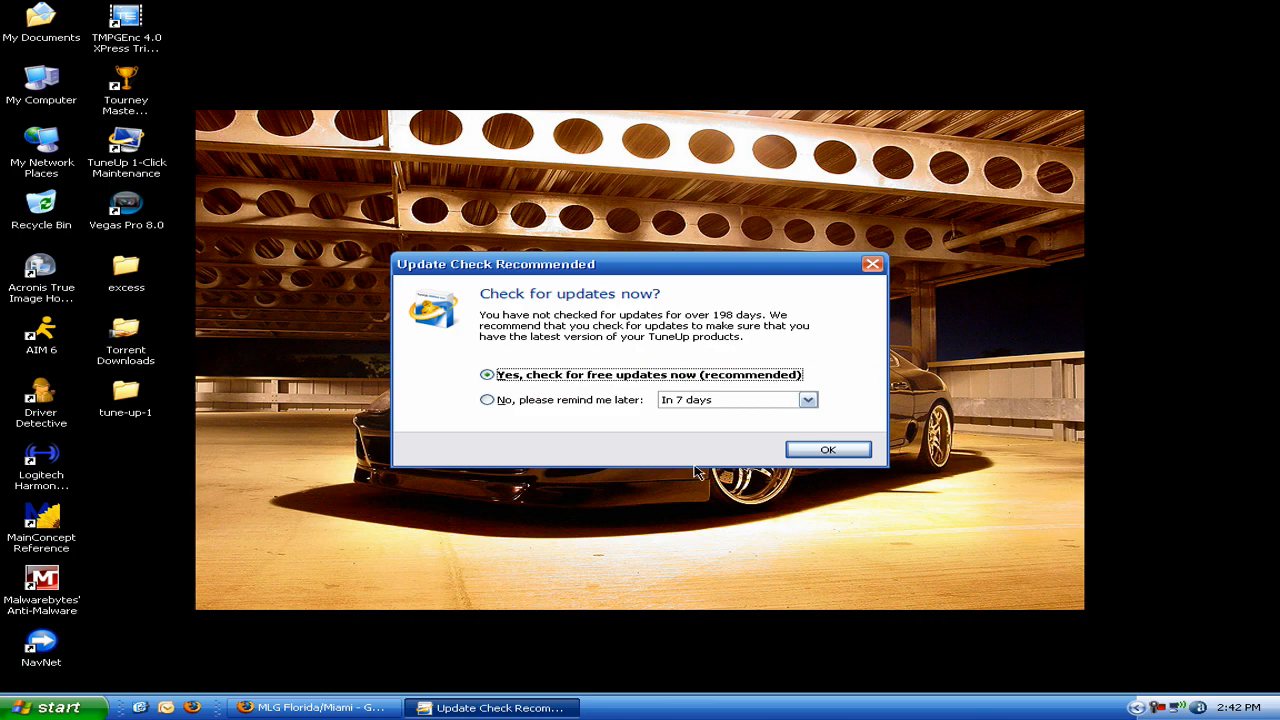
{"action": "left_click", "coordinate": [486, 400]}
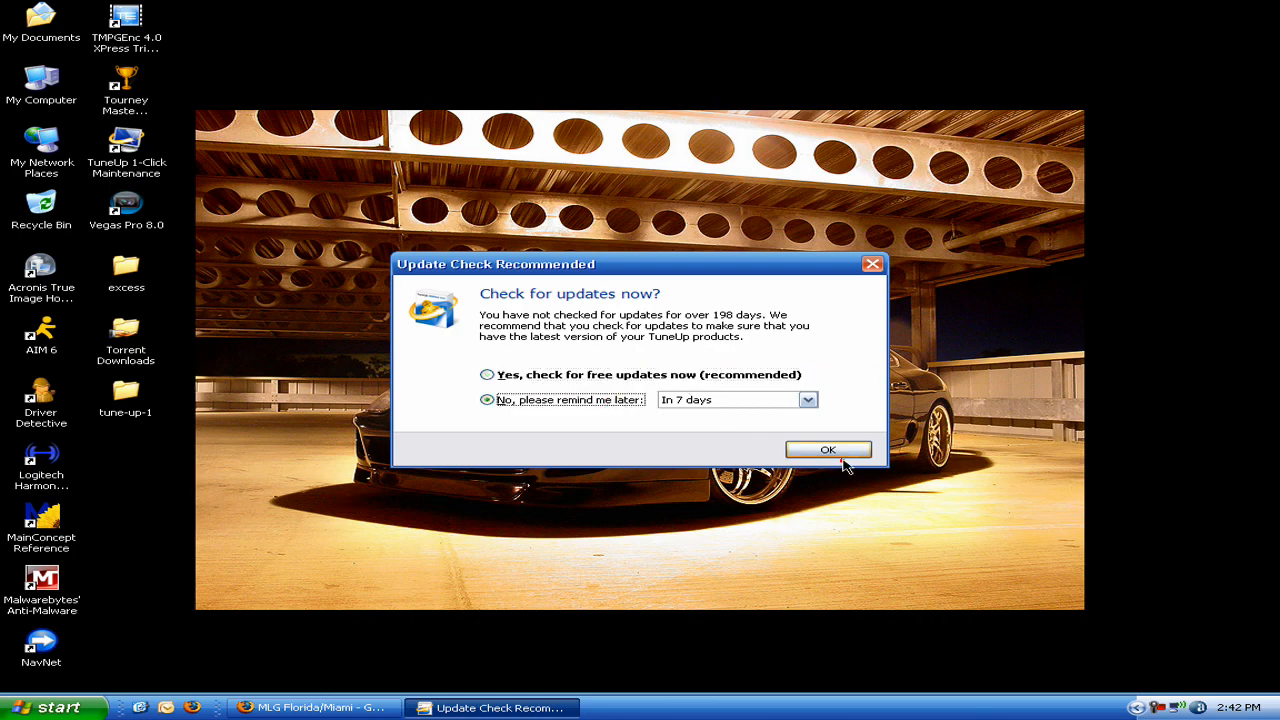
{"action": "left_click", "coordinate": [828, 448]}
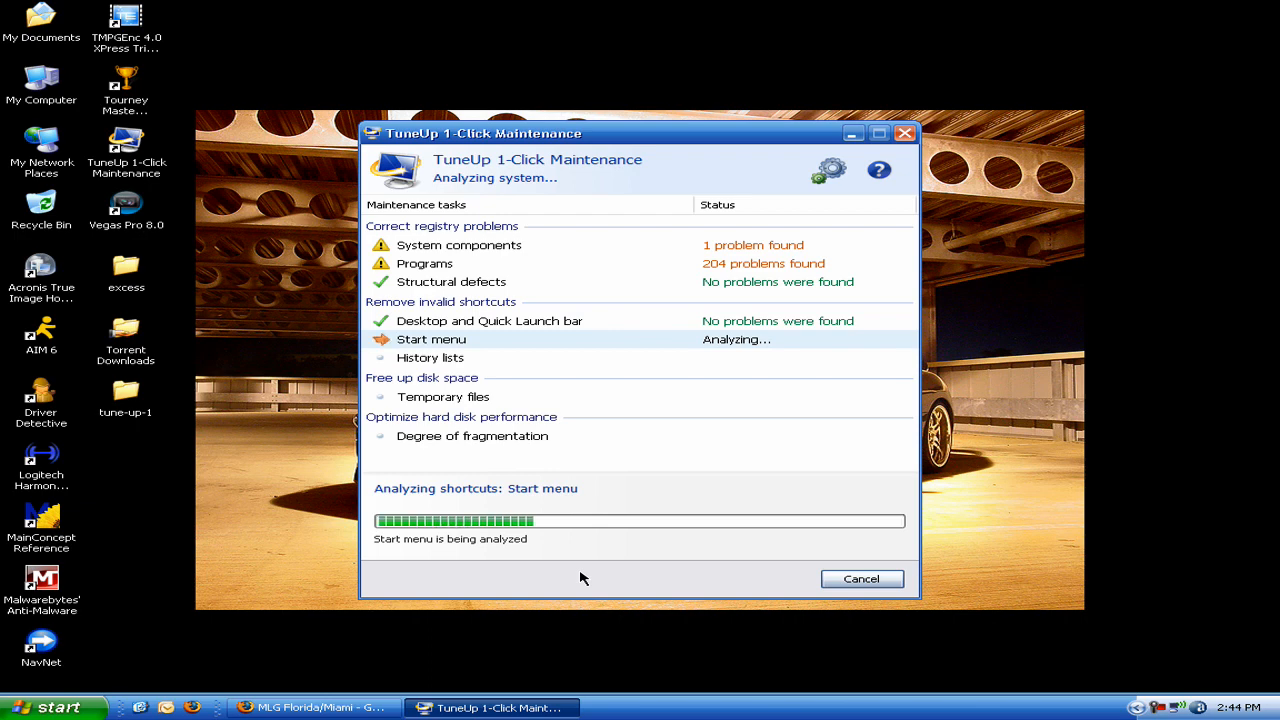
{"action": "mouse_move", "coordinate": [732, 272]}
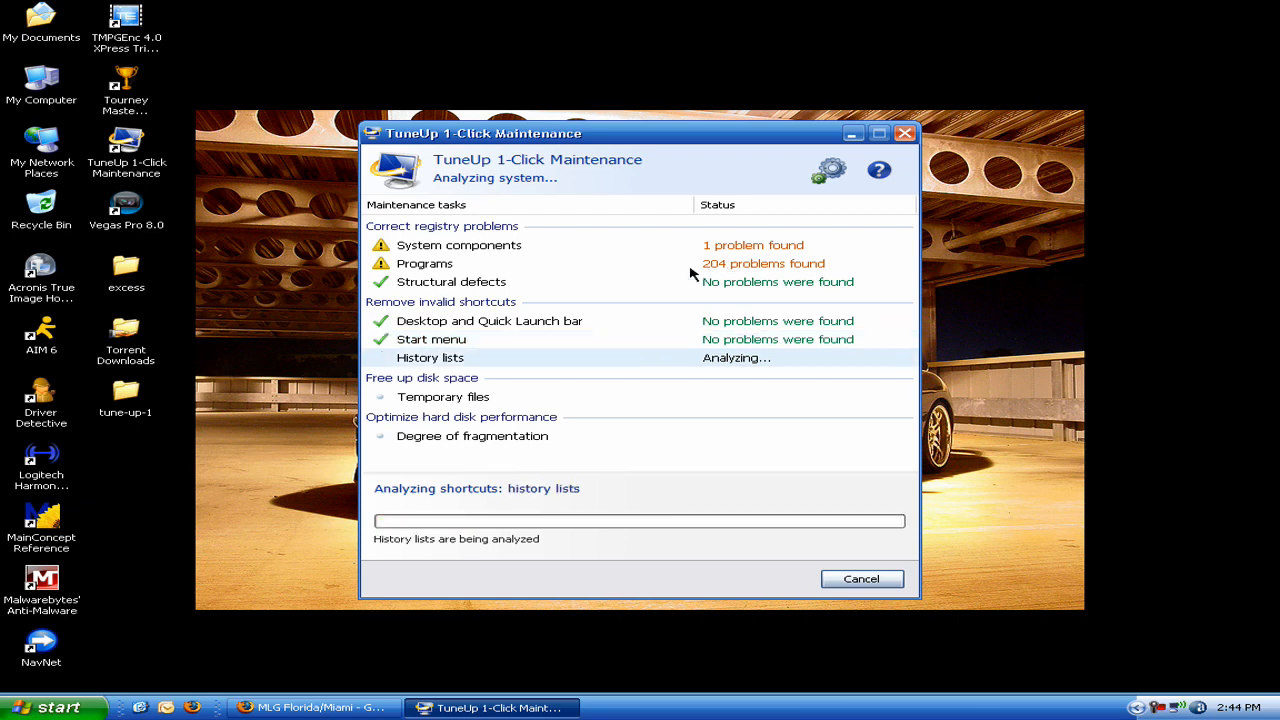
{"action": "mouse_move", "coordinate": [648, 332]}
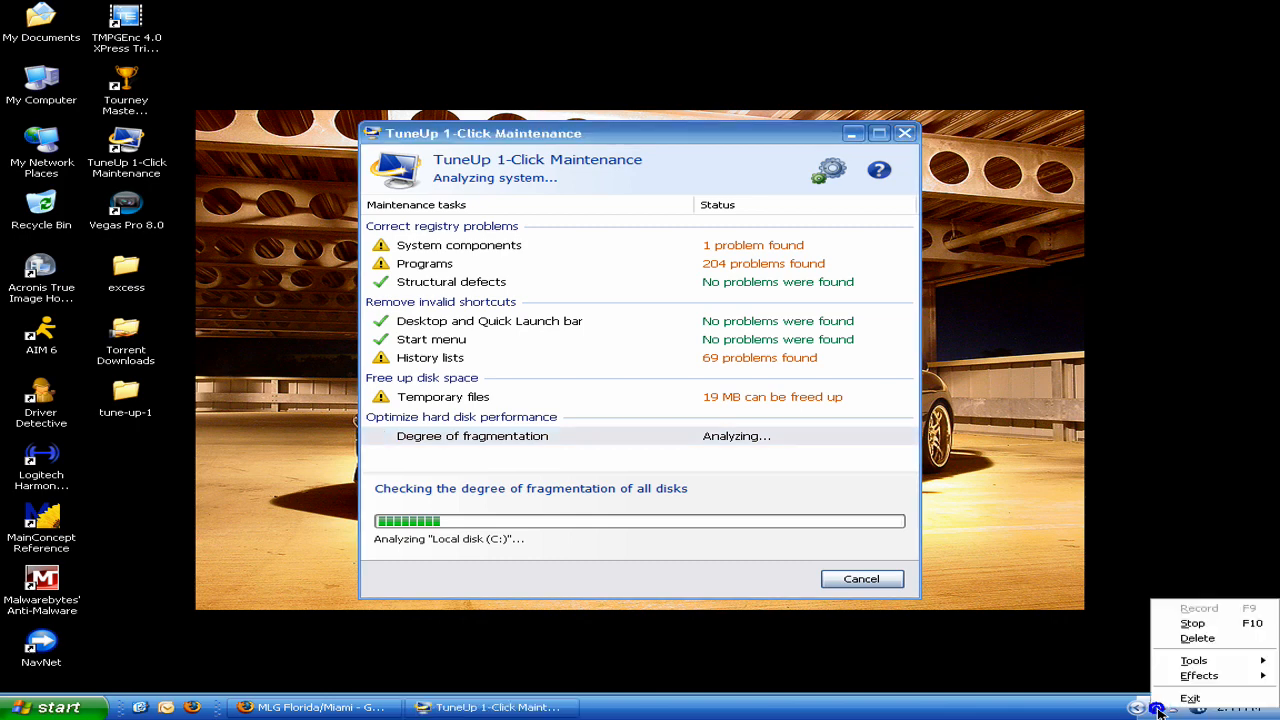
{"action": "mouse_move", "coordinate": [1200, 624]}
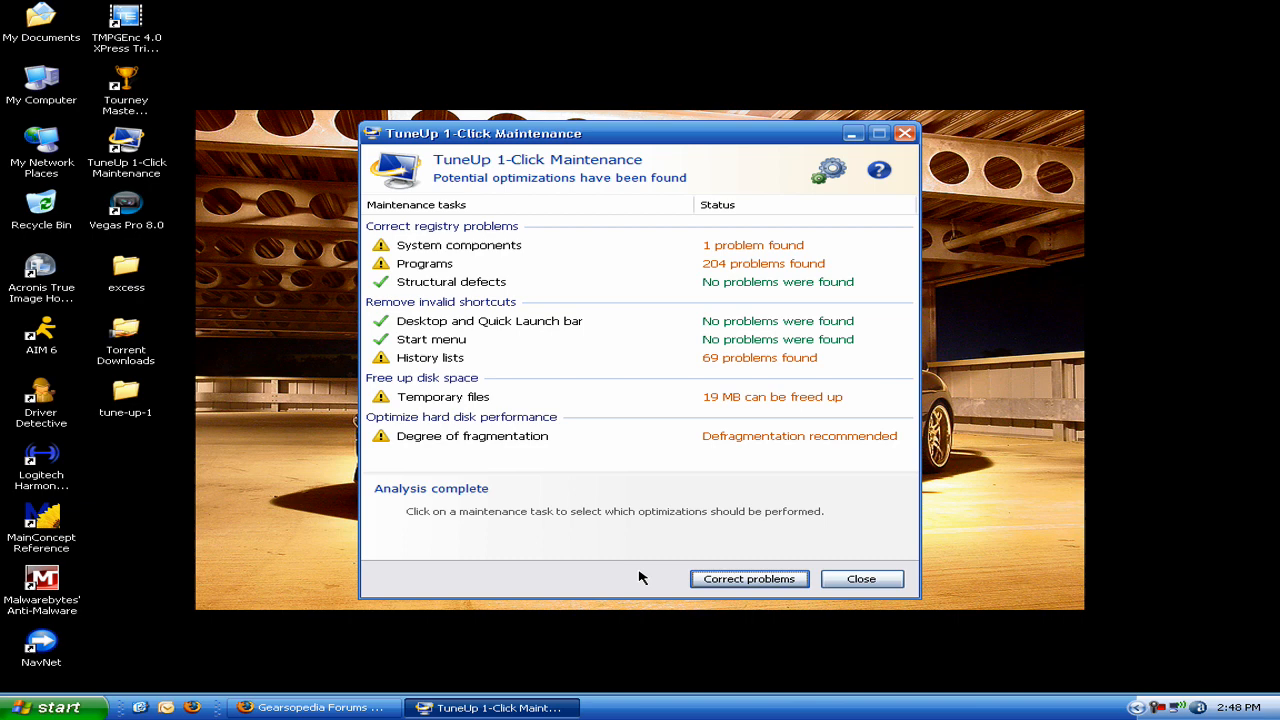
- Correct all problems found, skip the disk defragmentation, and close the maintenance tool
{"action": "left_click", "coordinate": [748, 580]}
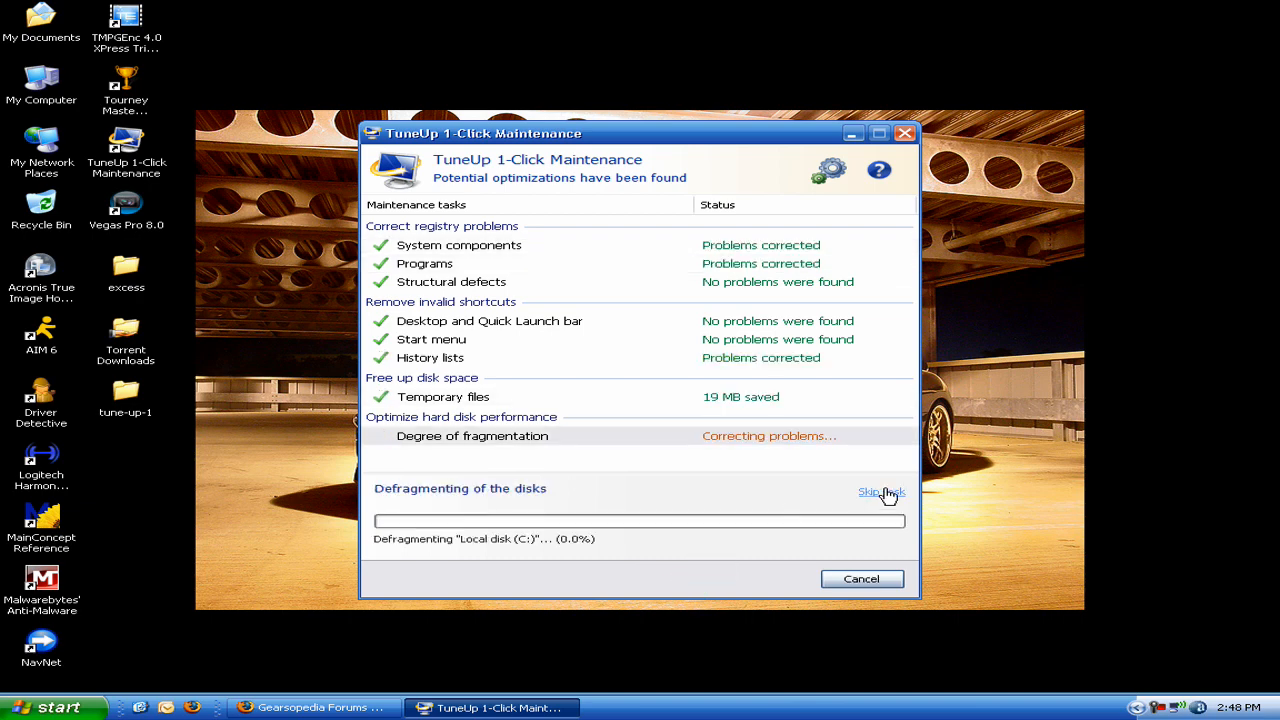
{"action": "left_click", "coordinate": [876, 492]}
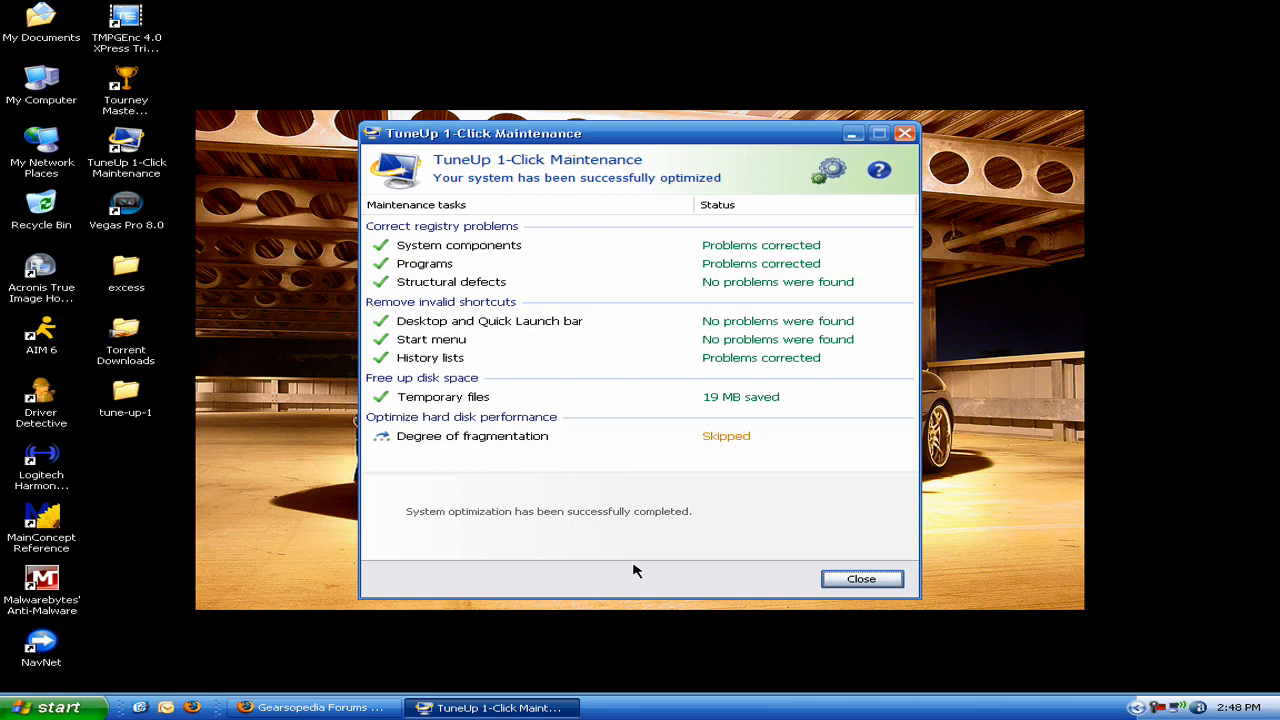
{"action": "mouse_move", "coordinate": [698, 524]}
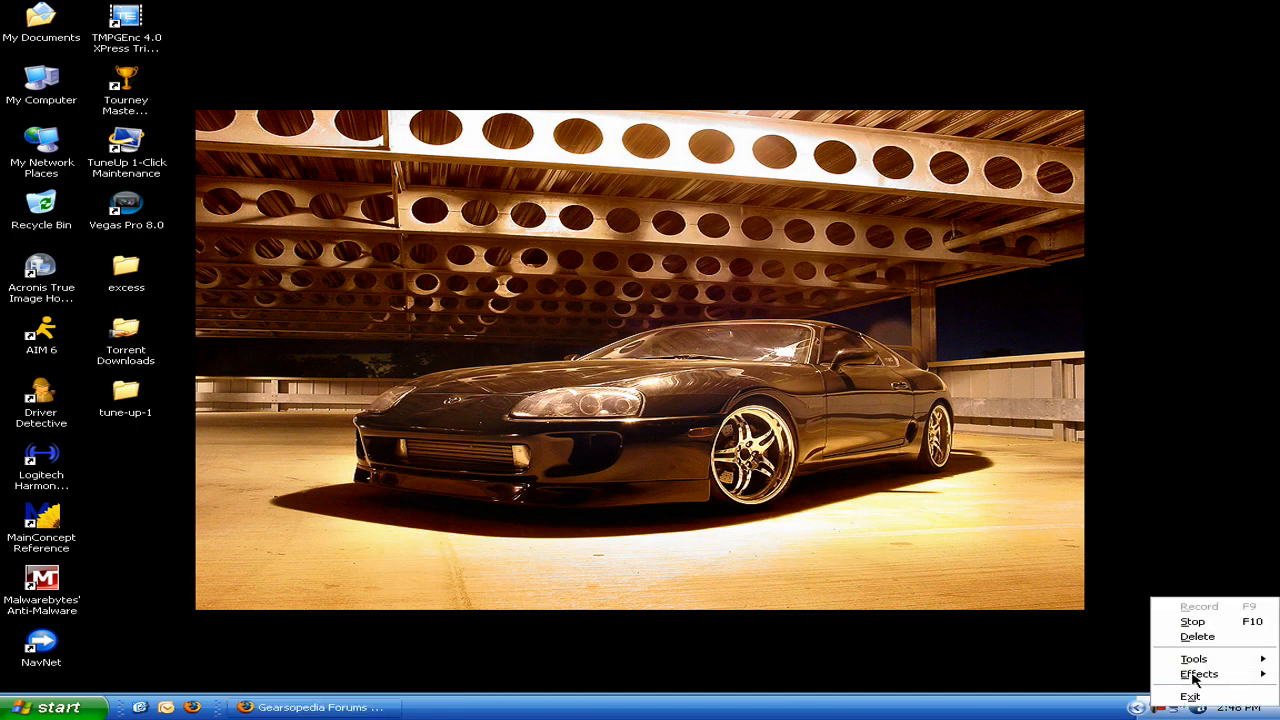
{"action": "left_click", "coordinate": [1192, 620]}
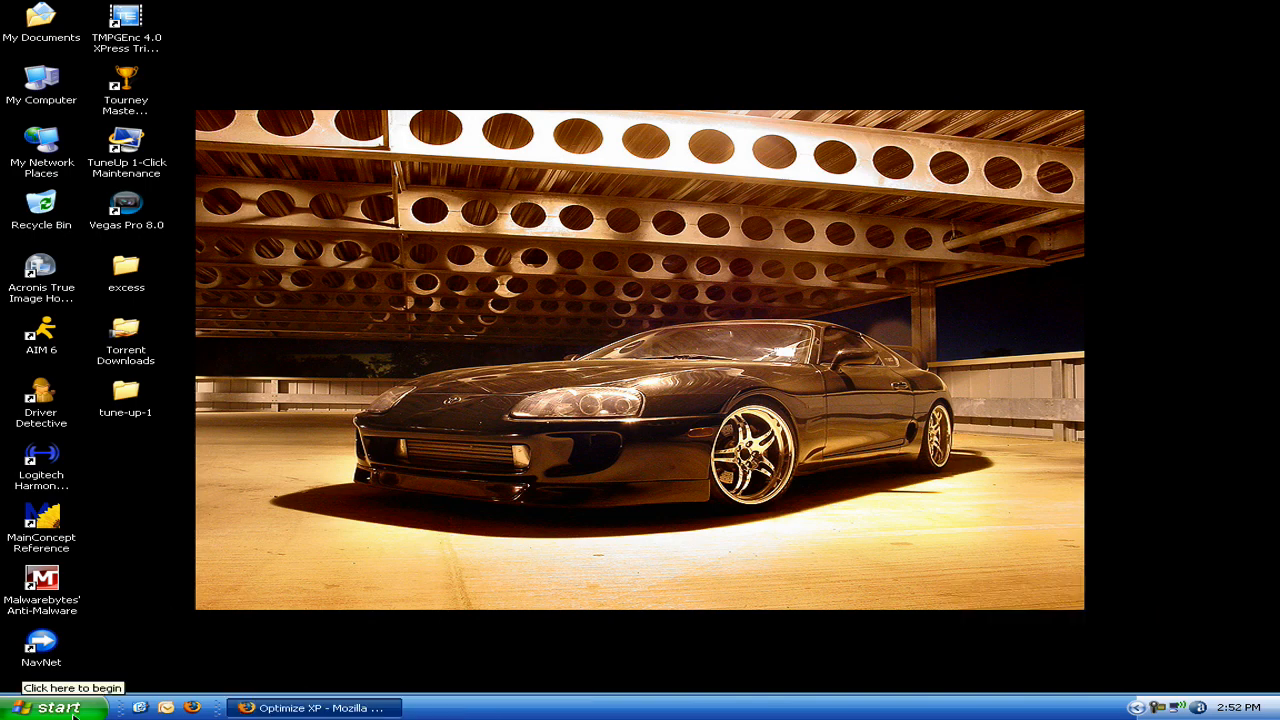
- Untick Allow Indexing Service on the C: disk and apply it to all subfolders and files
{"action": "double_click", "coordinate": [40, 80]}
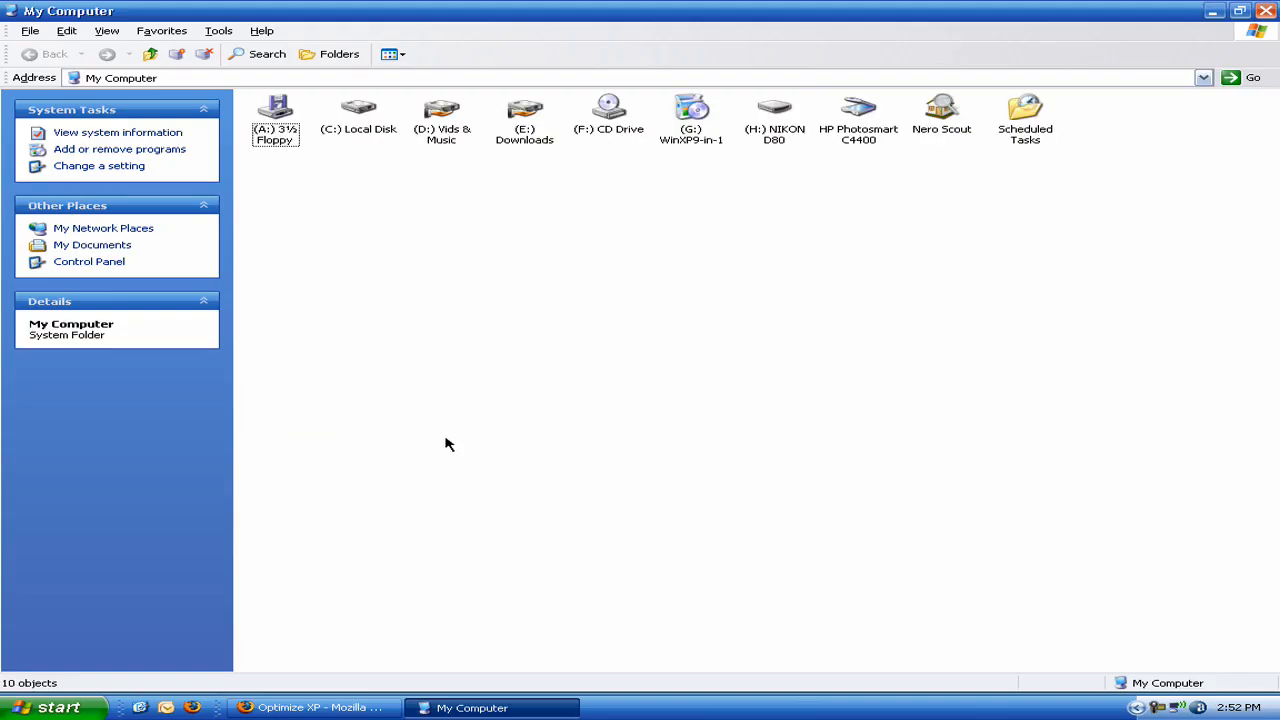
{"action": "right_click", "coordinate": [358, 108]}
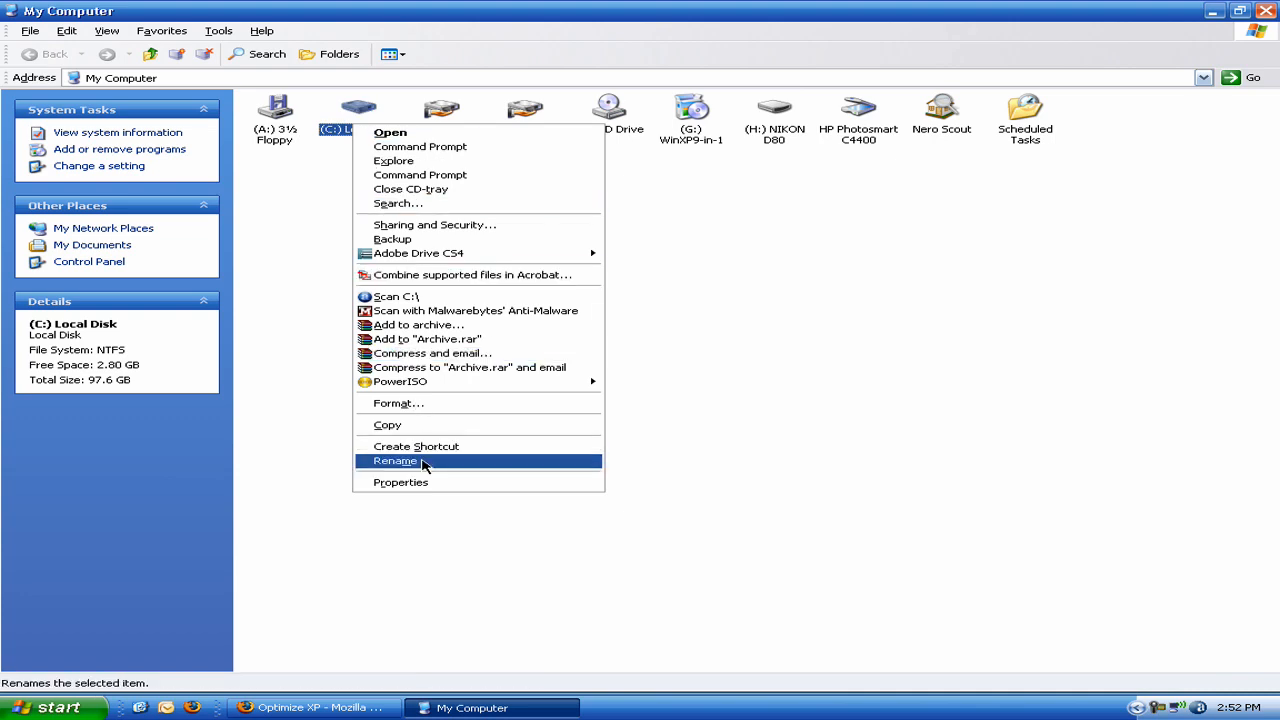
{"action": "left_click", "coordinate": [400, 482]}
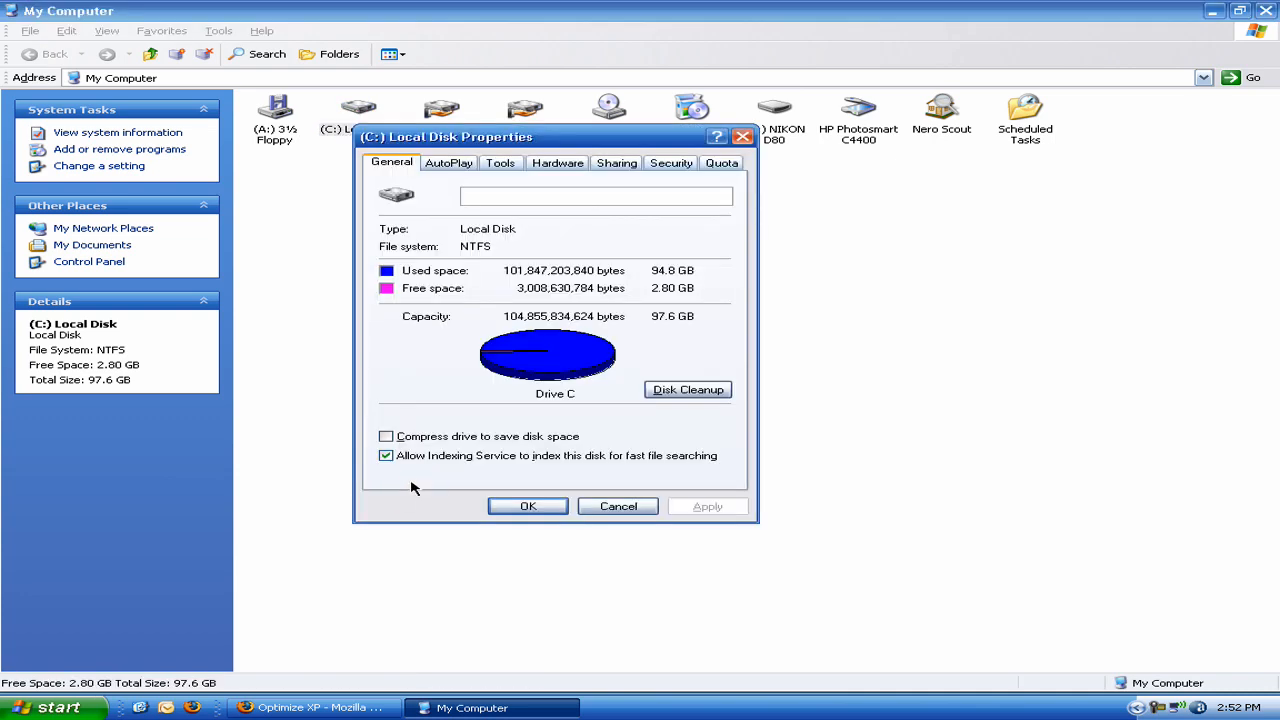
{"action": "left_click", "coordinate": [386, 456]}
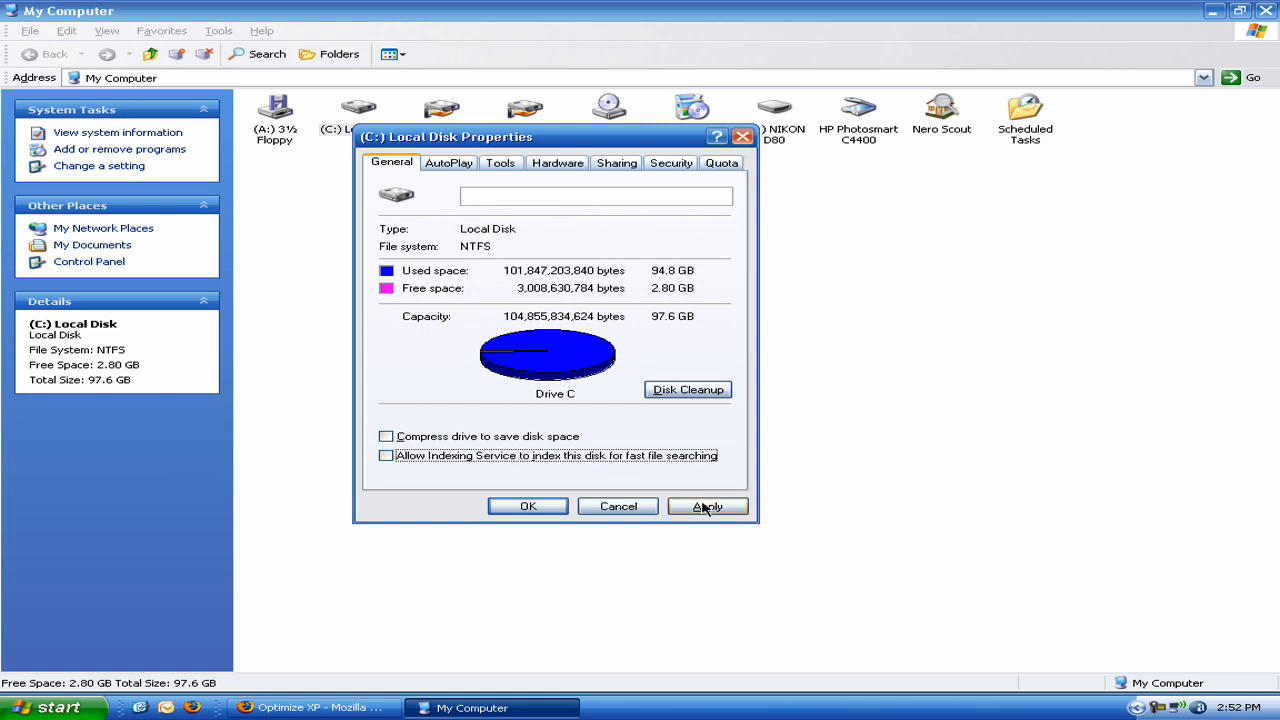
{"action": "left_click", "coordinate": [708, 506]}
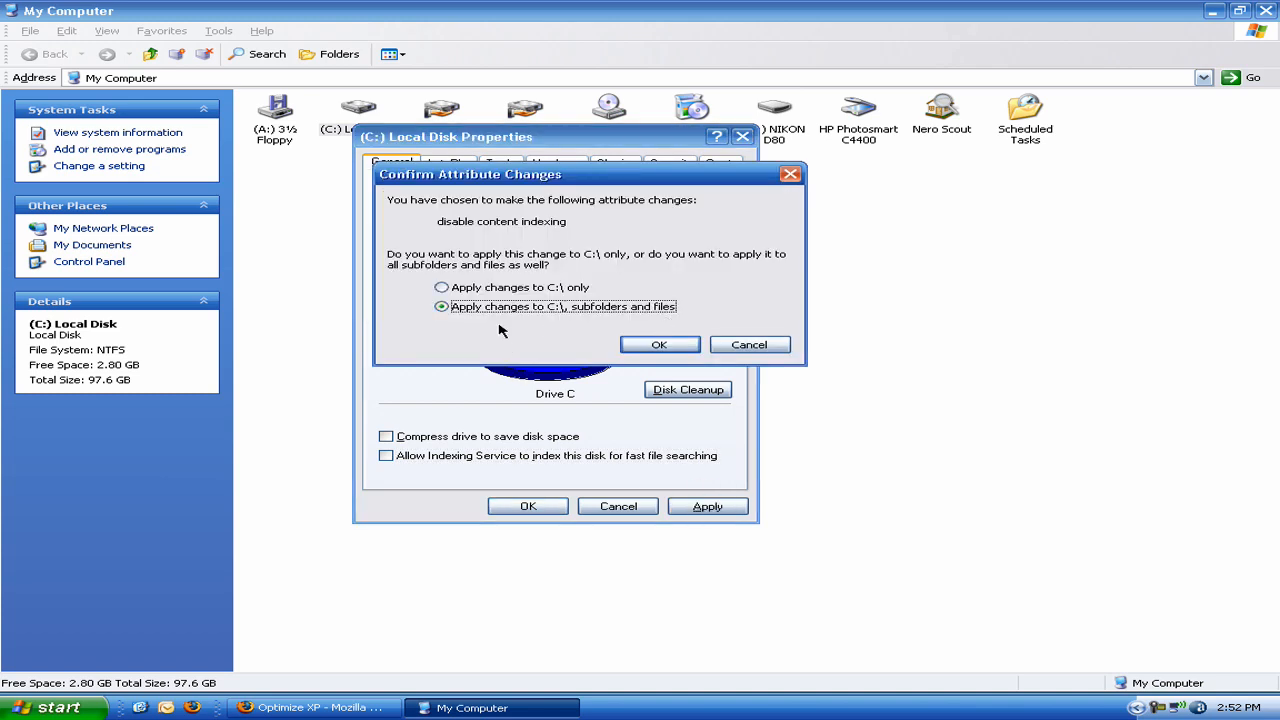
{"action": "left_click", "coordinate": [660, 344]}
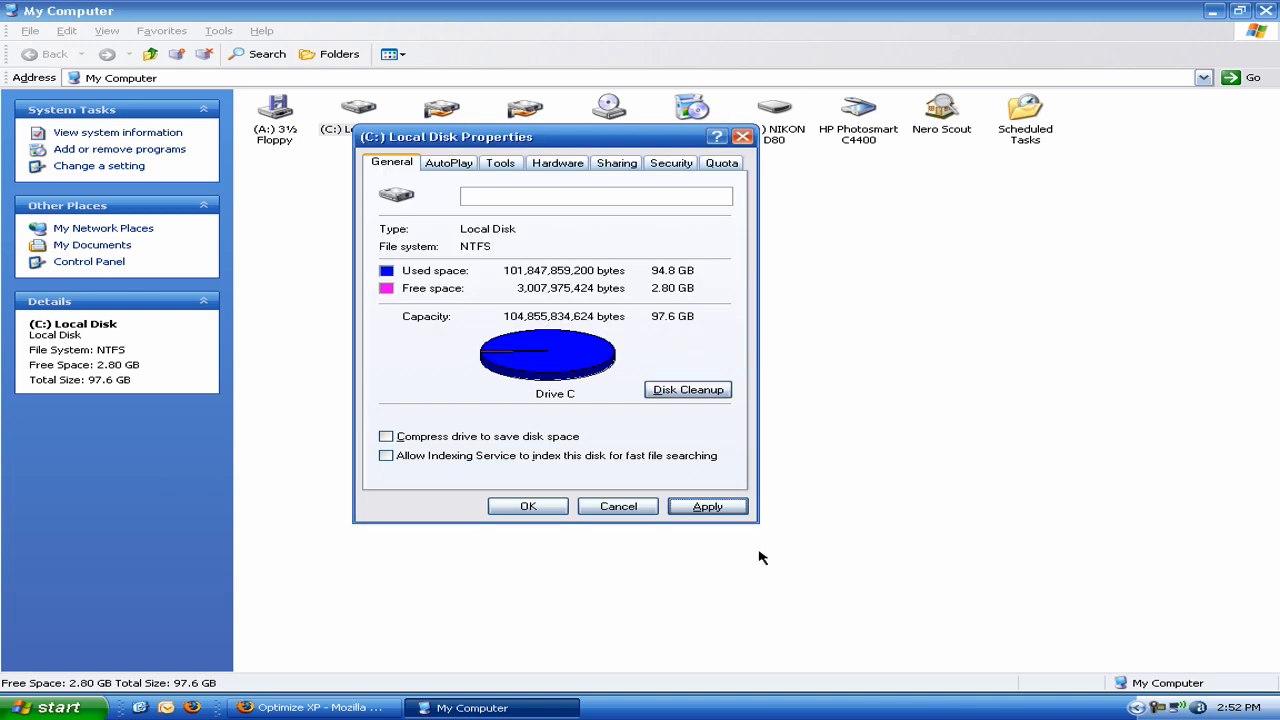
{"action": "left_click", "coordinate": [708, 506]}
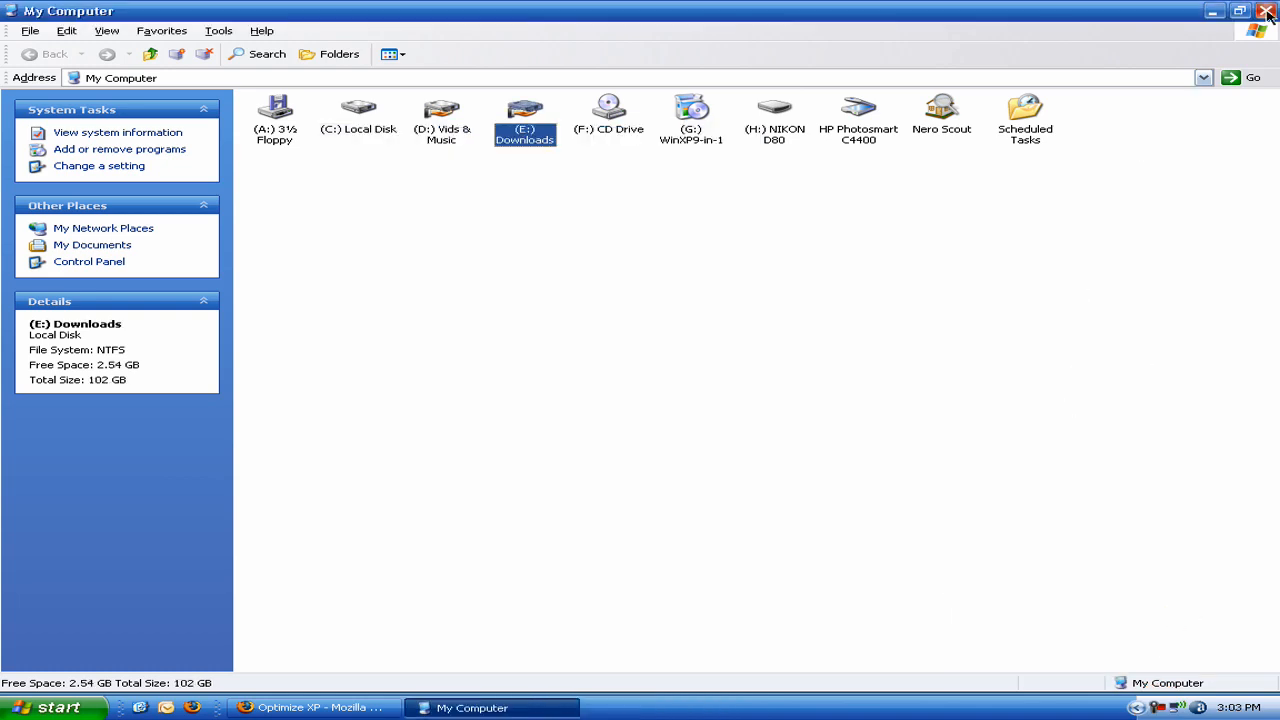
{"action": "mouse_move", "coordinate": [1268, 12]}
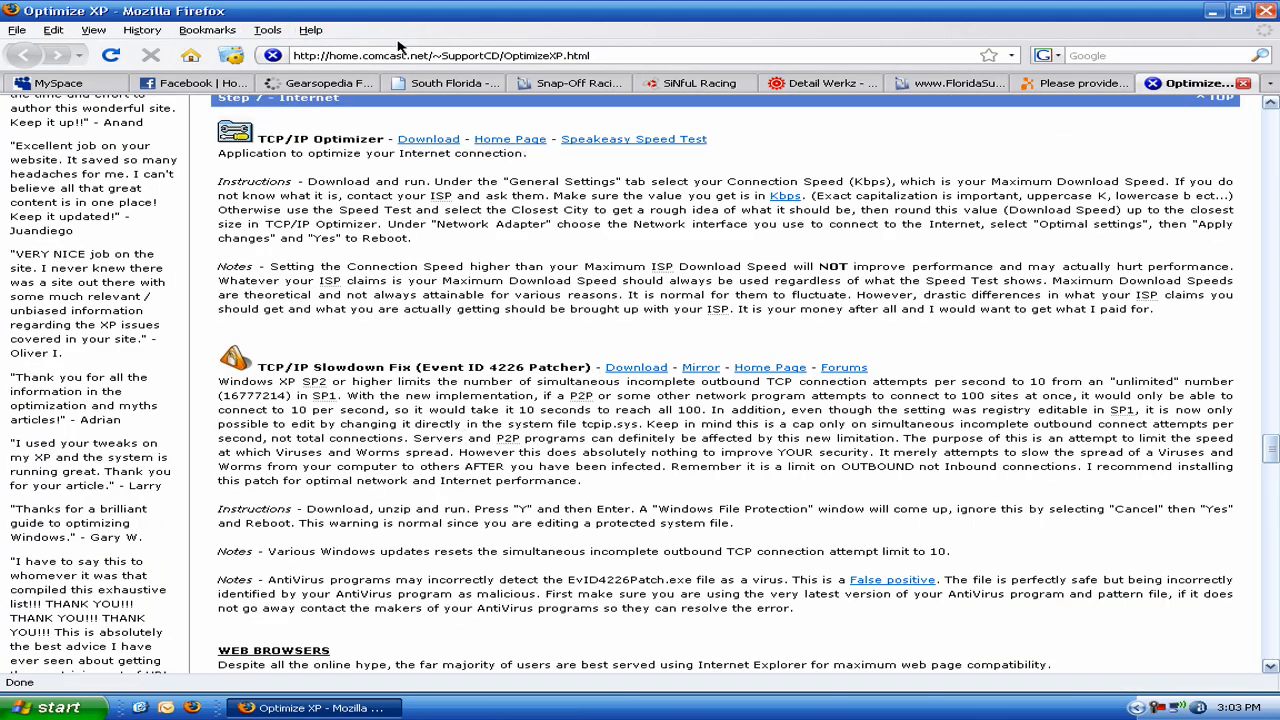
- Download the TCP/IP Optimizer executable and show it in the Downloads list
{"action": "left_click", "coordinate": [456, 54]}
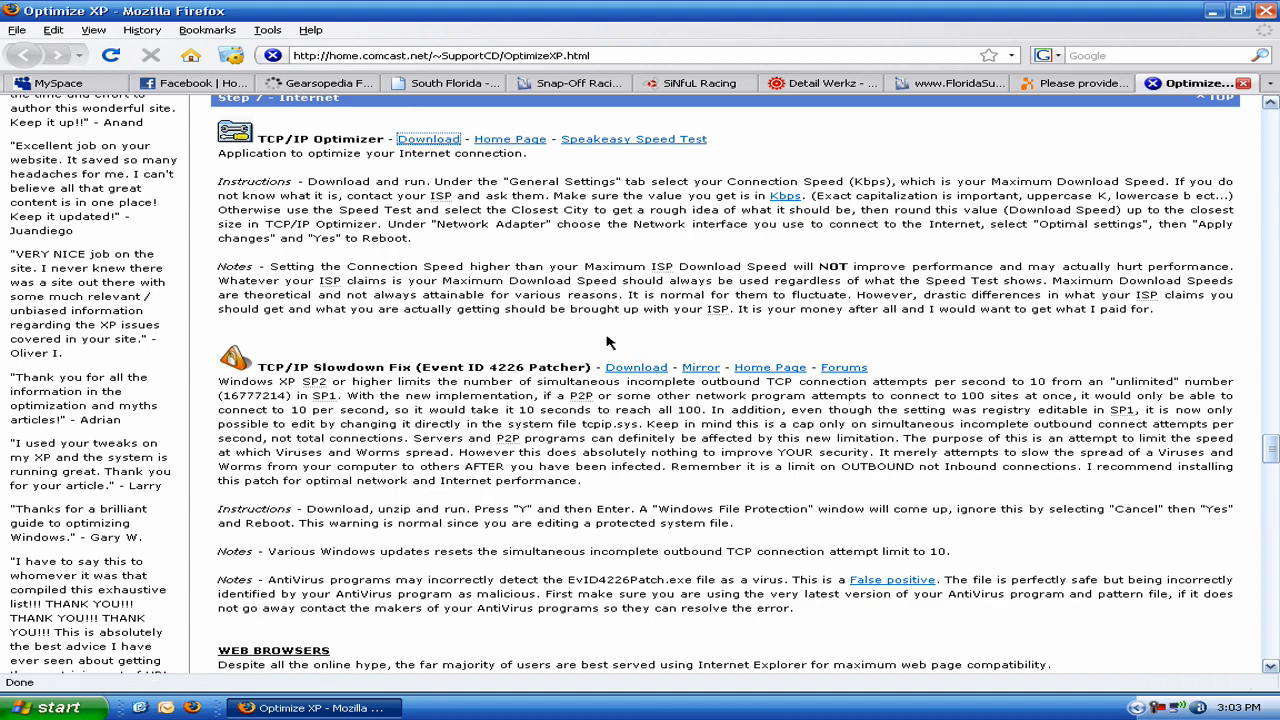
{"action": "left_click", "coordinate": [436, 140]}
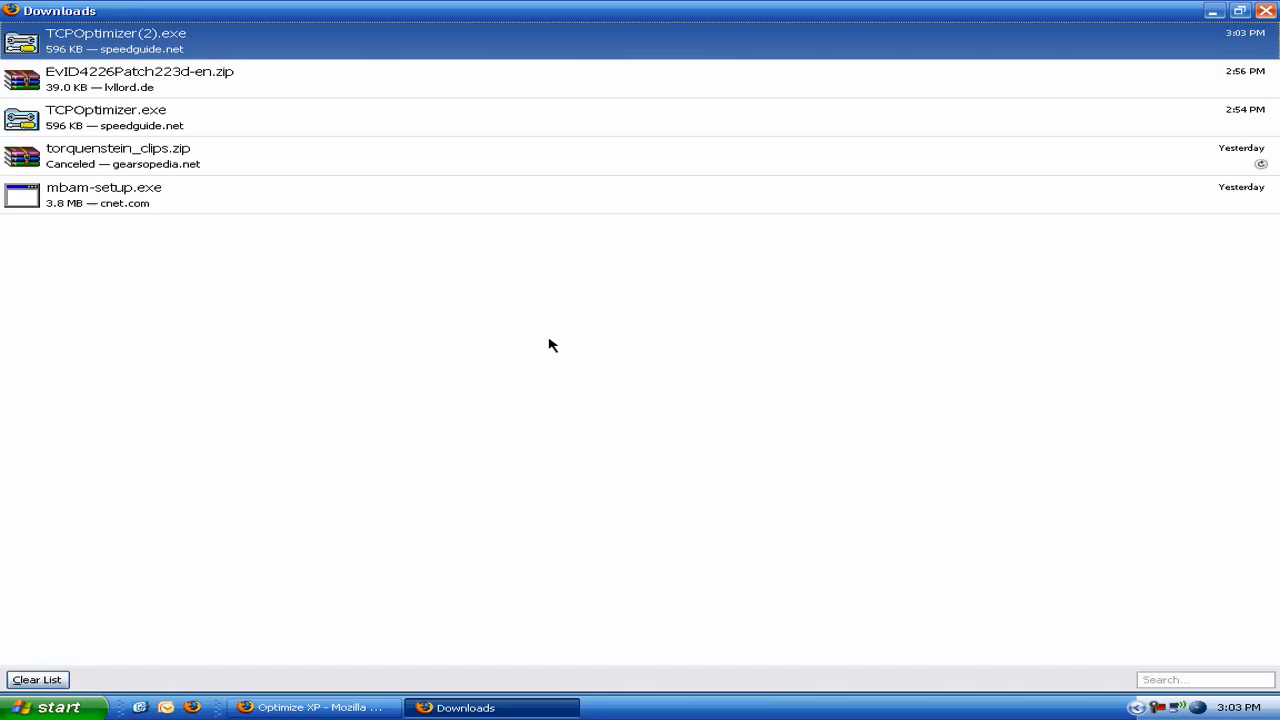
{"action": "double_click", "coordinate": [116, 32]}
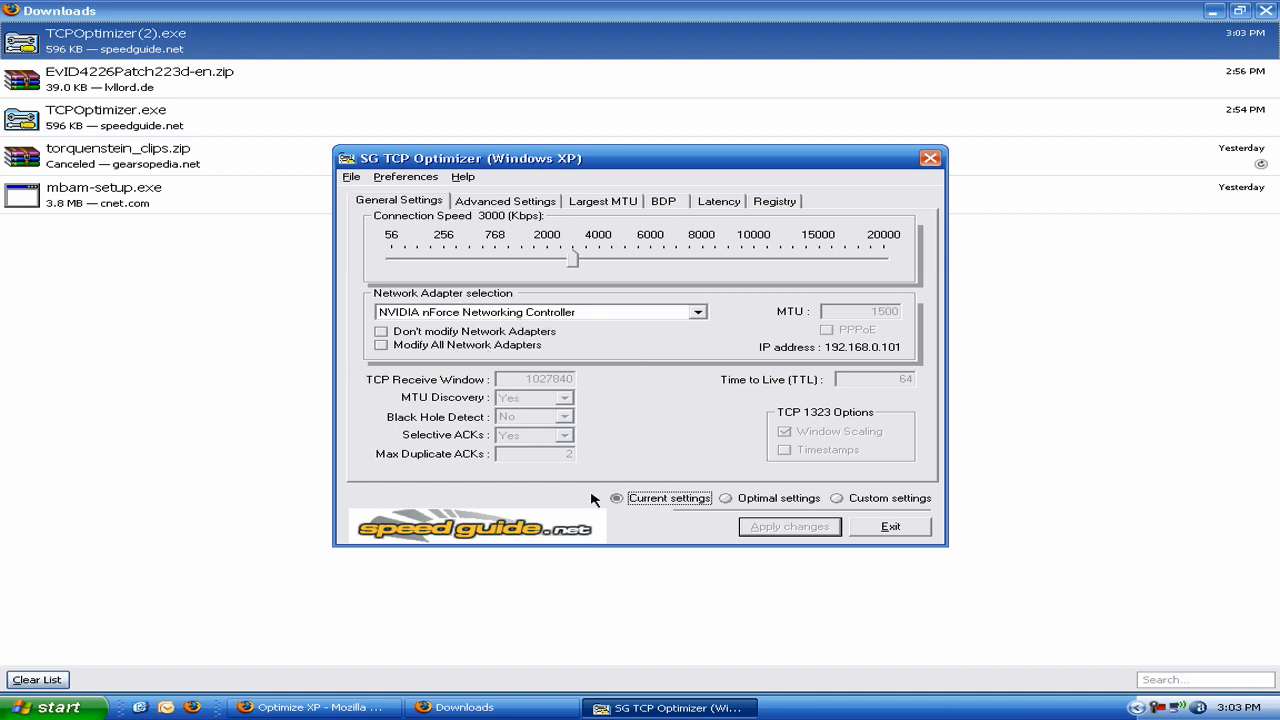
{"action": "mouse_move", "coordinate": [764, 510]}
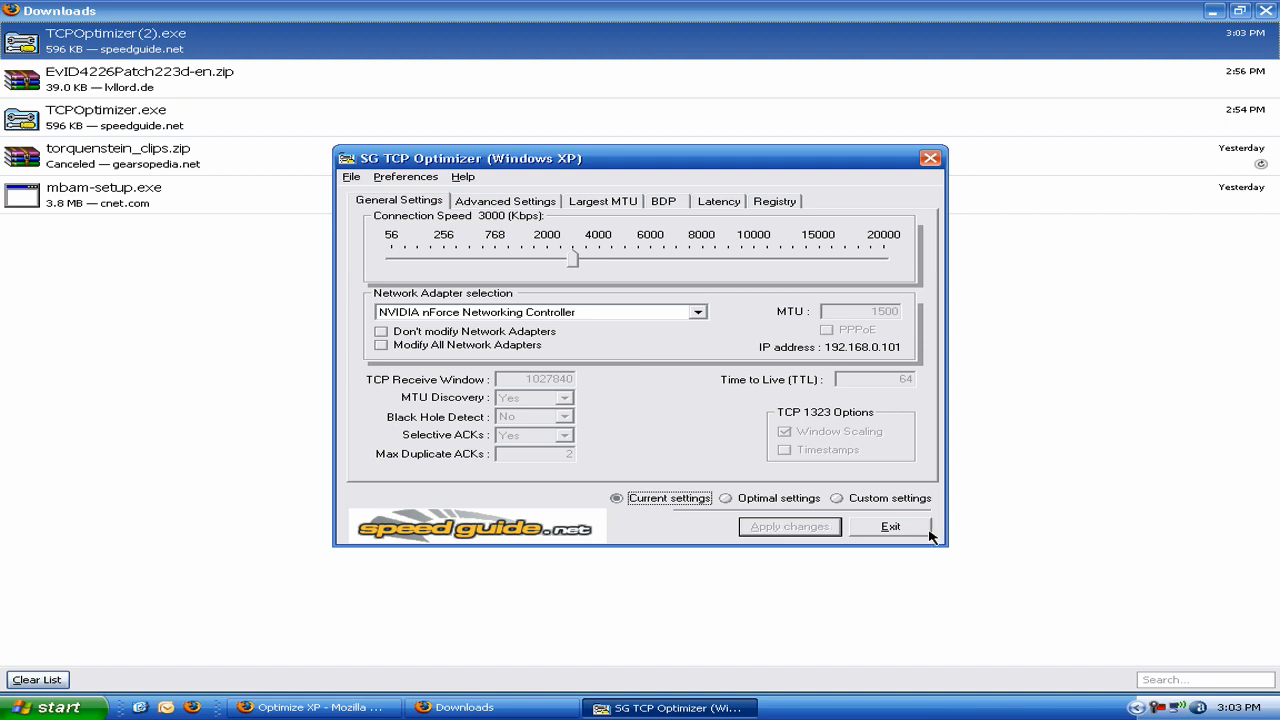
{"action": "left_click", "coordinate": [894, 526]}
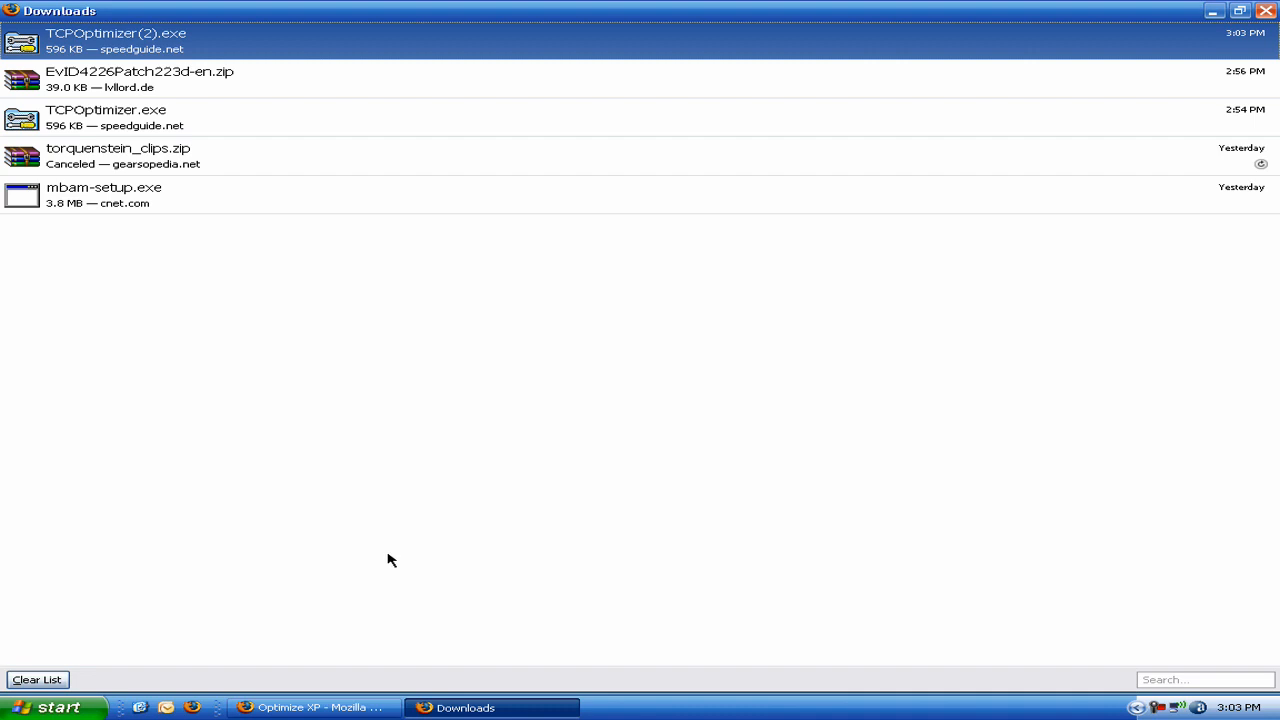
{"action": "mouse_move", "coordinate": [372, 452]}
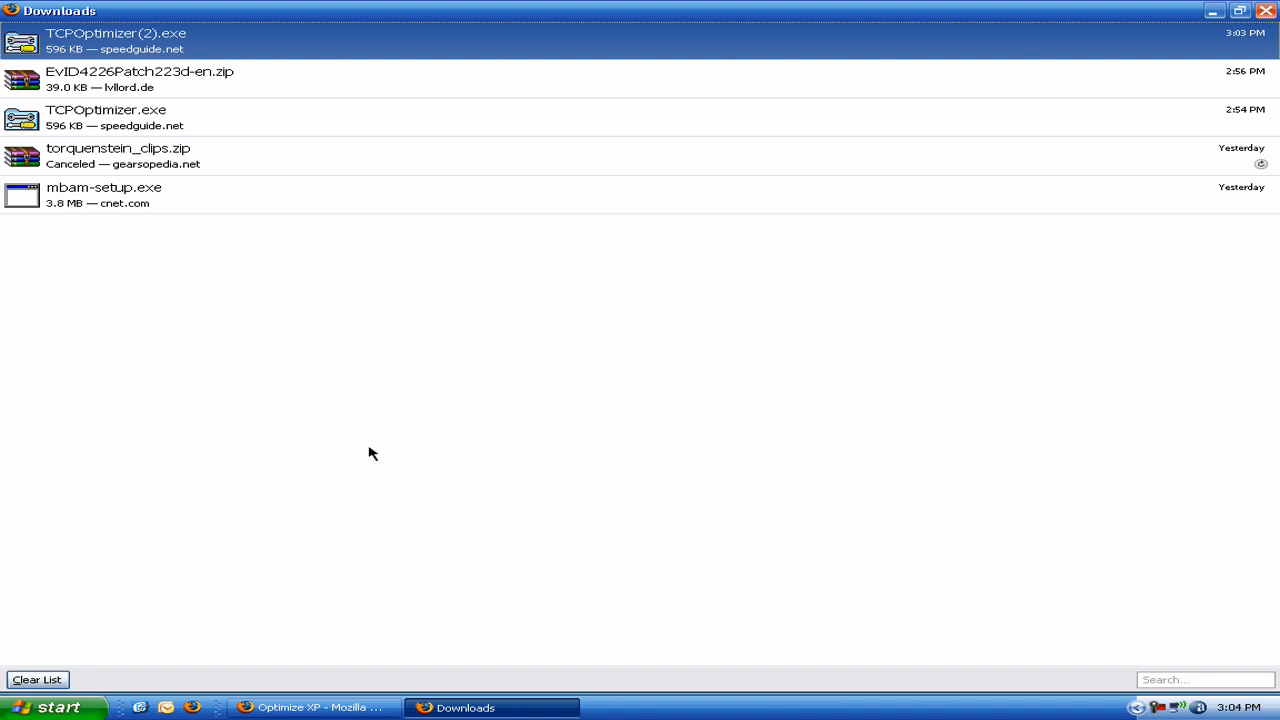
{"action": "mouse_move", "coordinate": [258, 320]}
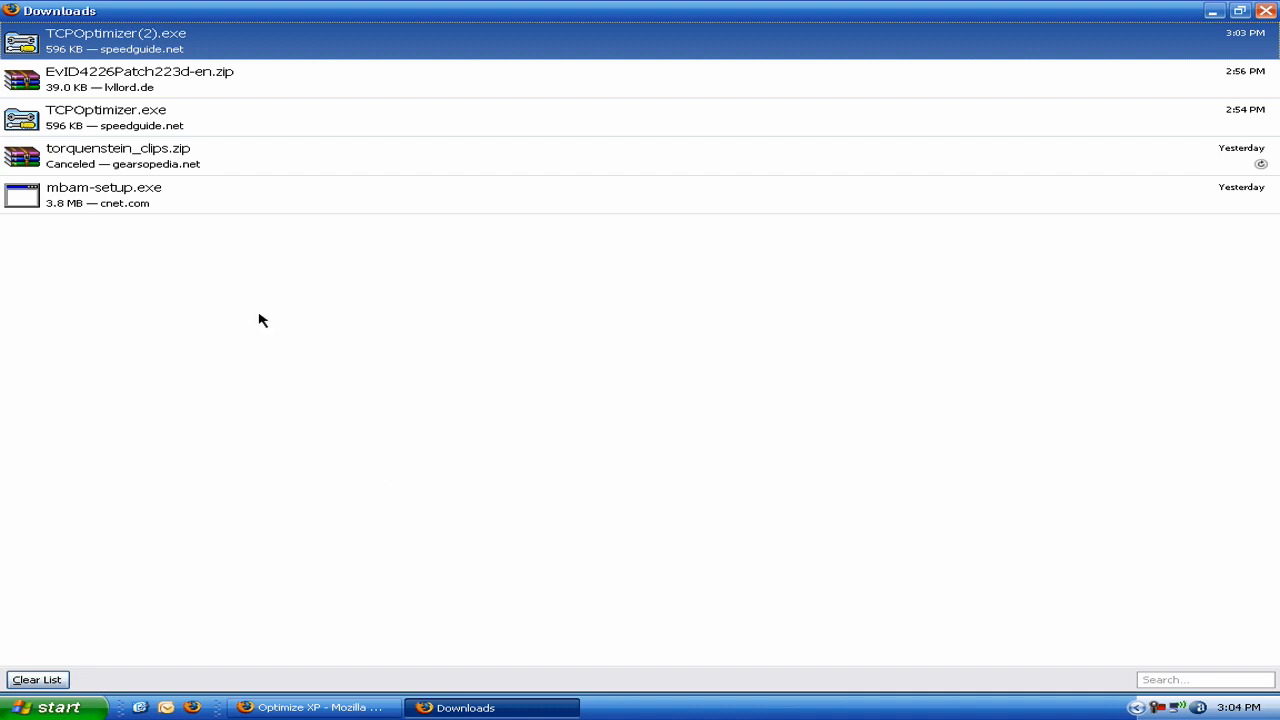
{"action": "left_click", "coordinate": [310, 708]}
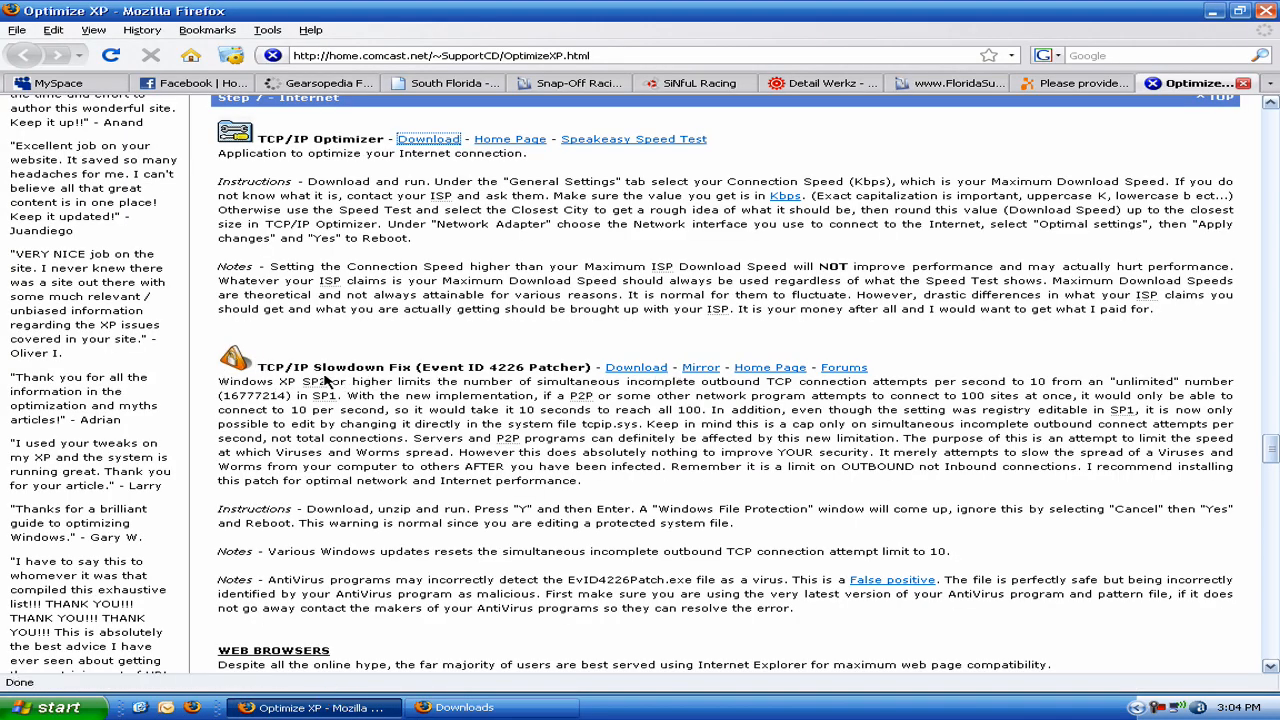
{"action": "mouse_move", "coordinate": [648, 708]}
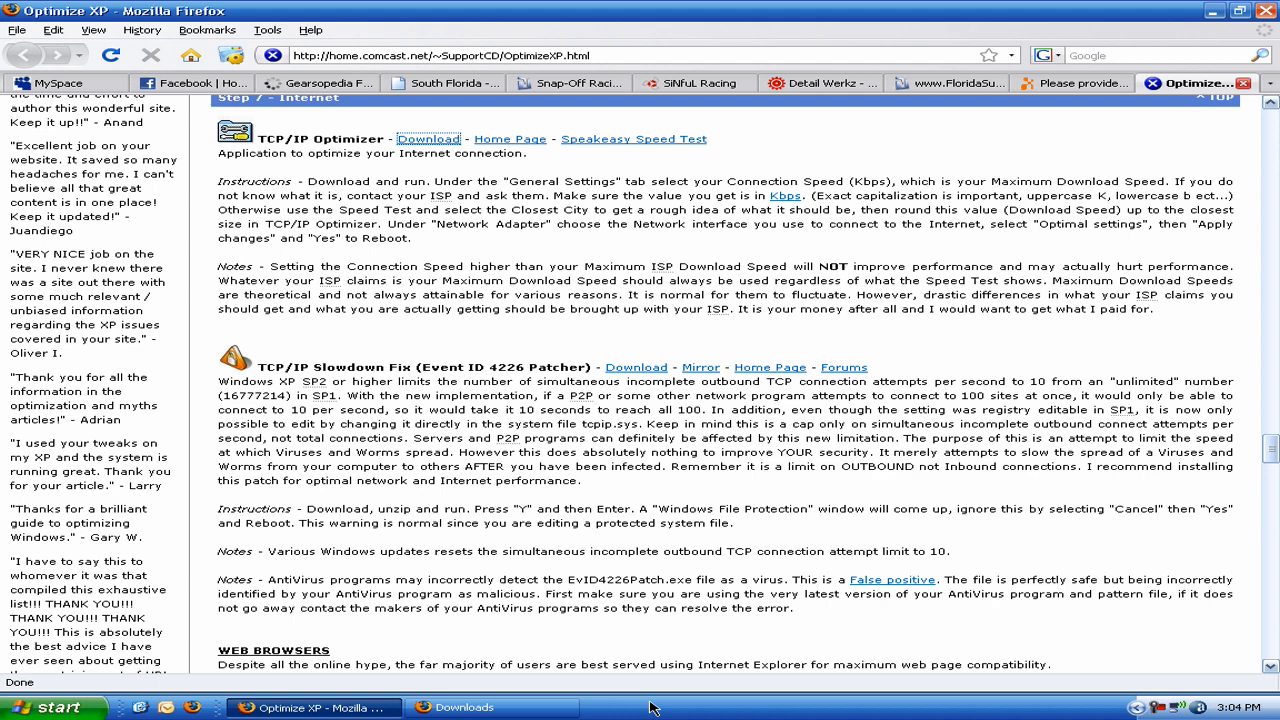
{"action": "mouse_move", "coordinate": [776, 682]}
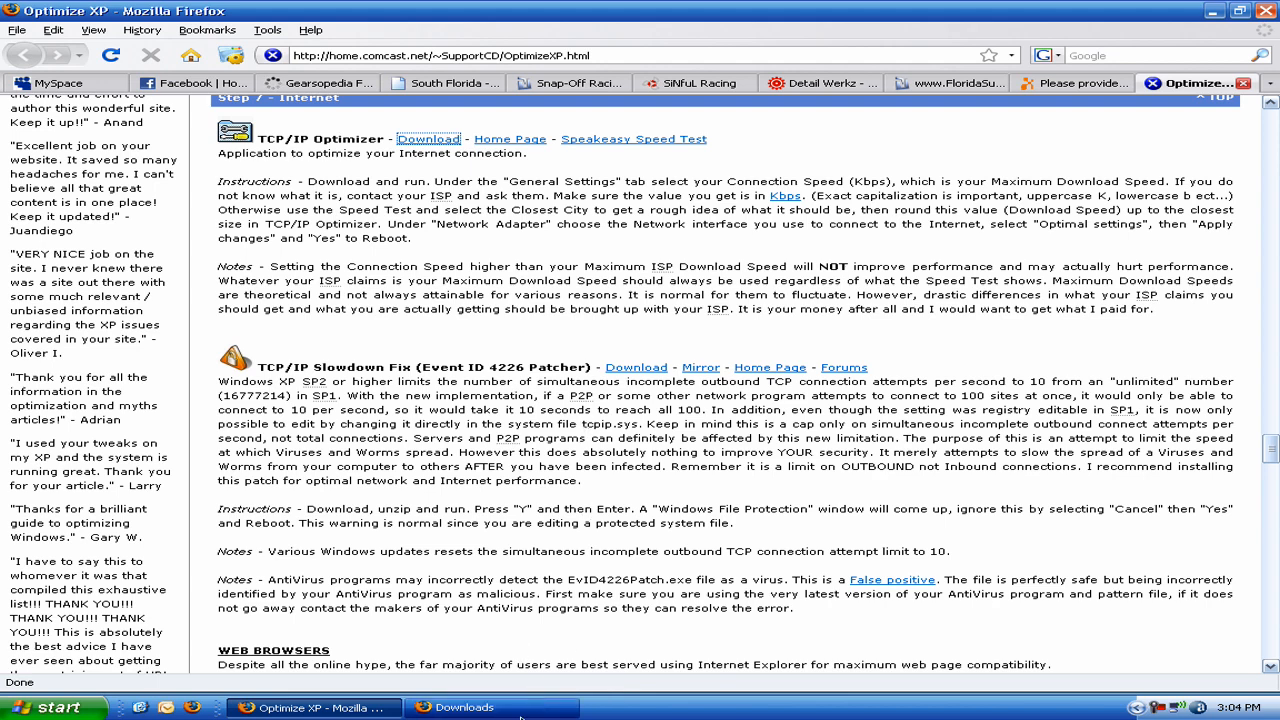
- Return to the Downloads list showing the EvID4226Patch zip
{"action": "left_click", "coordinate": [468, 708]}
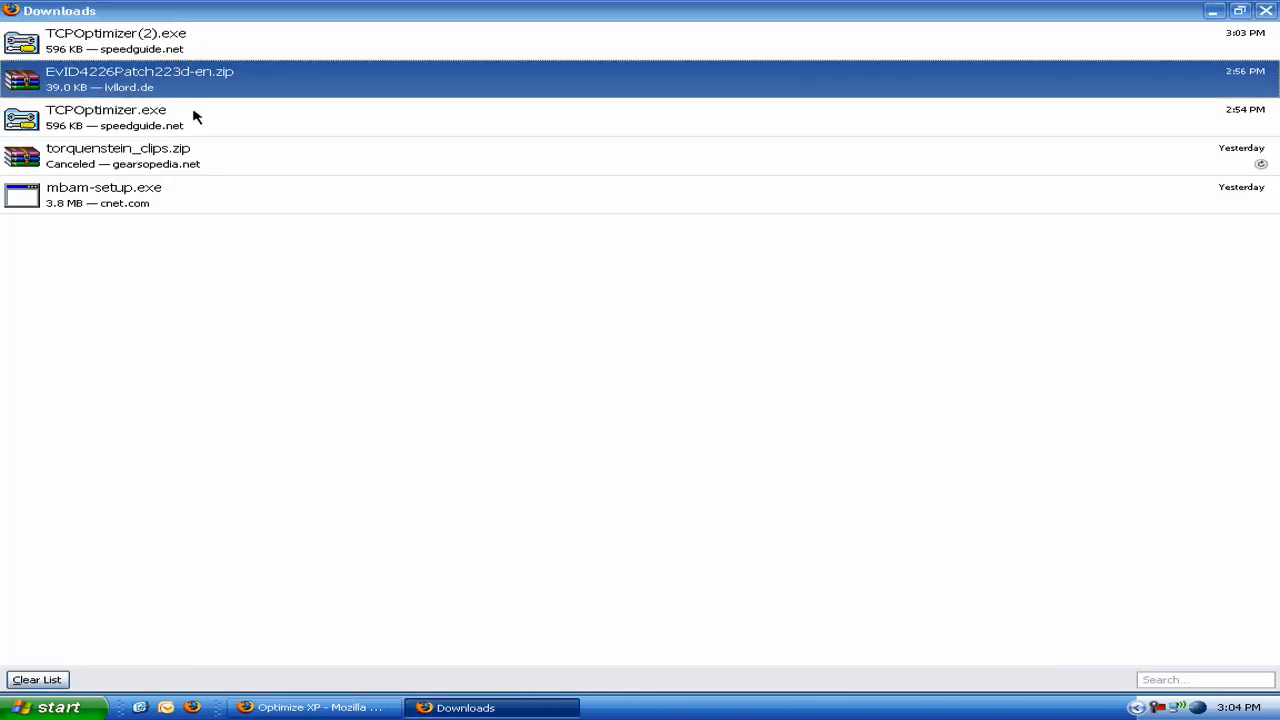
- View the three files inside EvID4226Patch223d-en.zip in WinRAR, then close WinRAR and the Downloads list
{"action": "double_click", "coordinate": [140, 76]}
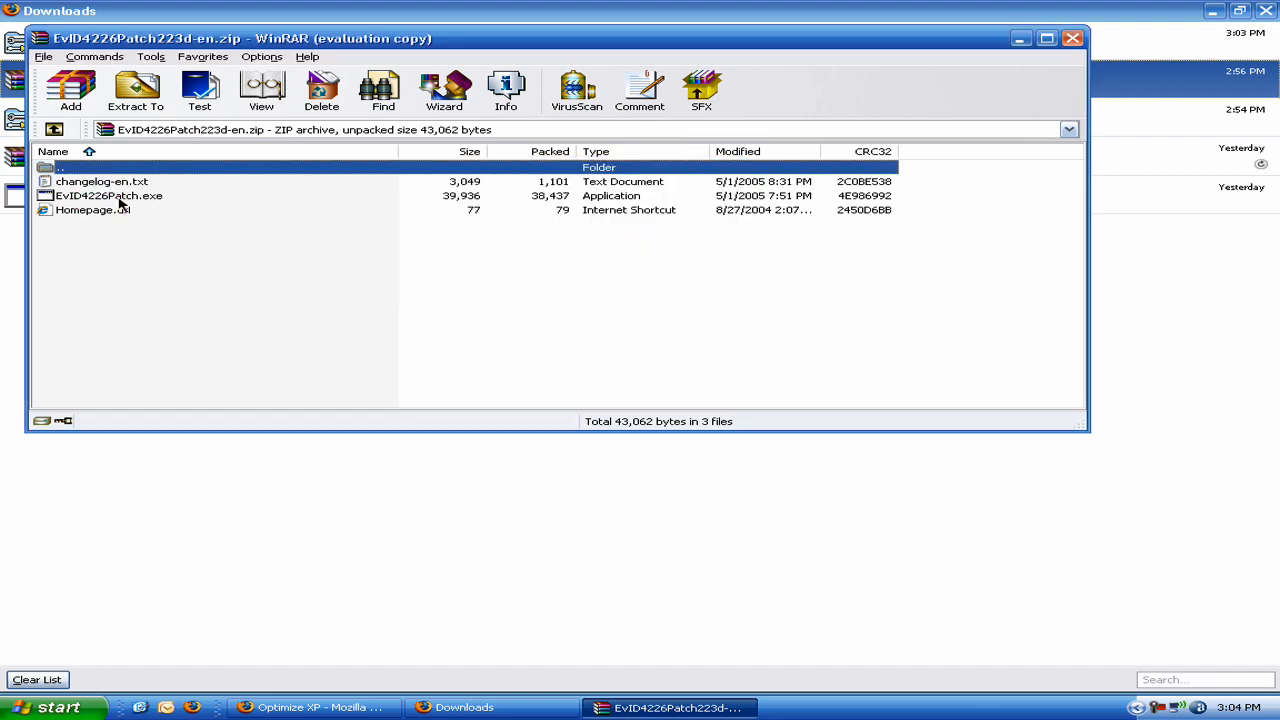
{"action": "mouse_move", "coordinate": [1088, 62]}
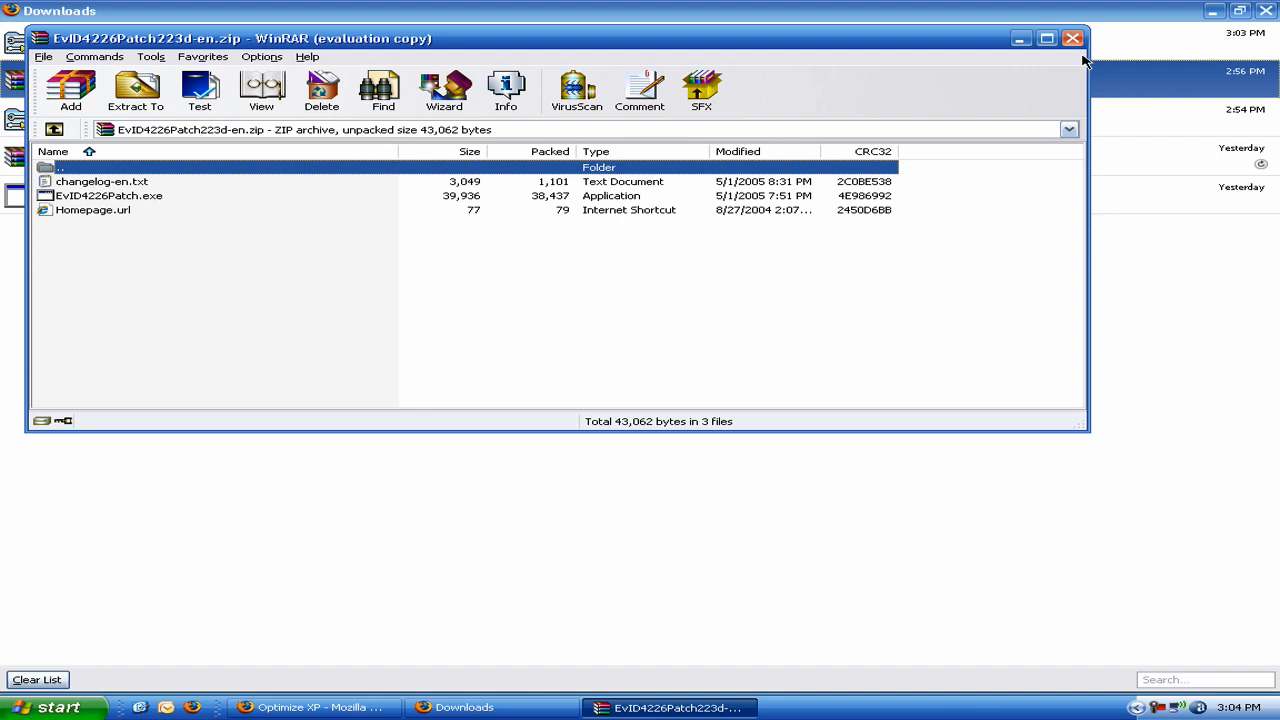
{"action": "mouse_move", "coordinate": [1062, 58]}
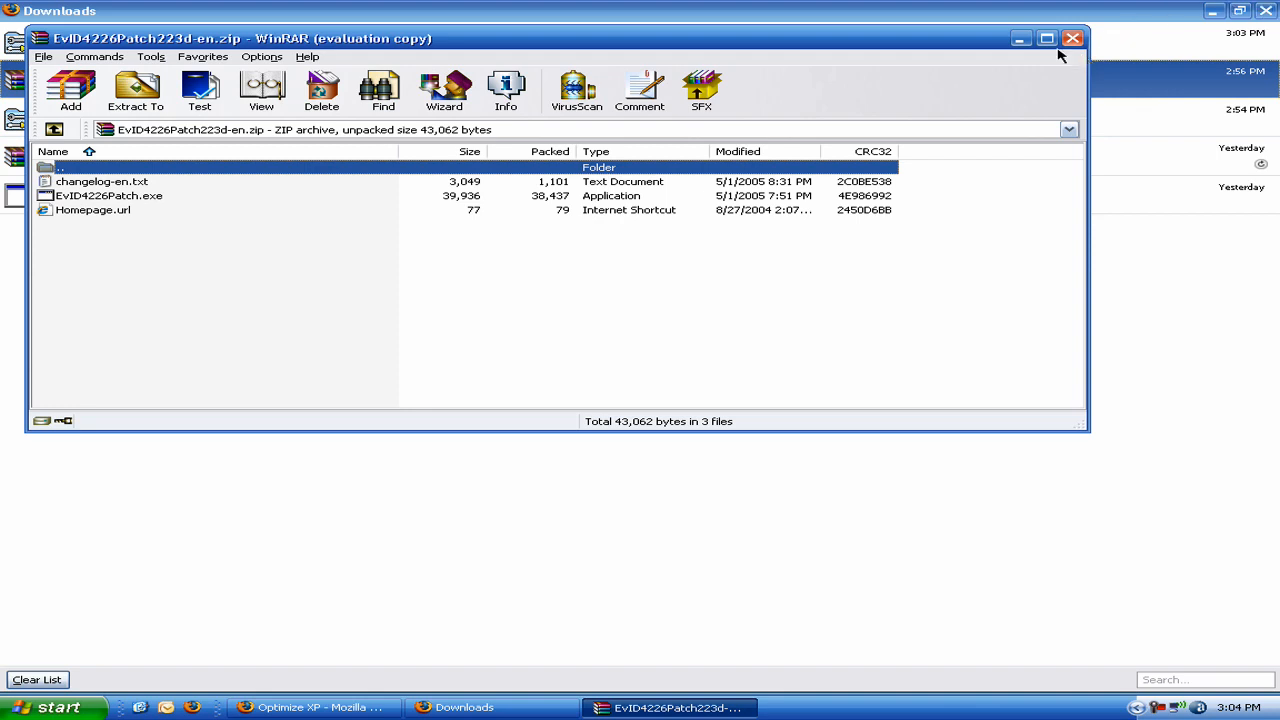
{"action": "left_click", "coordinate": [1068, 36]}
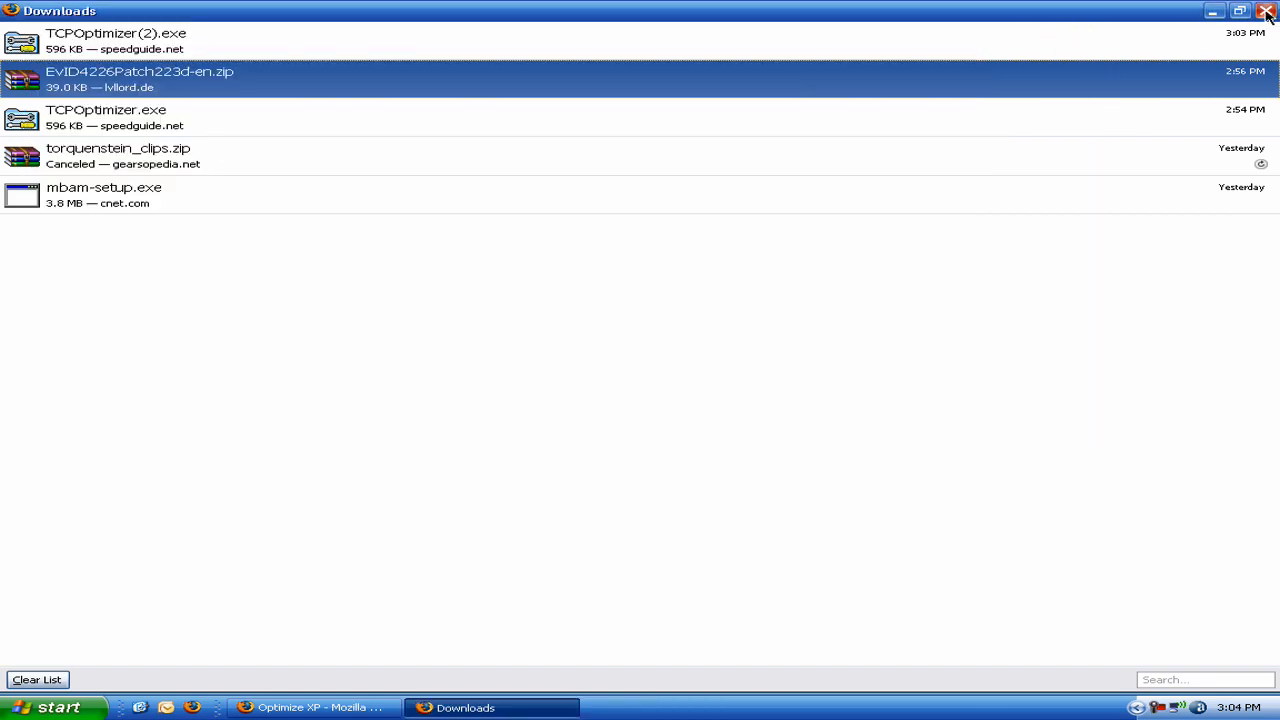
{"action": "left_click", "coordinate": [1264, 12]}
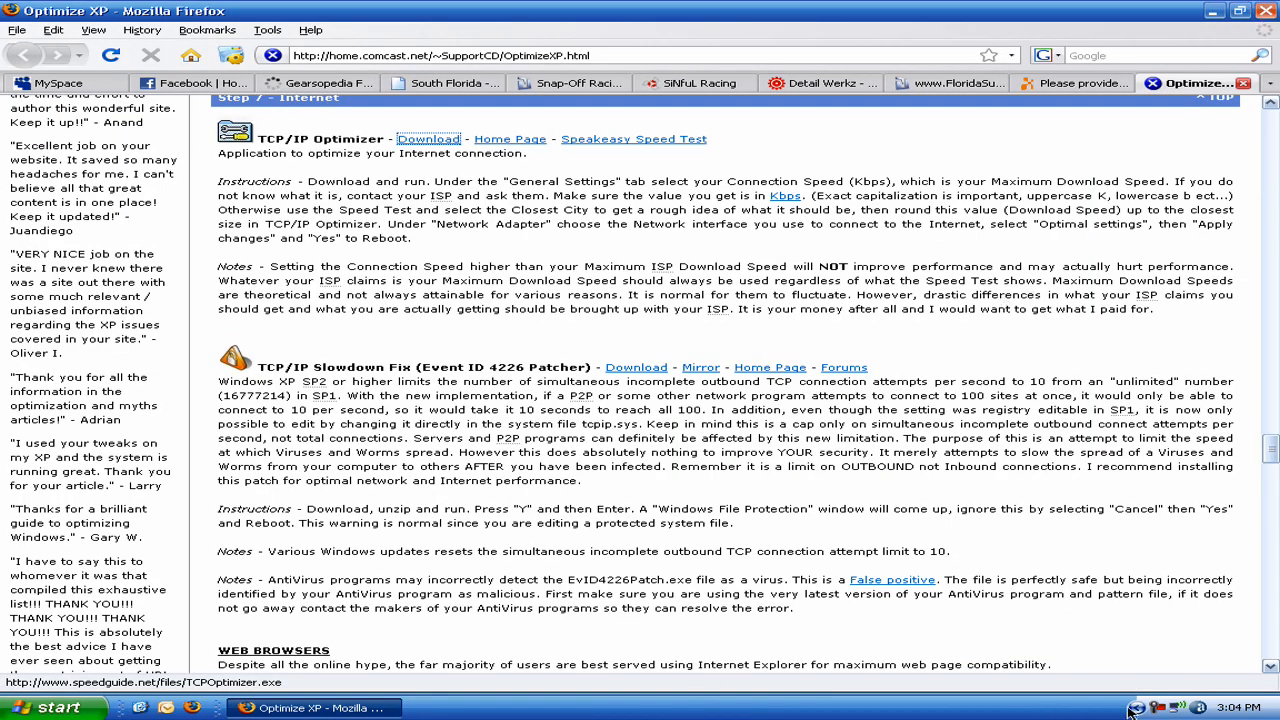